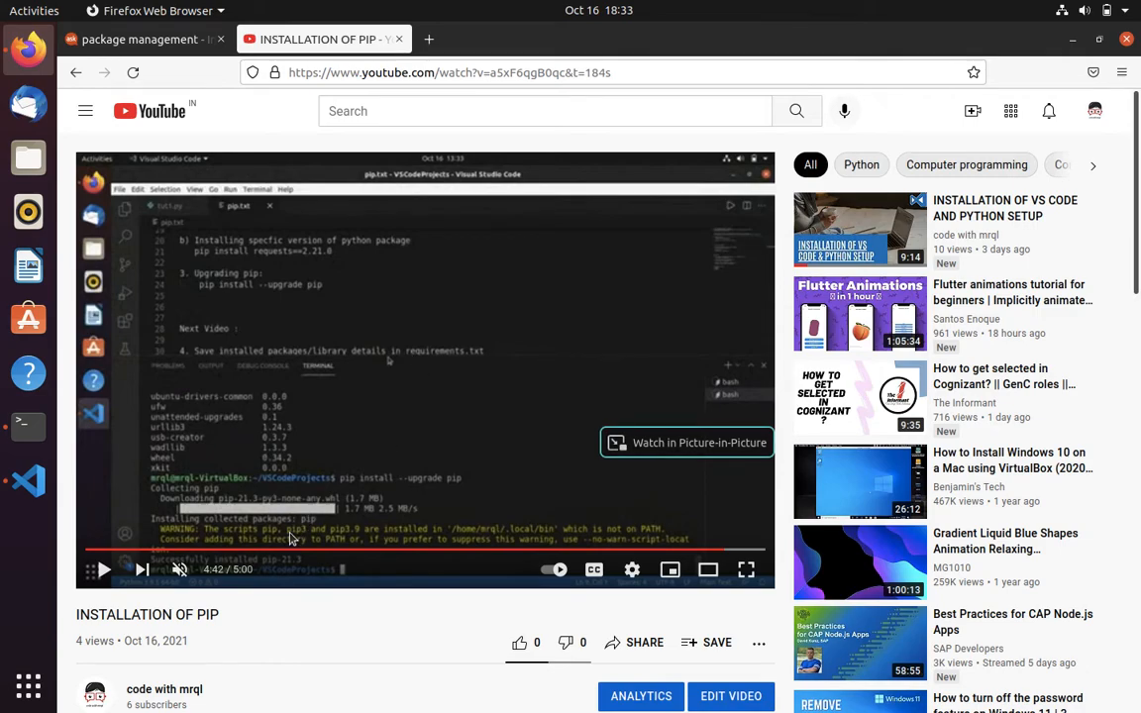
mouse_move(452, 542)
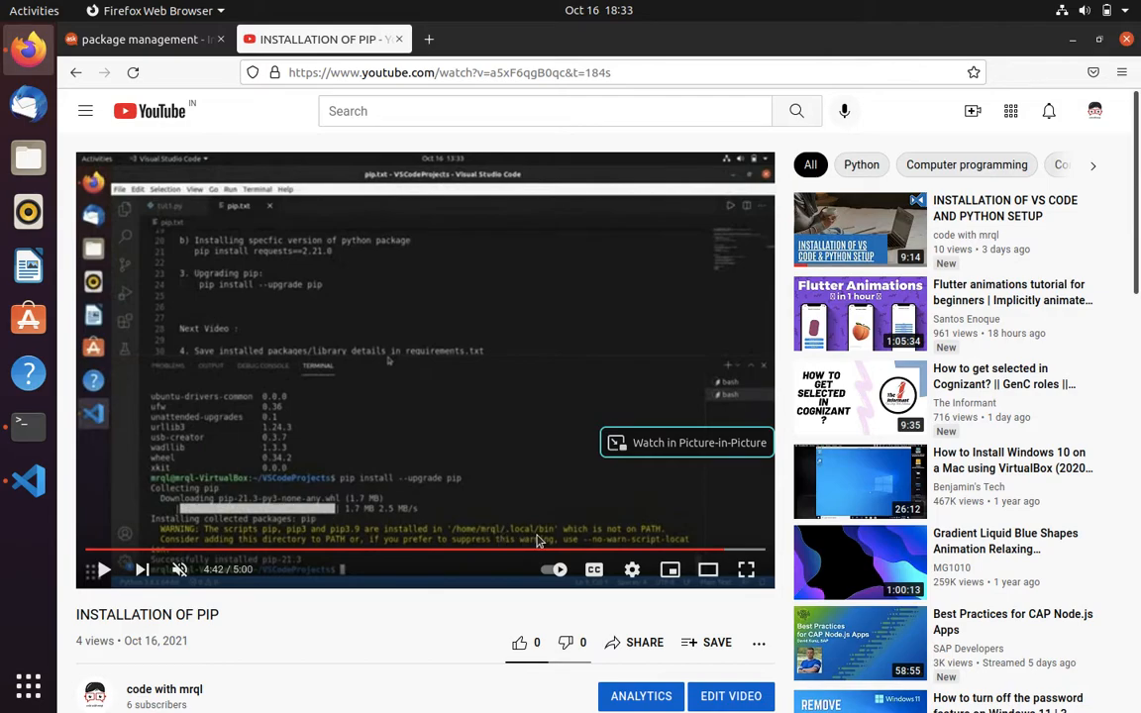
mouse_move(616, 542)
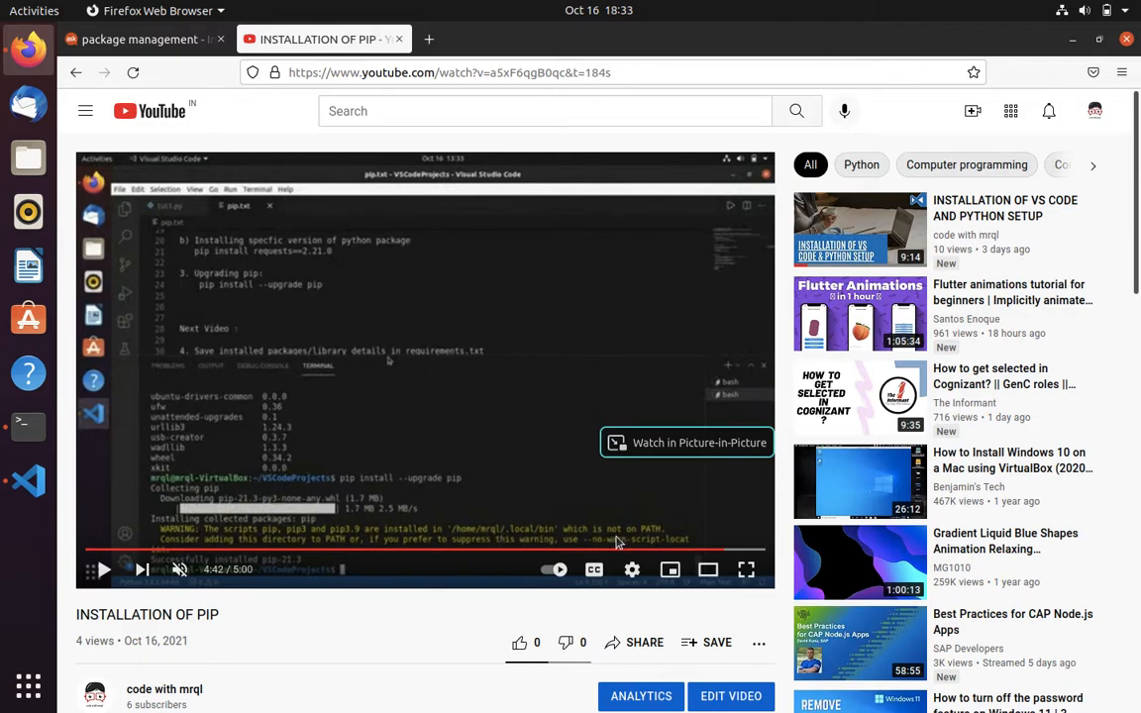
mouse_move(173, 74)
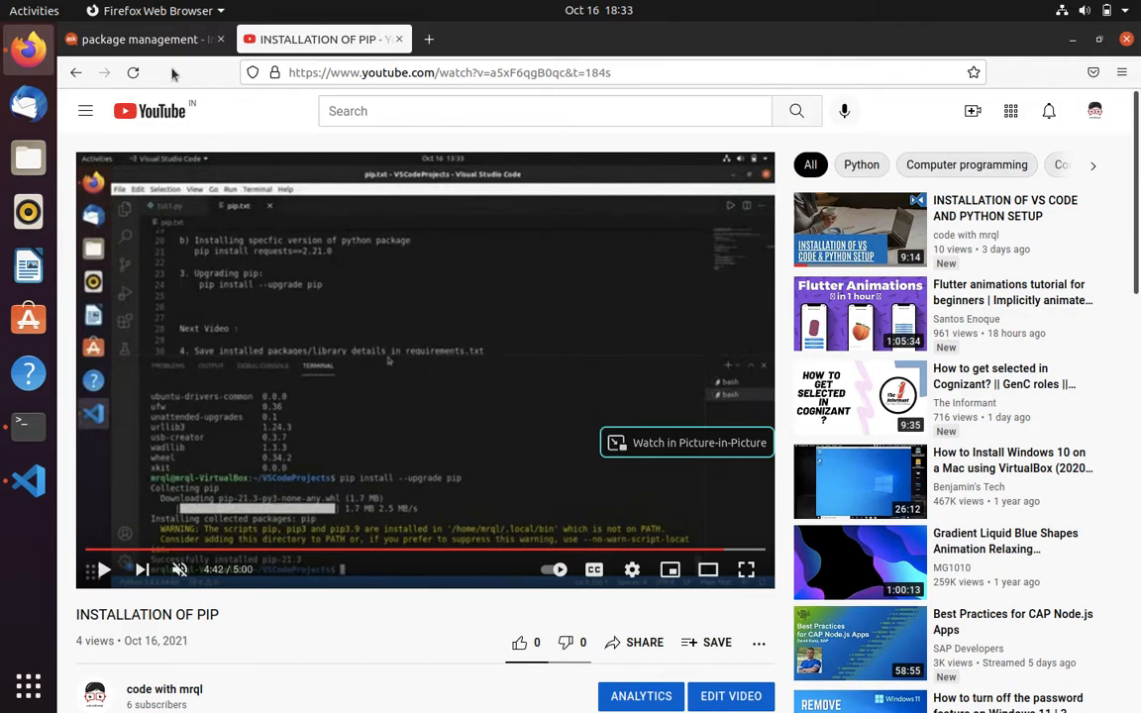
Scroll Ask Ubuntu to the accepted answer adding ~/.local/bin to PATH via .bashrc.
left_click(139, 38)
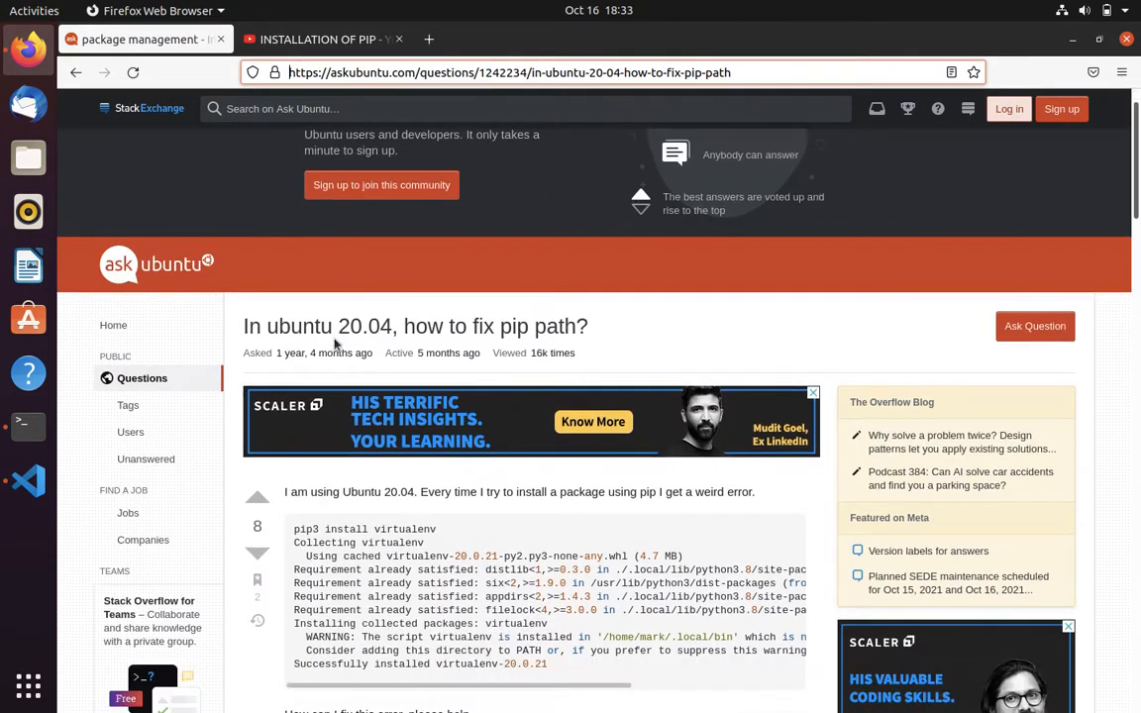
scroll("down", 3)
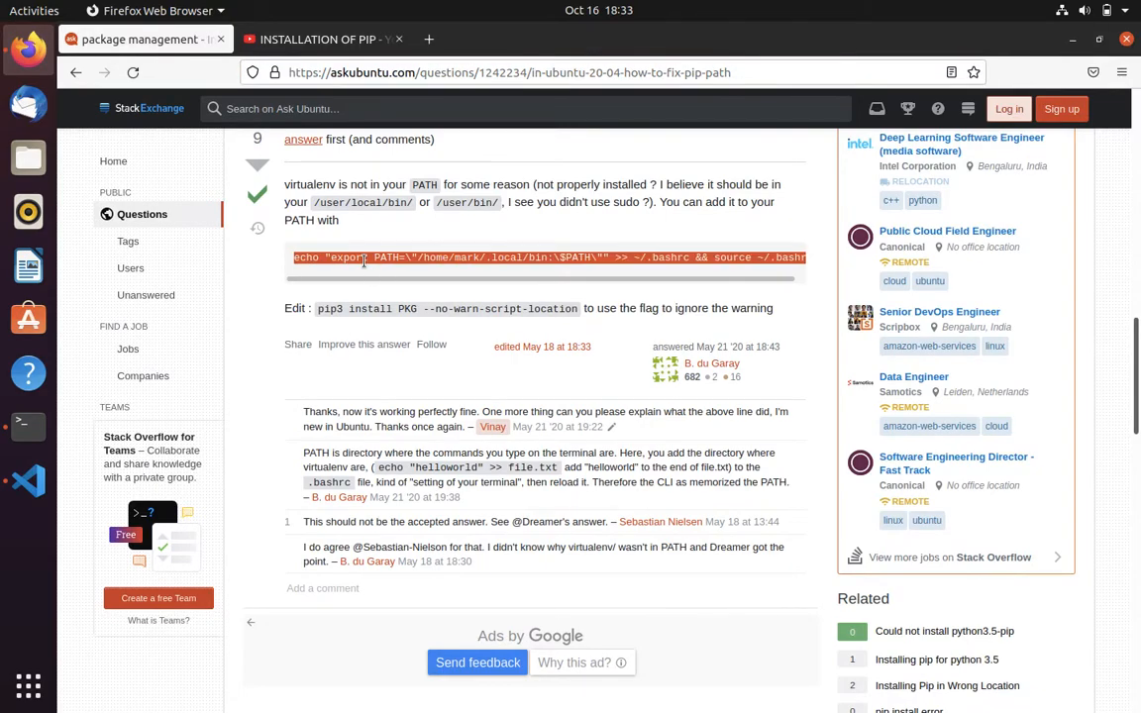
Paste the echo export PATH command for /home/mark/.local/bin into pip.txt line 29.
left_click(28, 481)
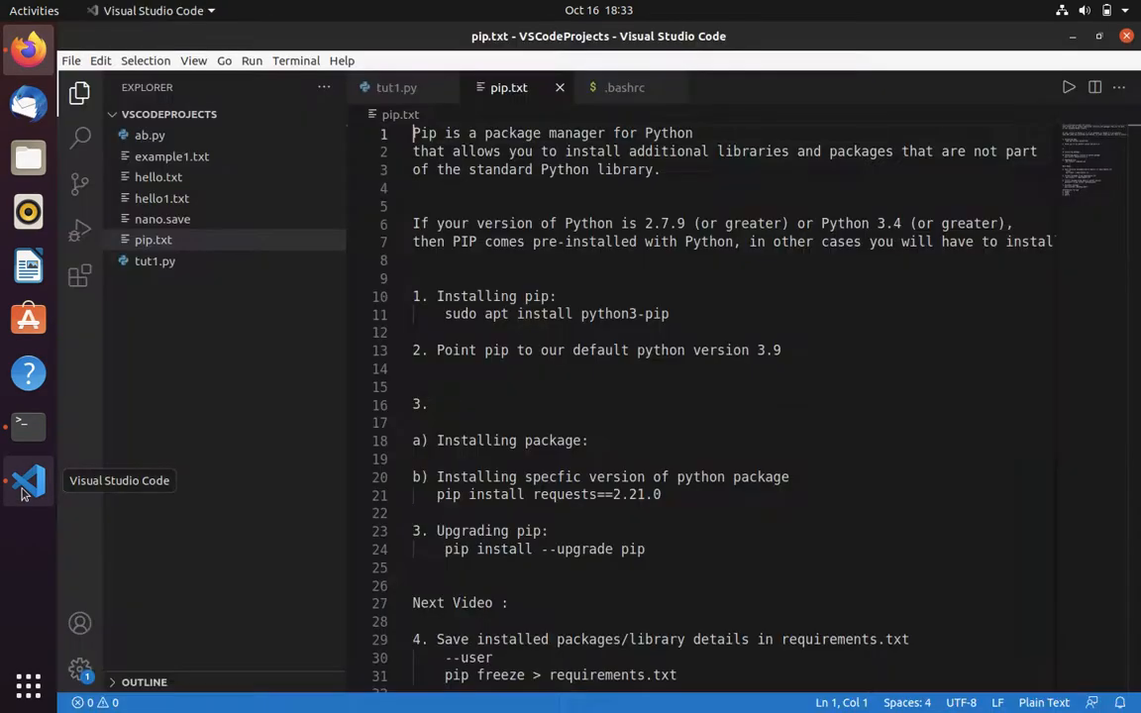
scroll("down", 3)
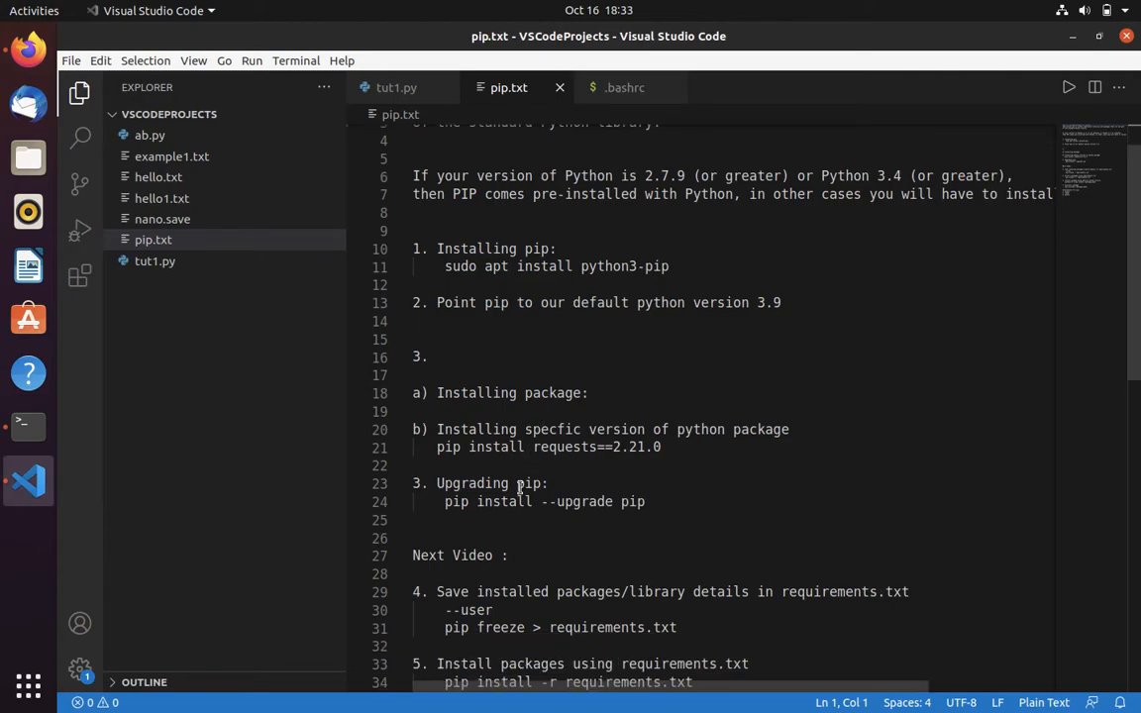
type("export PATH=\\\"/home/mark/.local/bin:\\$PATH\\\"\" >> ~/.bashrc && source ~/.bashrc")
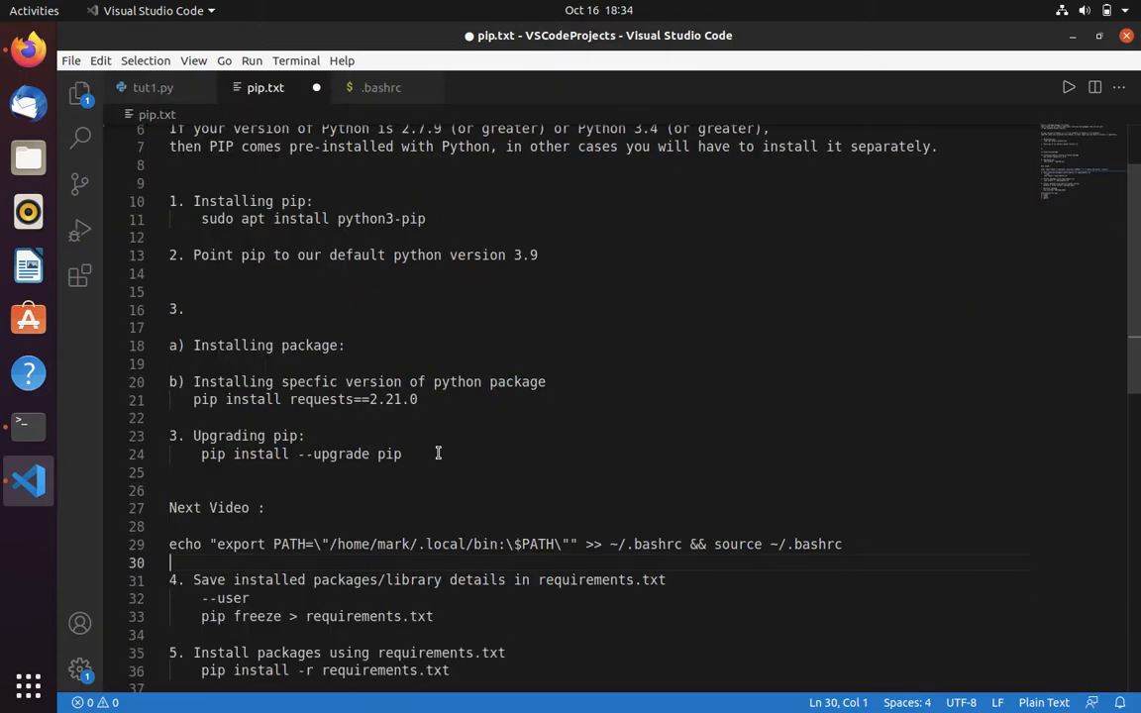
scroll("down", 3)
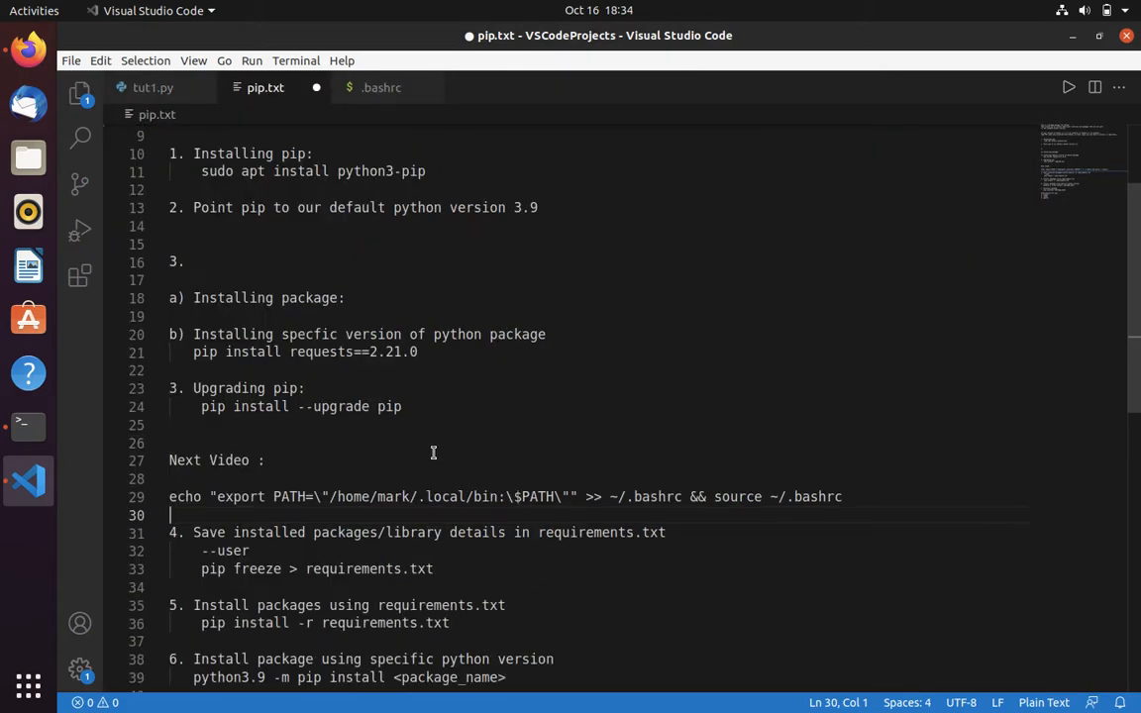
scroll("down", 3)
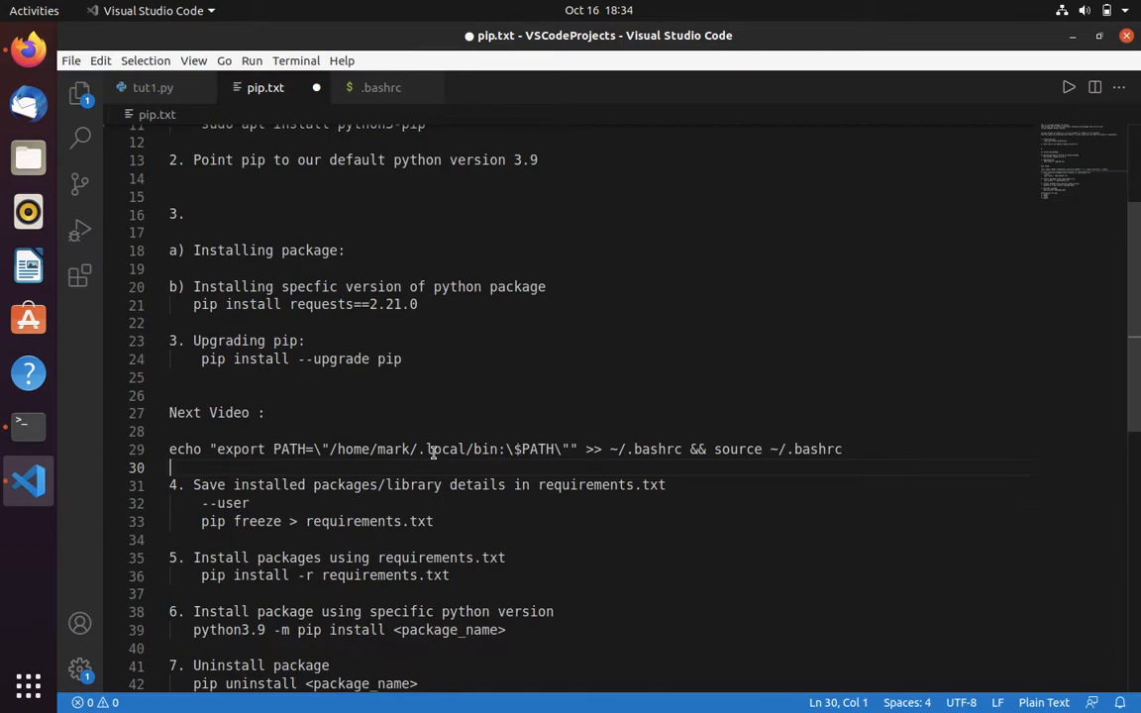
mouse_move(364, 480)
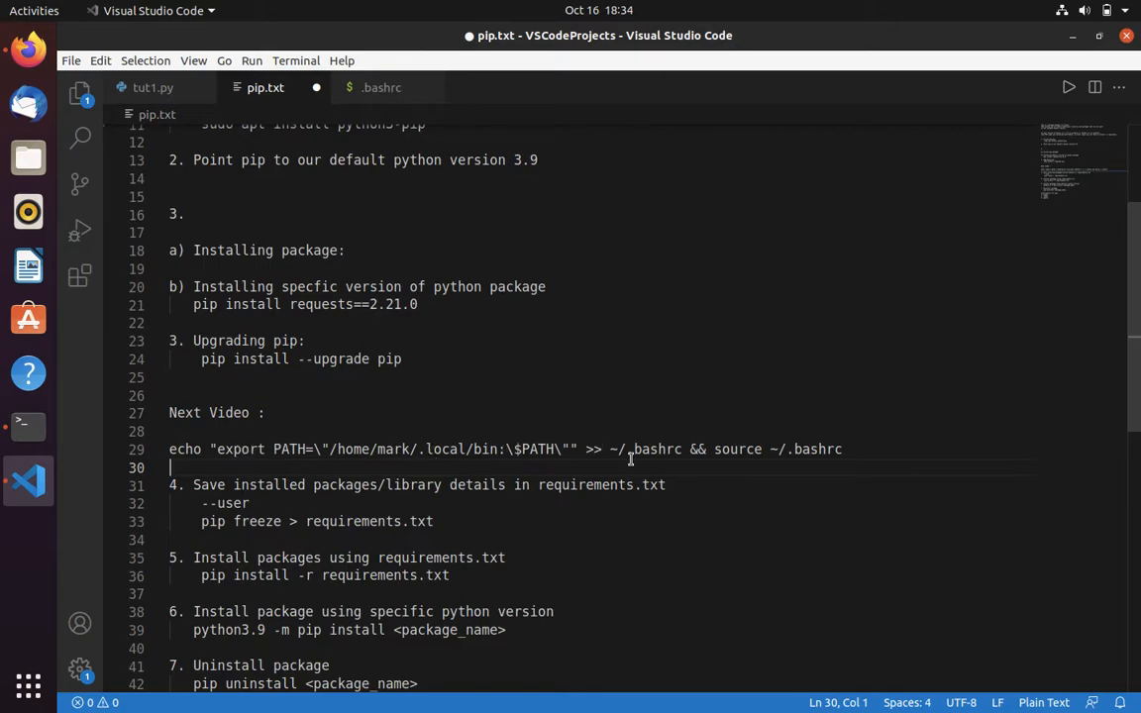
mouse_move(651, 460)
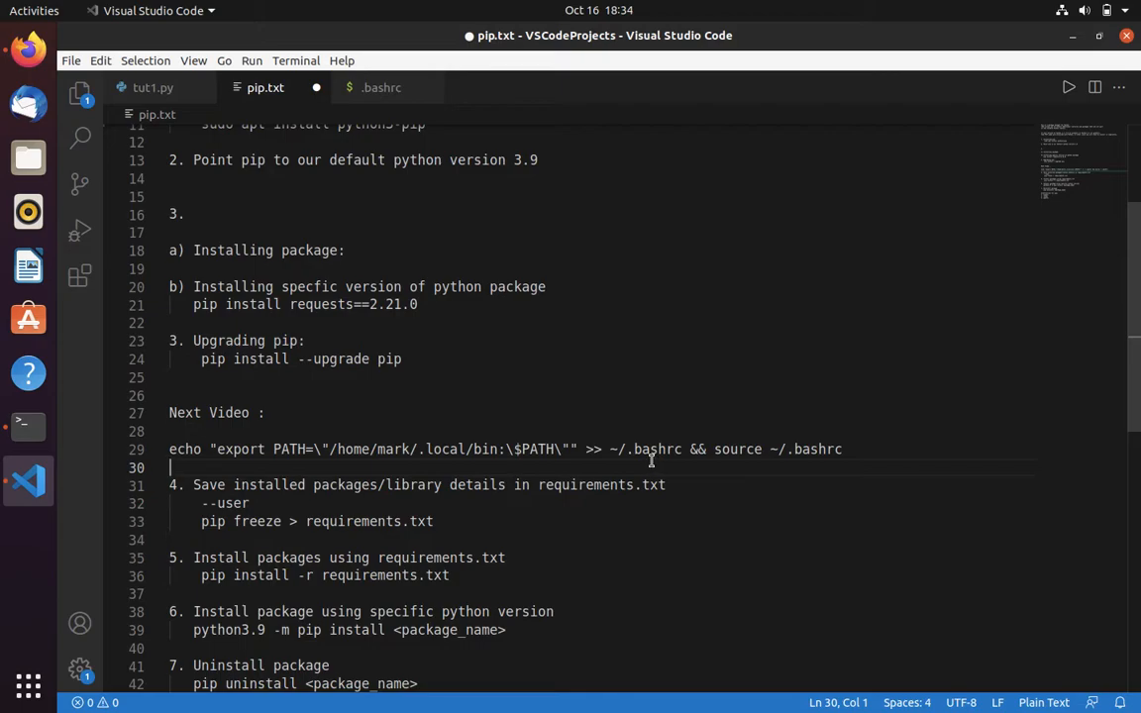
mouse_move(384, 427)
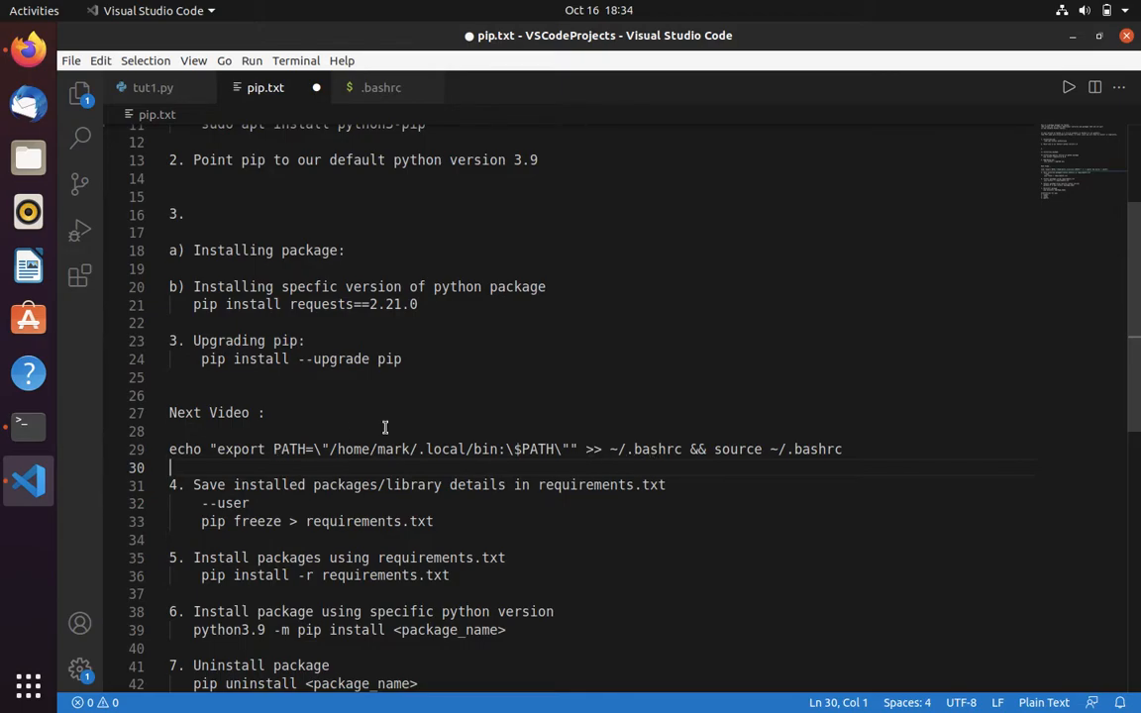
mouse_move(375, 460)
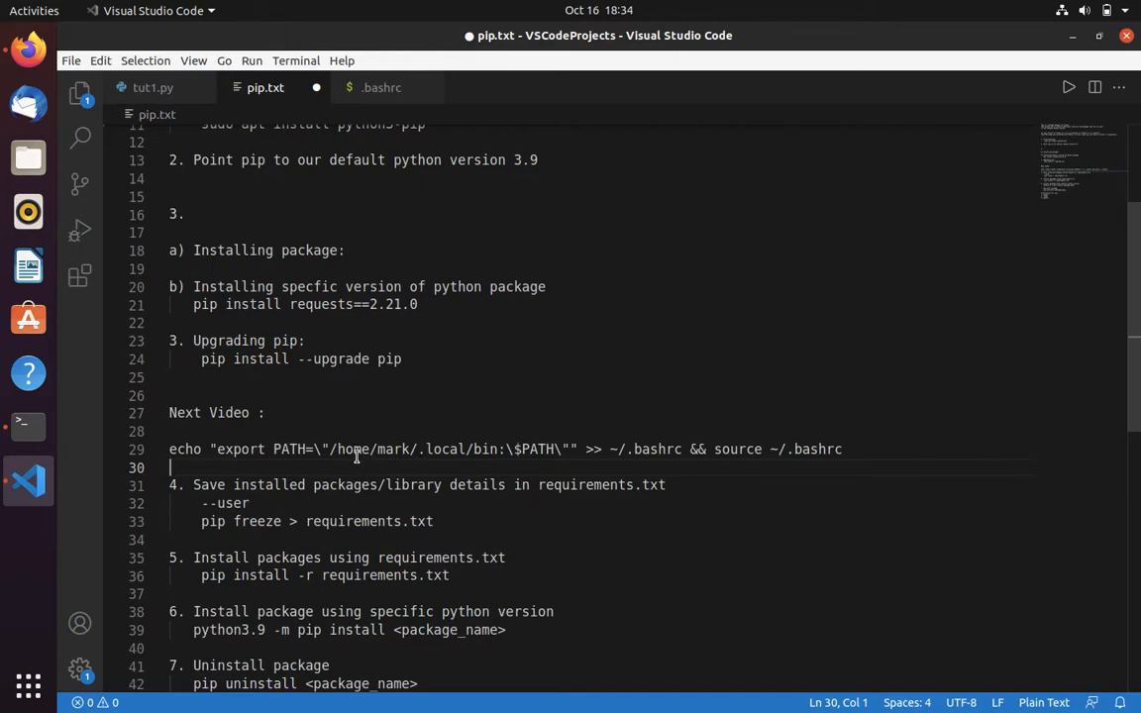
mouse_move(362, 457)
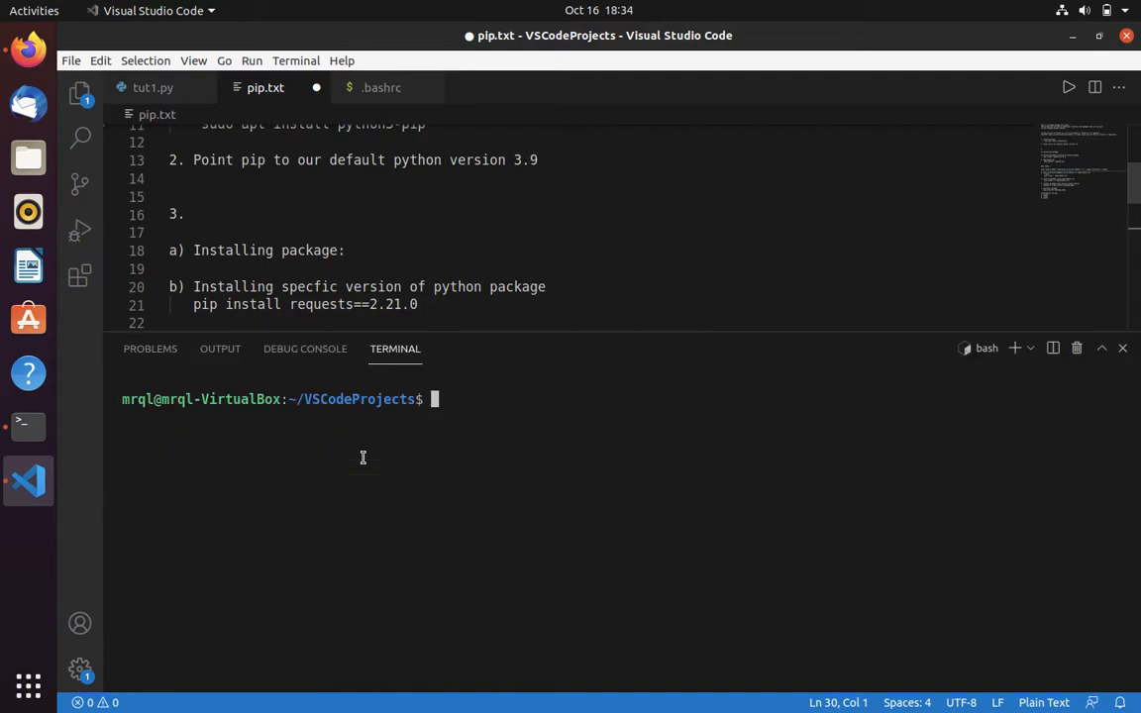
Run pwd, then change 'mark' to 'mrql' in the noted PATH command and select the line.
type("pwd")
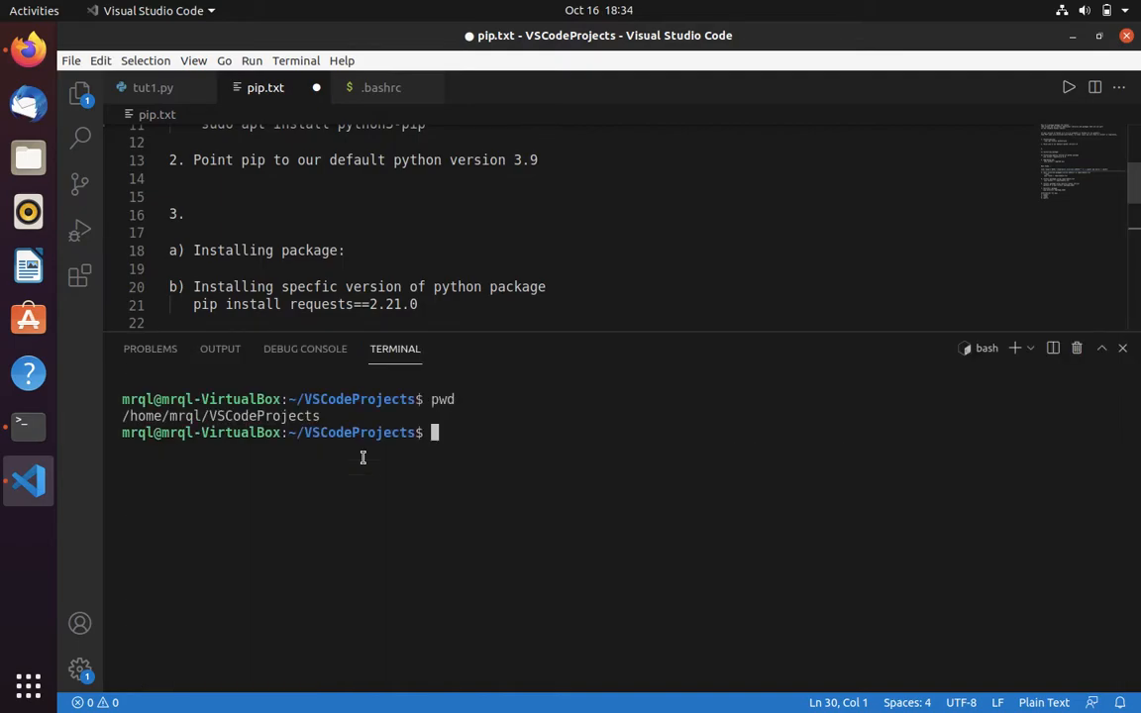
mouse_move(408, 281)
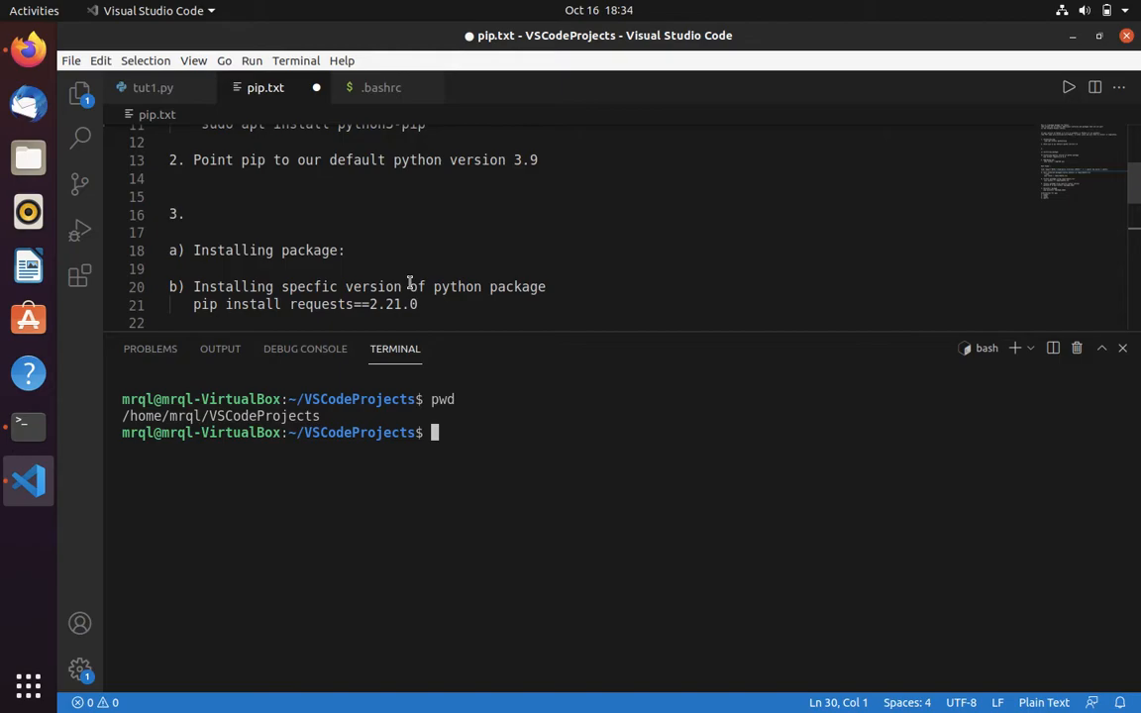
scroll("down", 3)
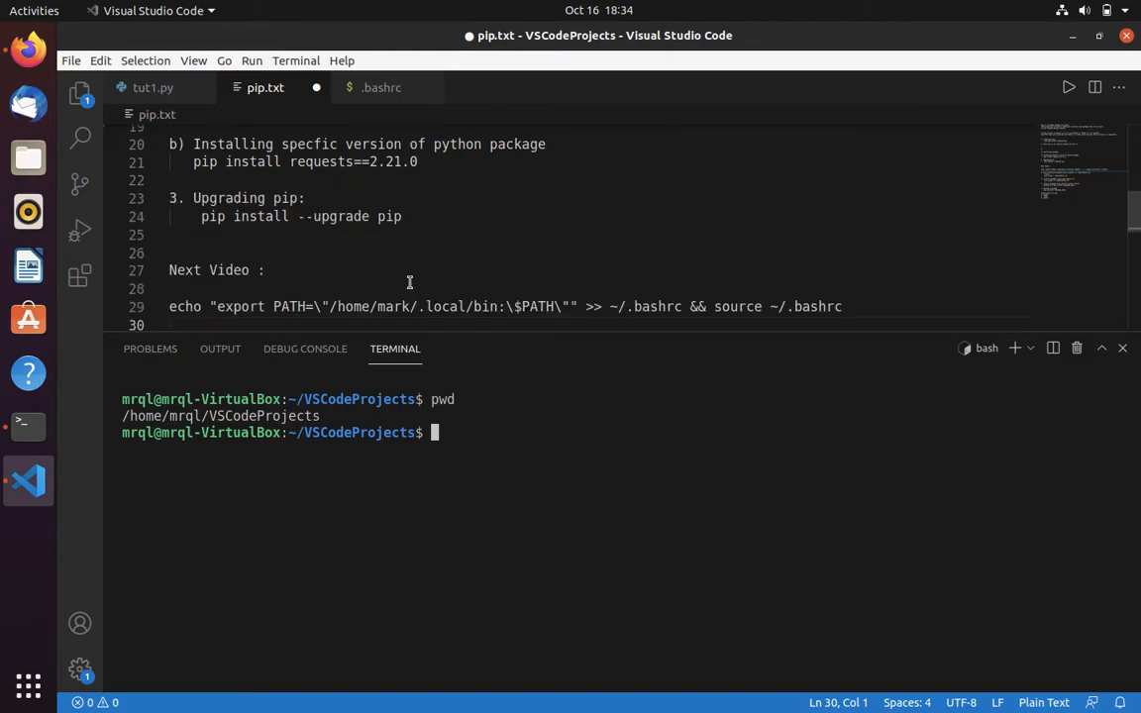
double_click(391, 303)
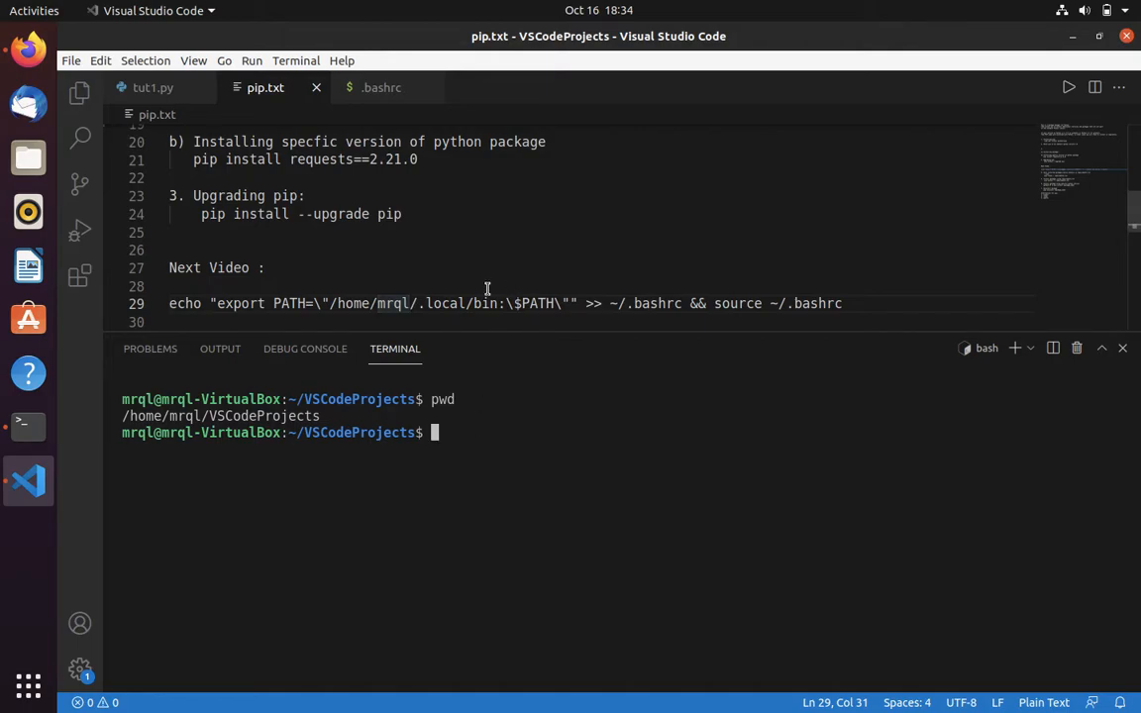
left_click(451, 303)
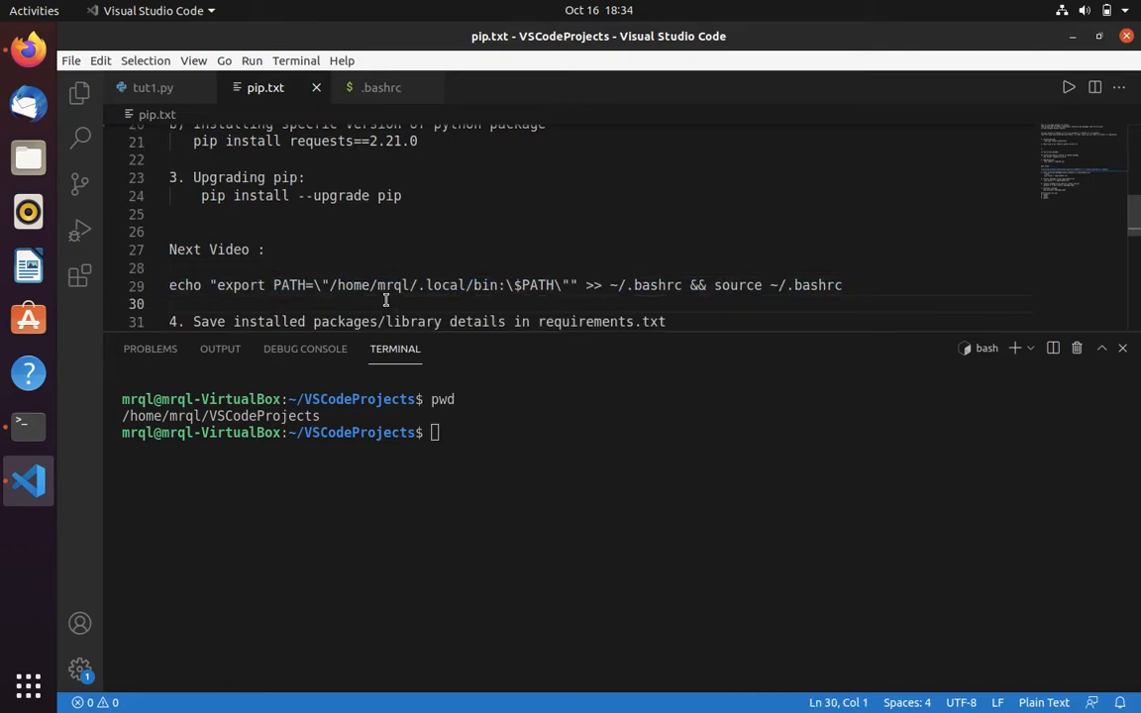
left_click(360, 285)
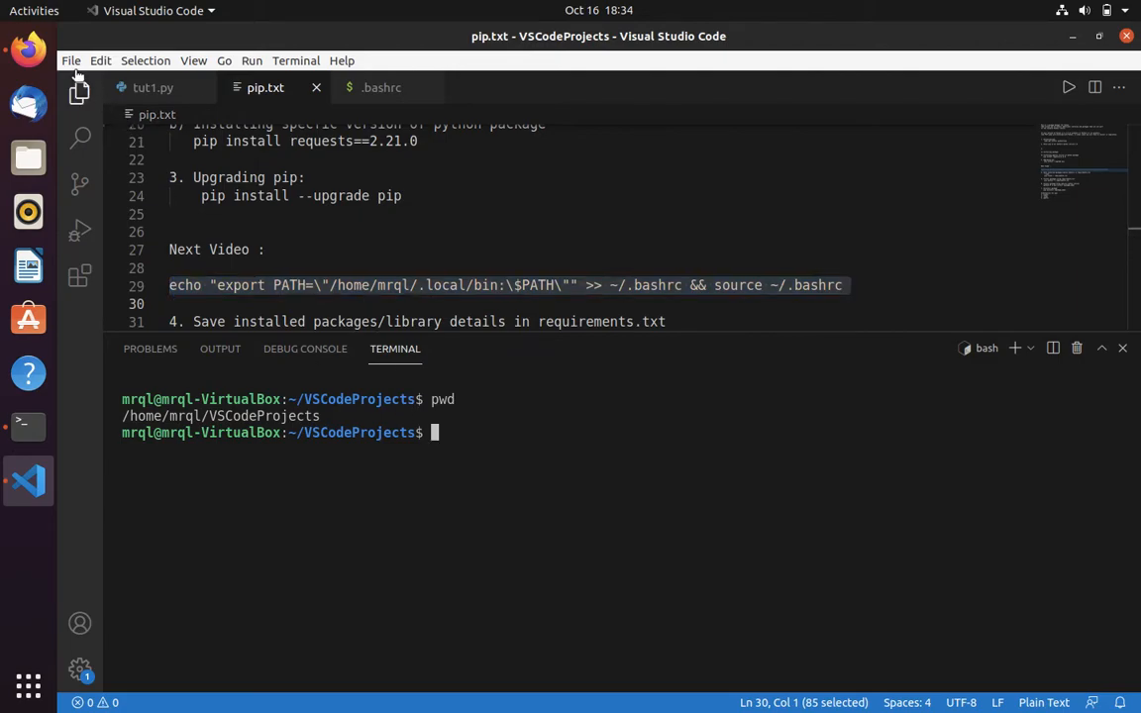
Copy and run the mrql PATH command in the terminal, then run pip install --upgrade.
left_click(70, 60)
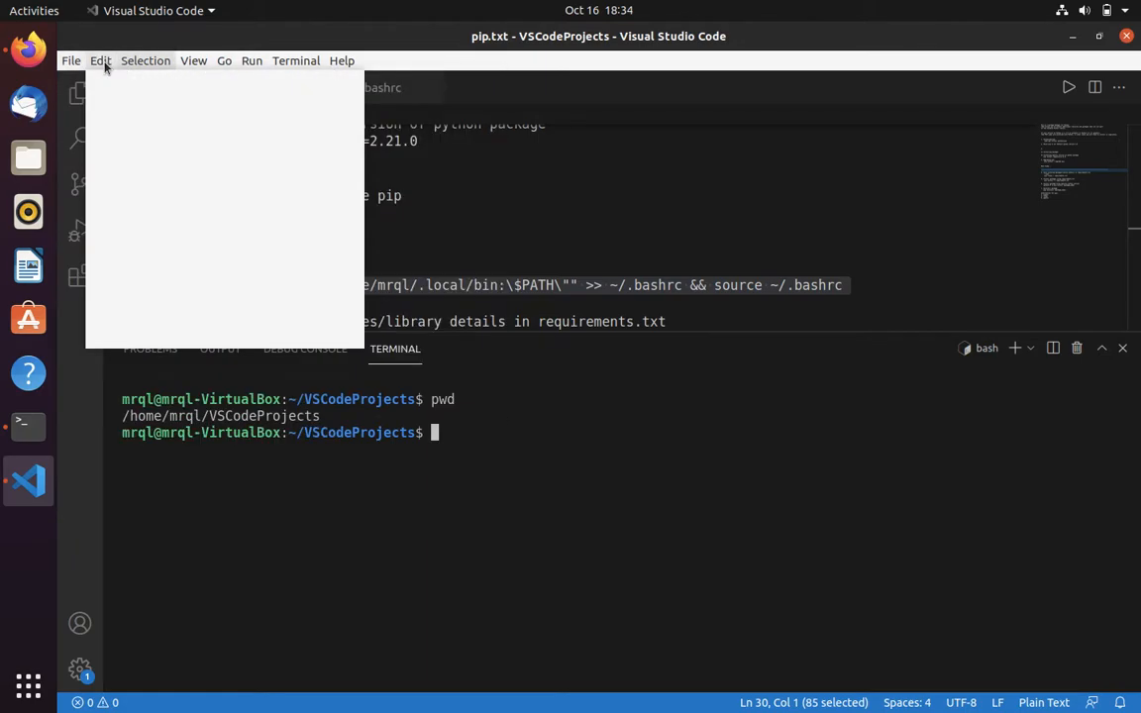
left_click(100, 61)
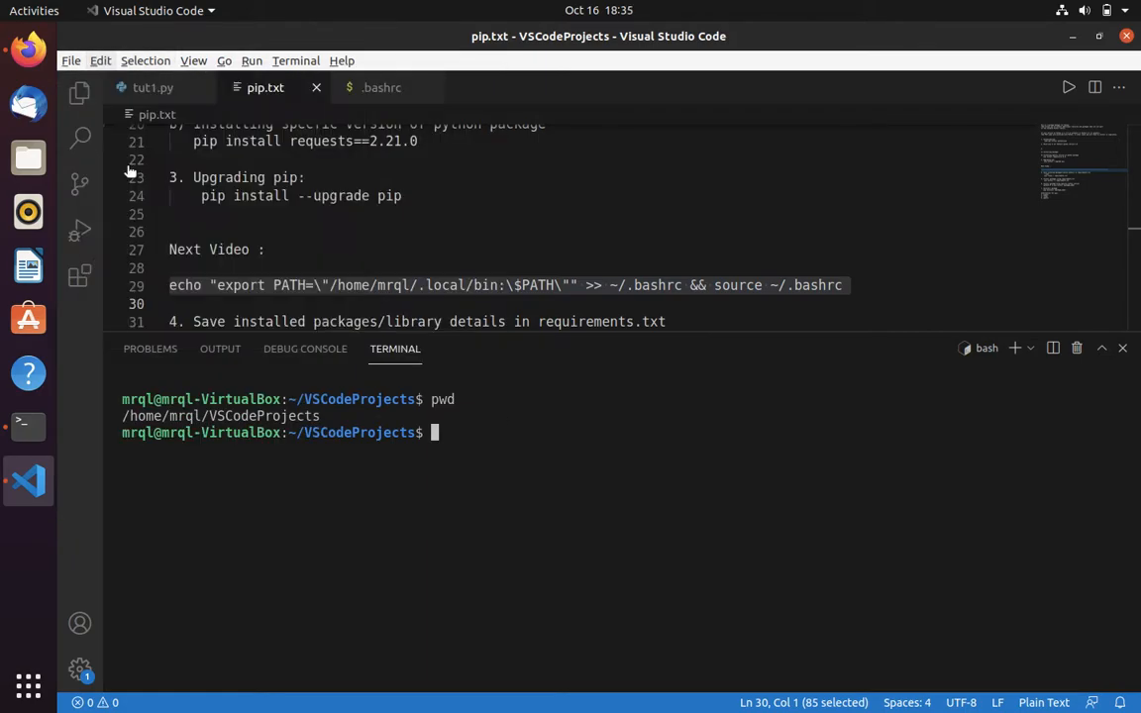
type("echo \"export PATH=\\\"/home/mrql/.local/bin:\\$PATH\\\"\" >> ~/.bashrc && source ~/.bashrc")
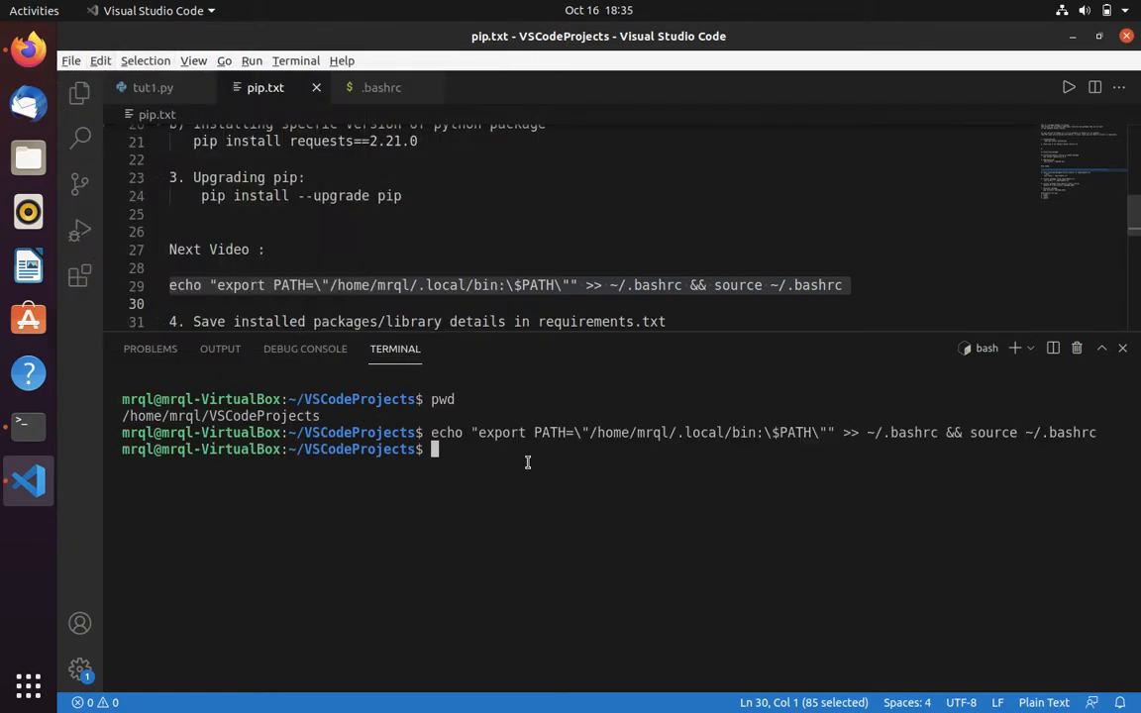
type("pip")
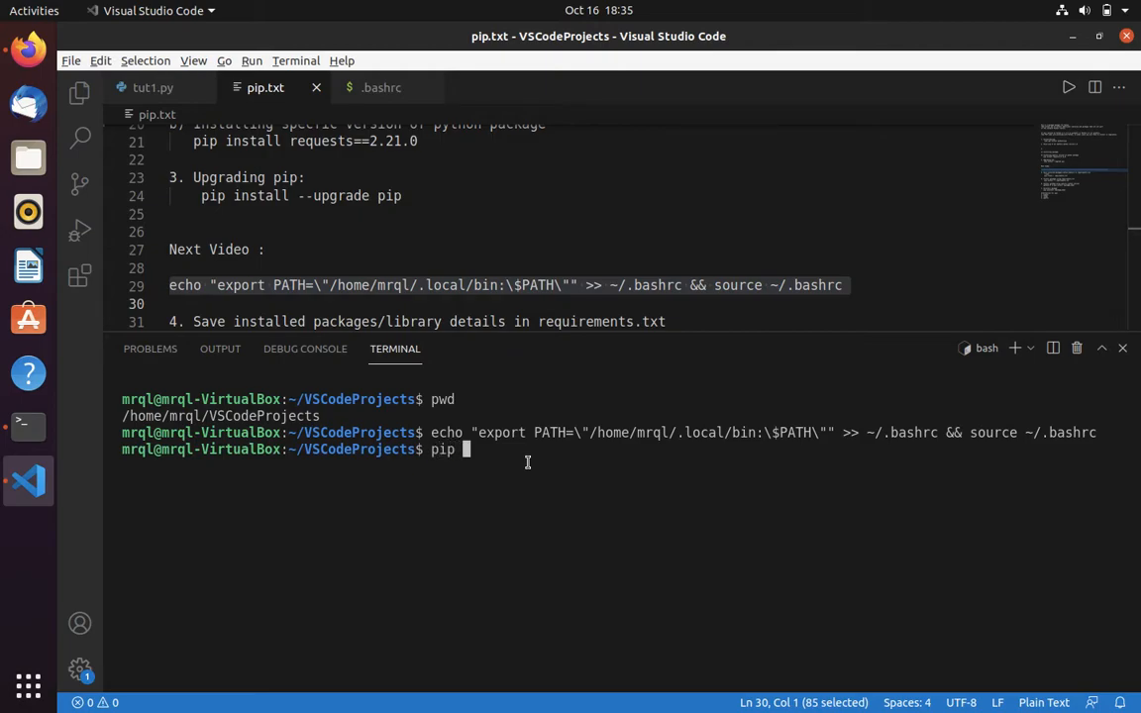
type("install")
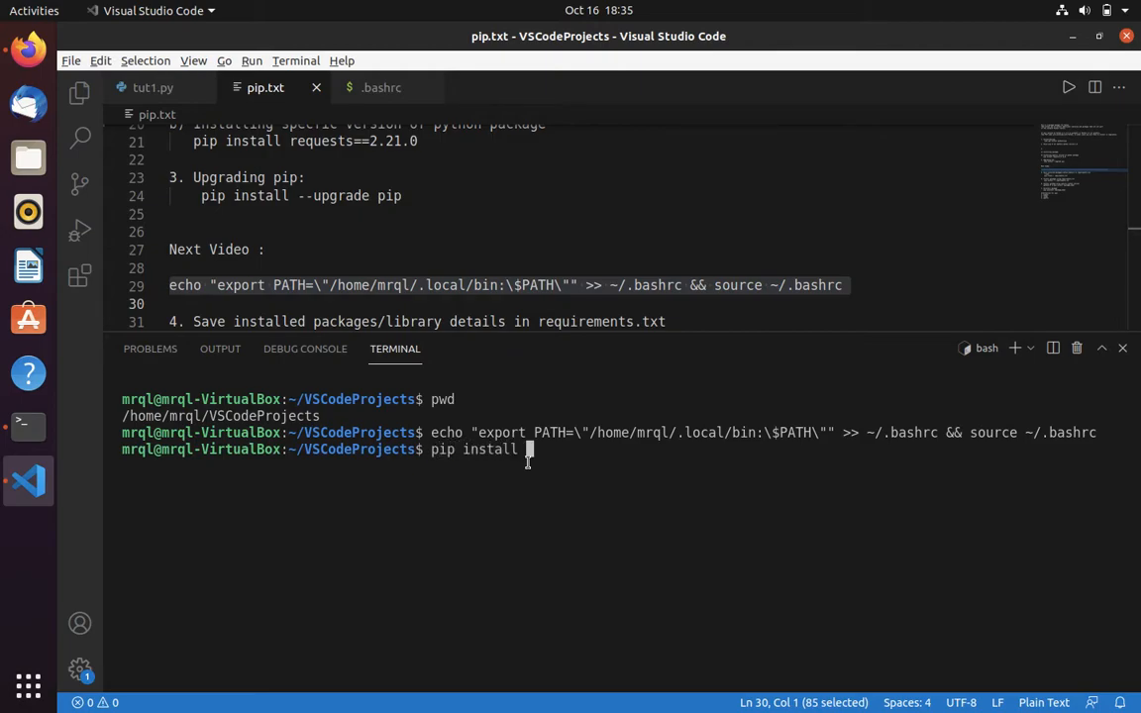
type("--upgrade pip")
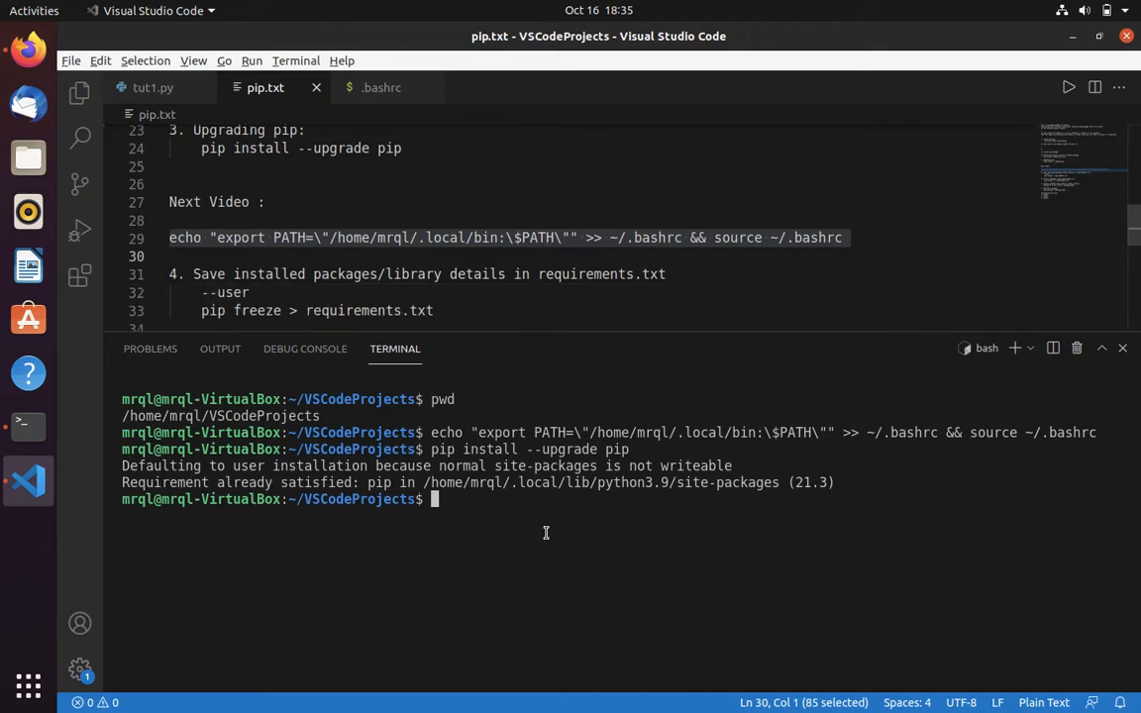
mouse_move(597, 578)
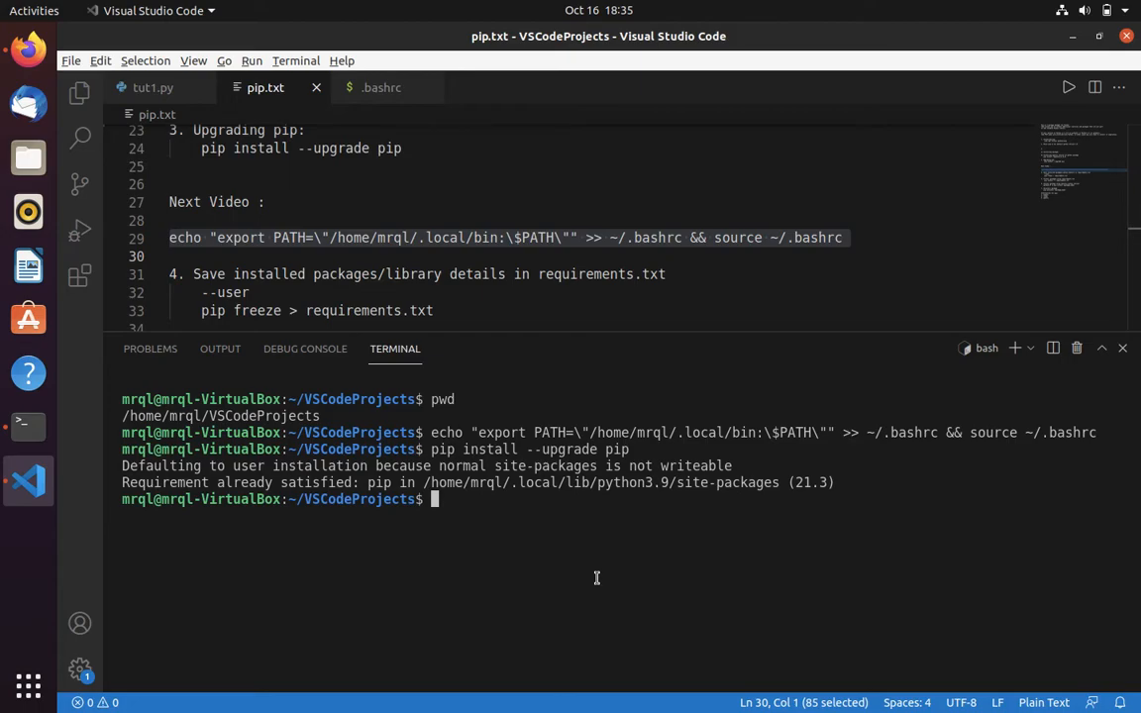
mouse_move(668, 184)
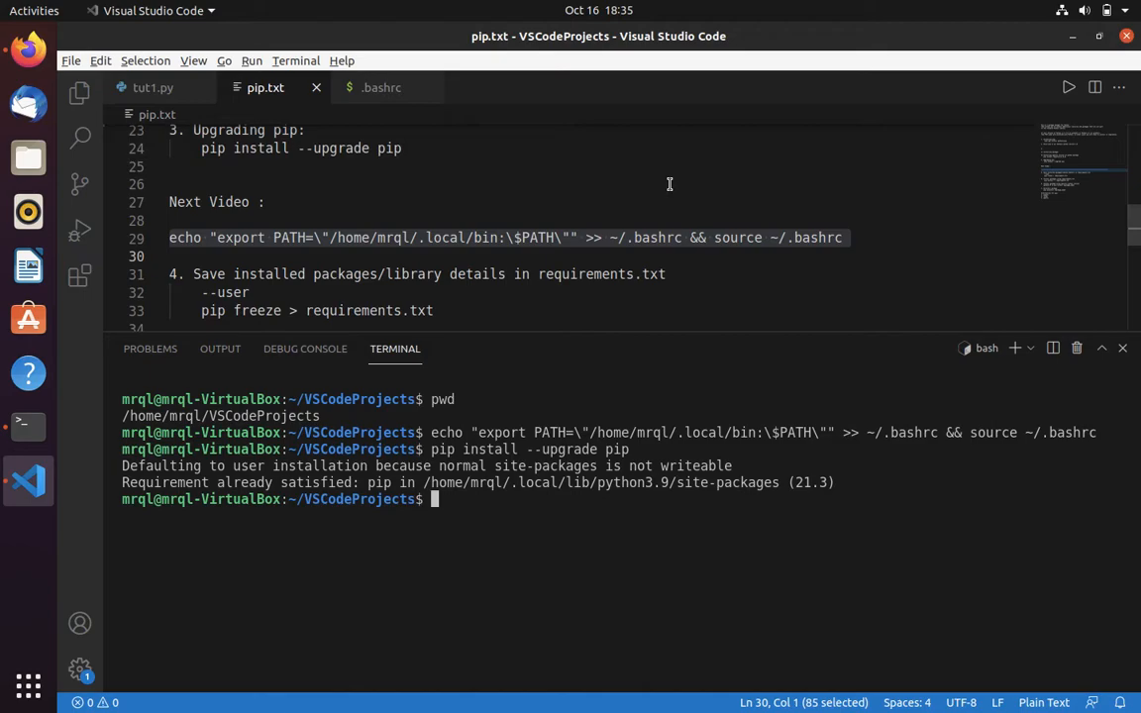
scroll("down", 3)
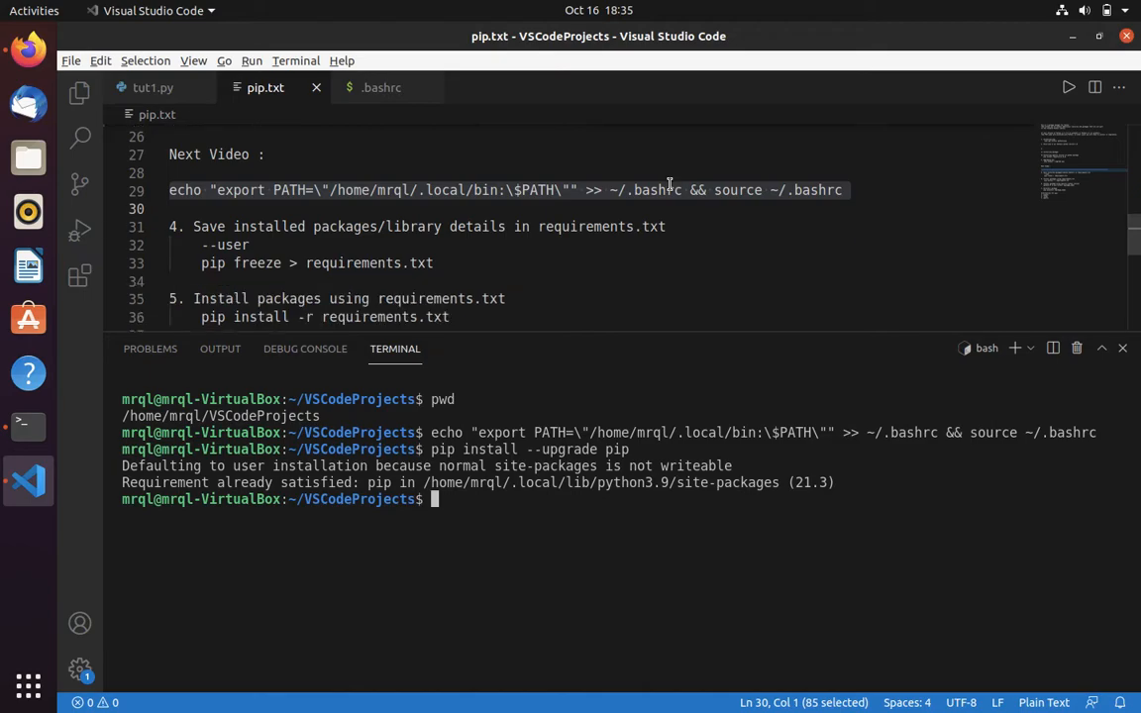
mouse_move(453, 387)
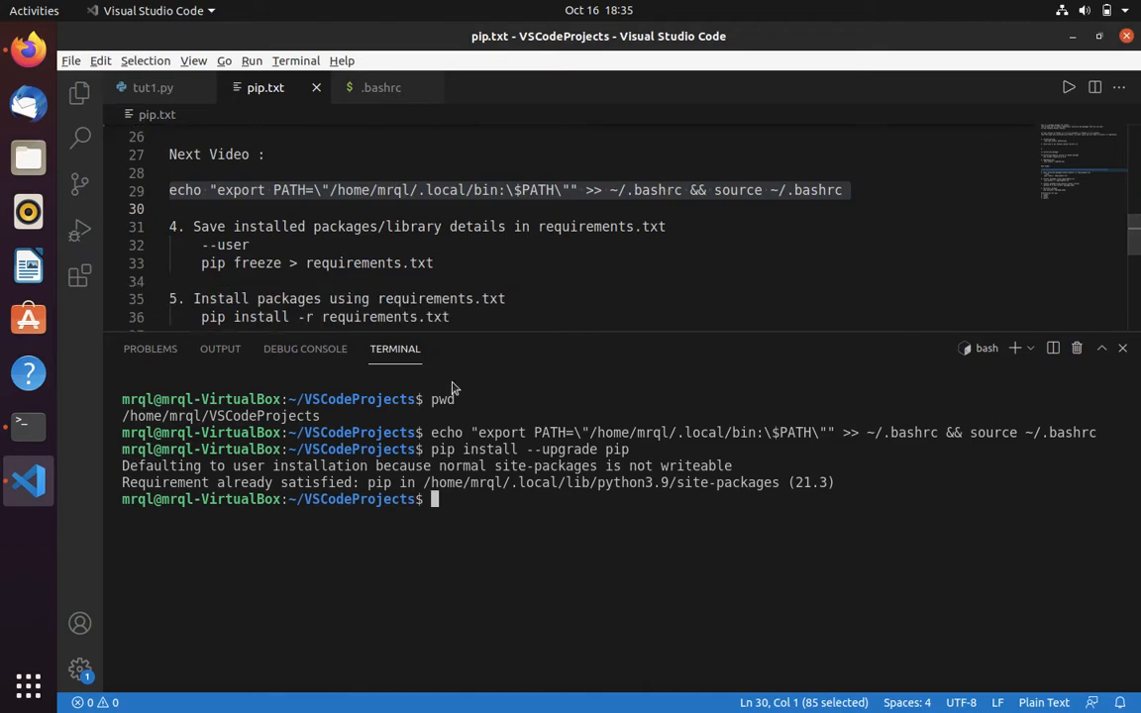
mouse_move(28, 49)
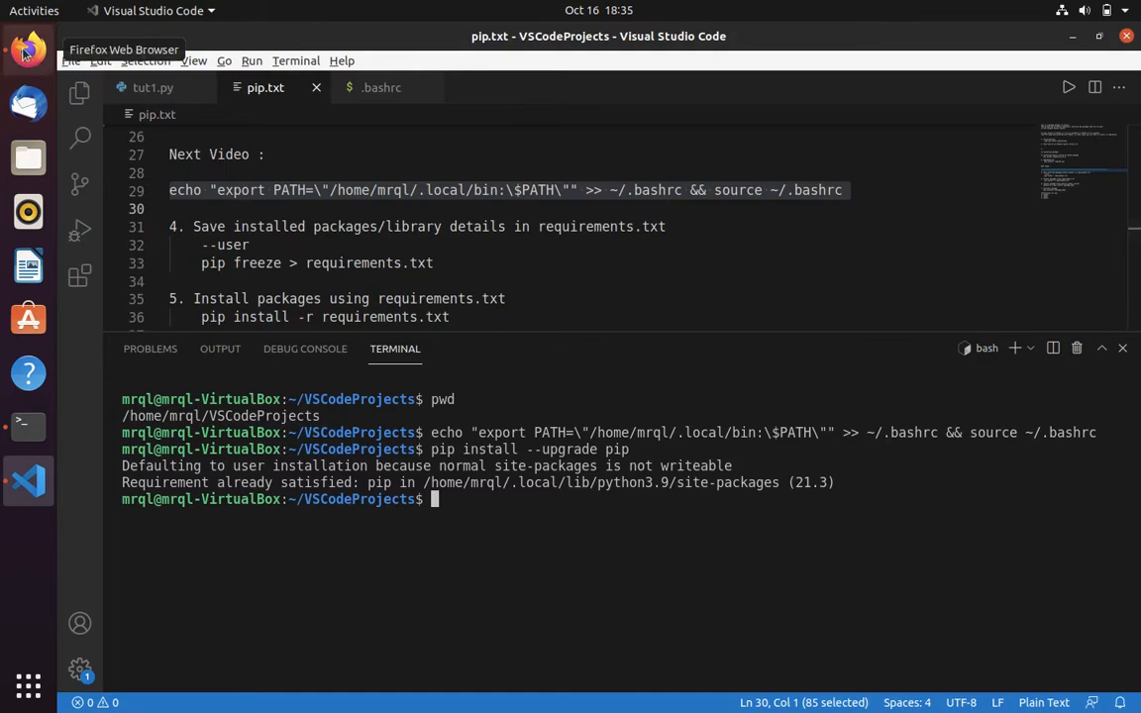
Return to the Ask Ubuntu pip PATH answer in Firefox and scroll through it.
left_click(28, 49)
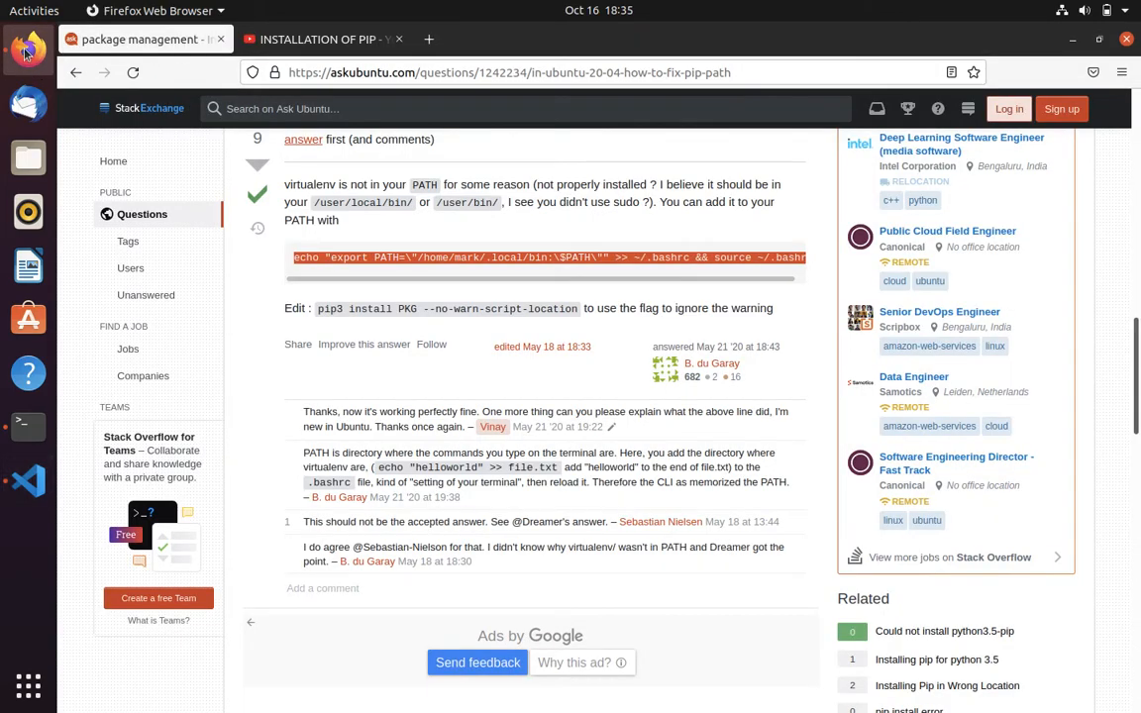
scroll("down", 3)
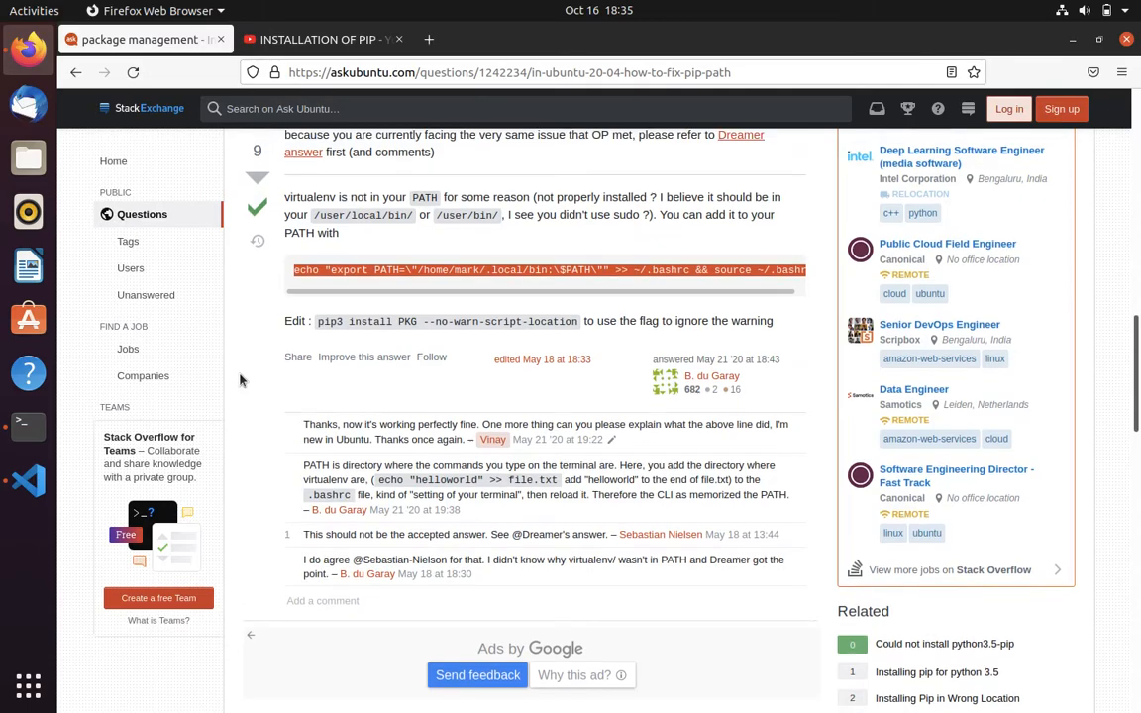
scroll("up", 3)
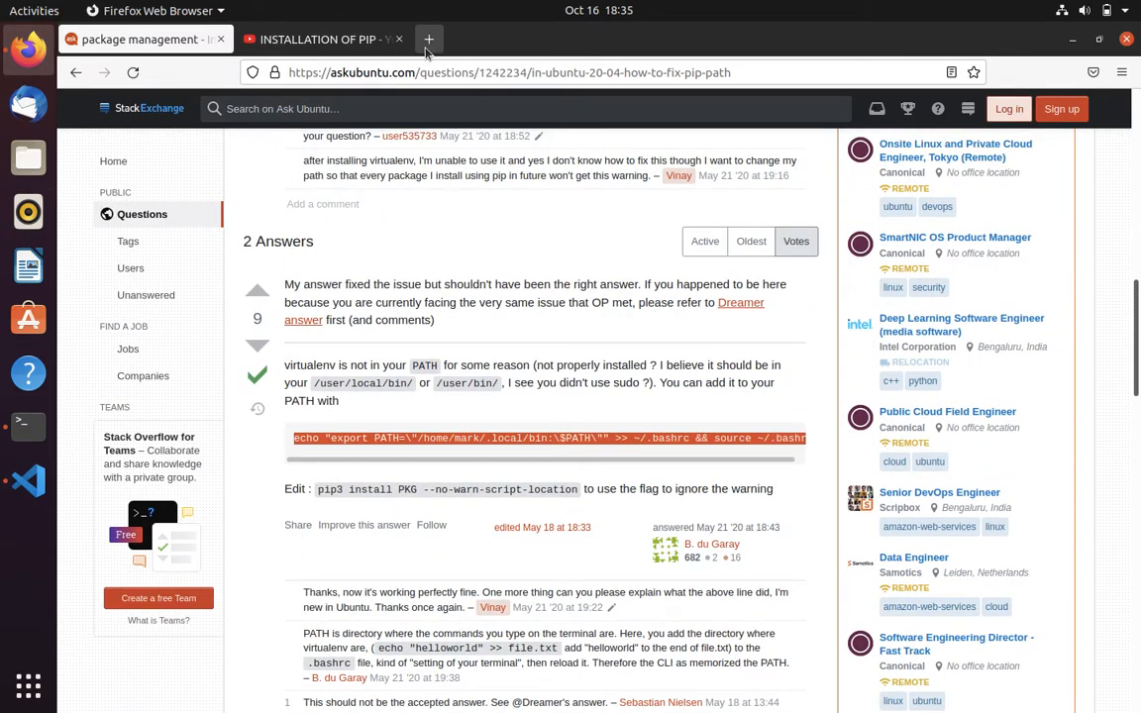
Search Google for 'why we use --user in pip' in a new tab.
left_click(428, 39)
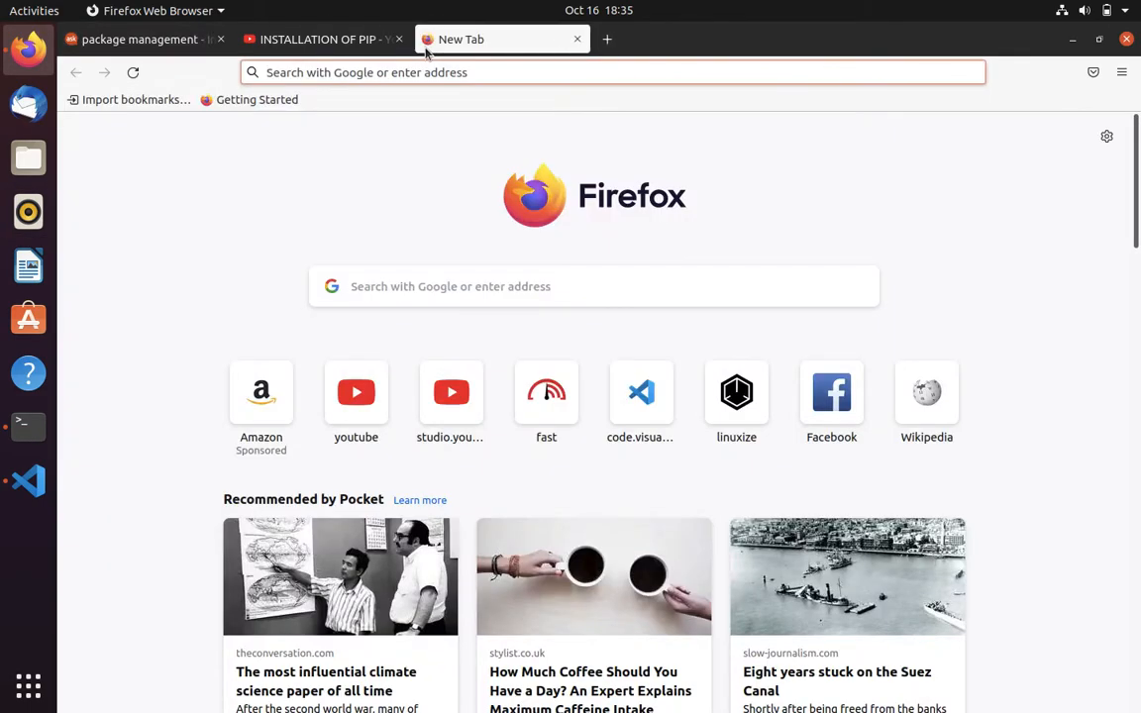
type("why we use")
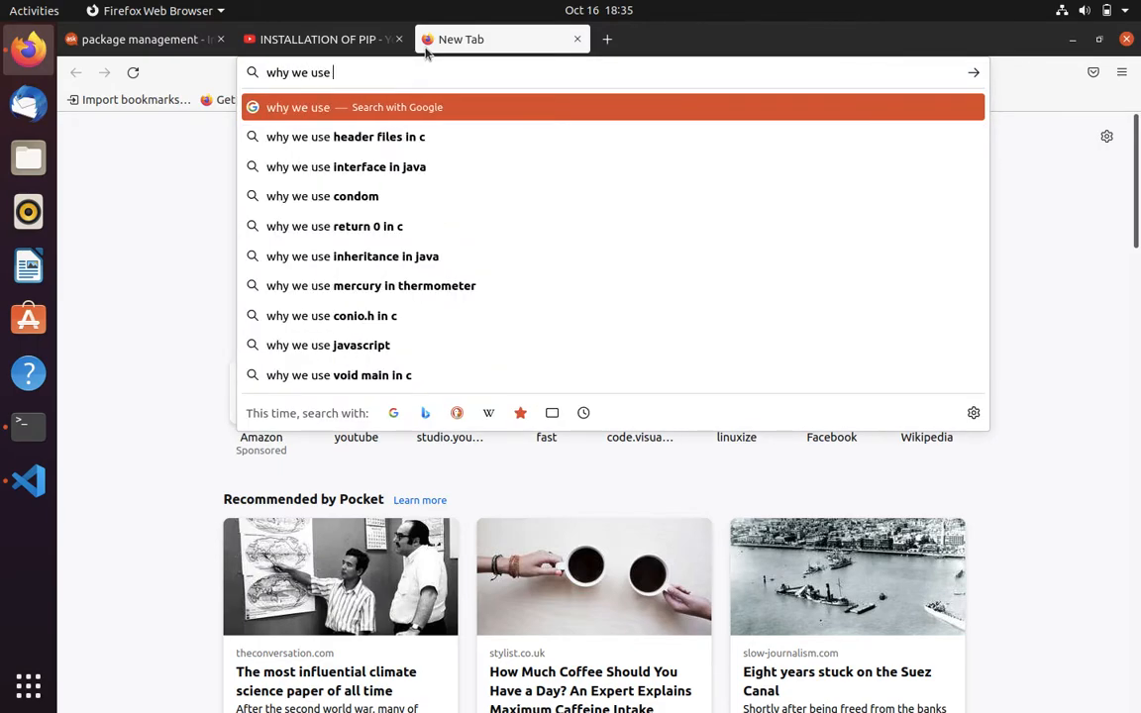
type("--user i")
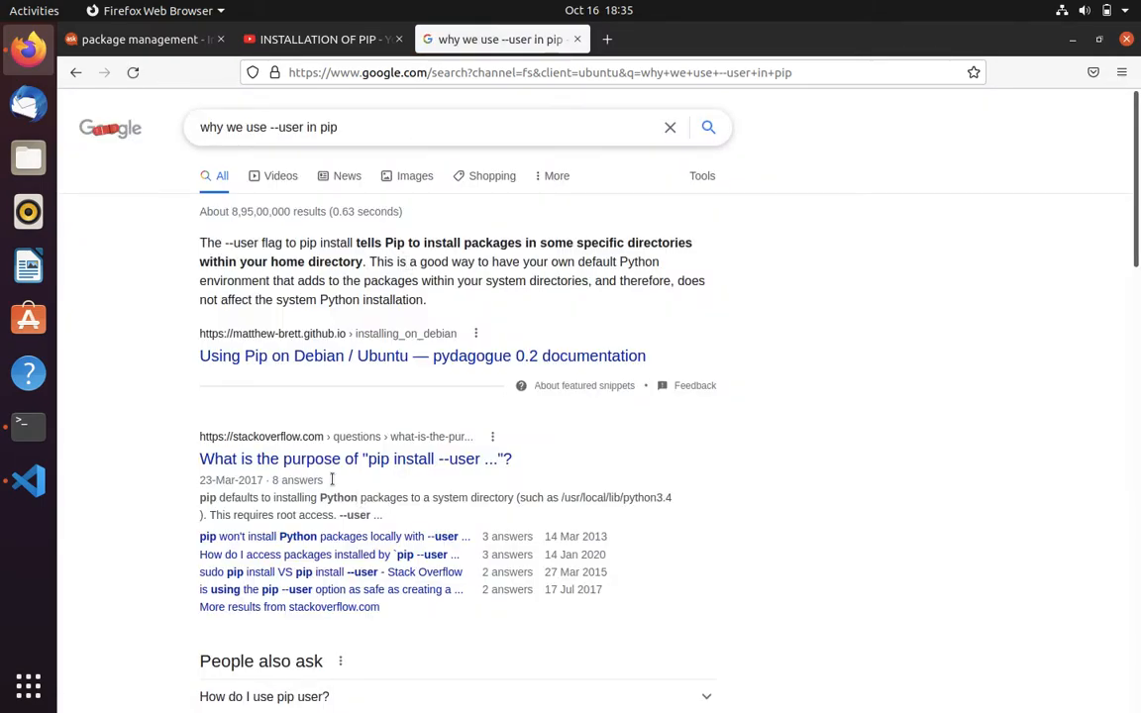
Open 'What is the purpose of pip install --user' and highlight text in its top answer.
left_click(356, 459)
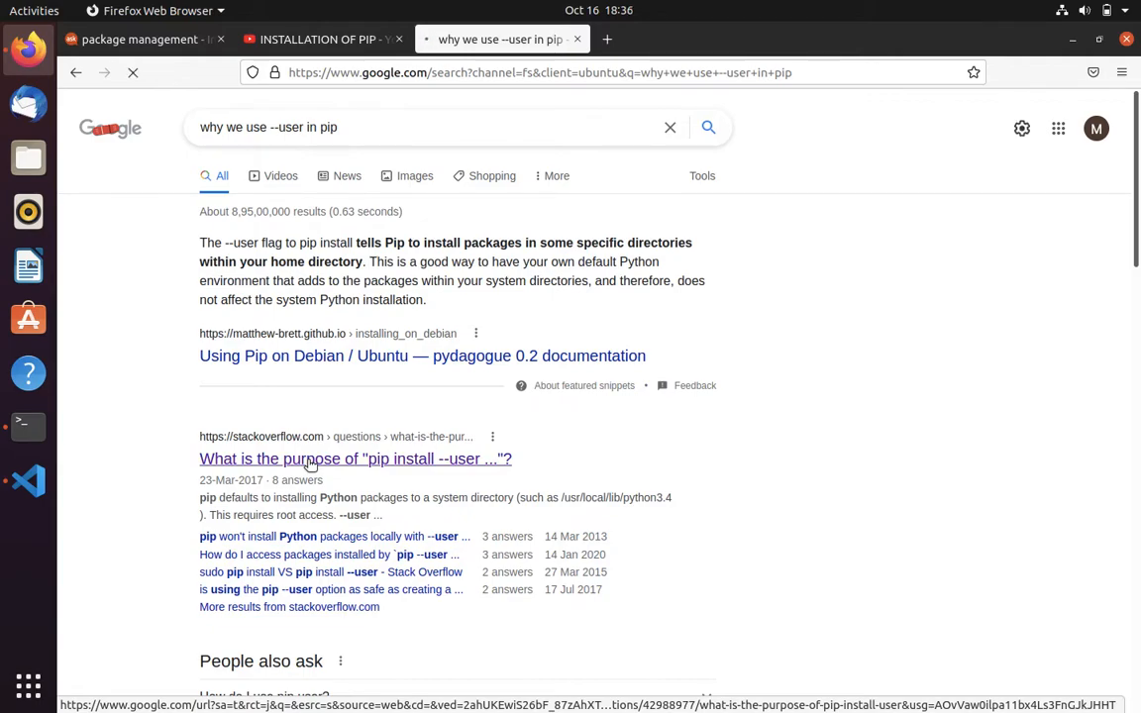
left_click(355, 459)
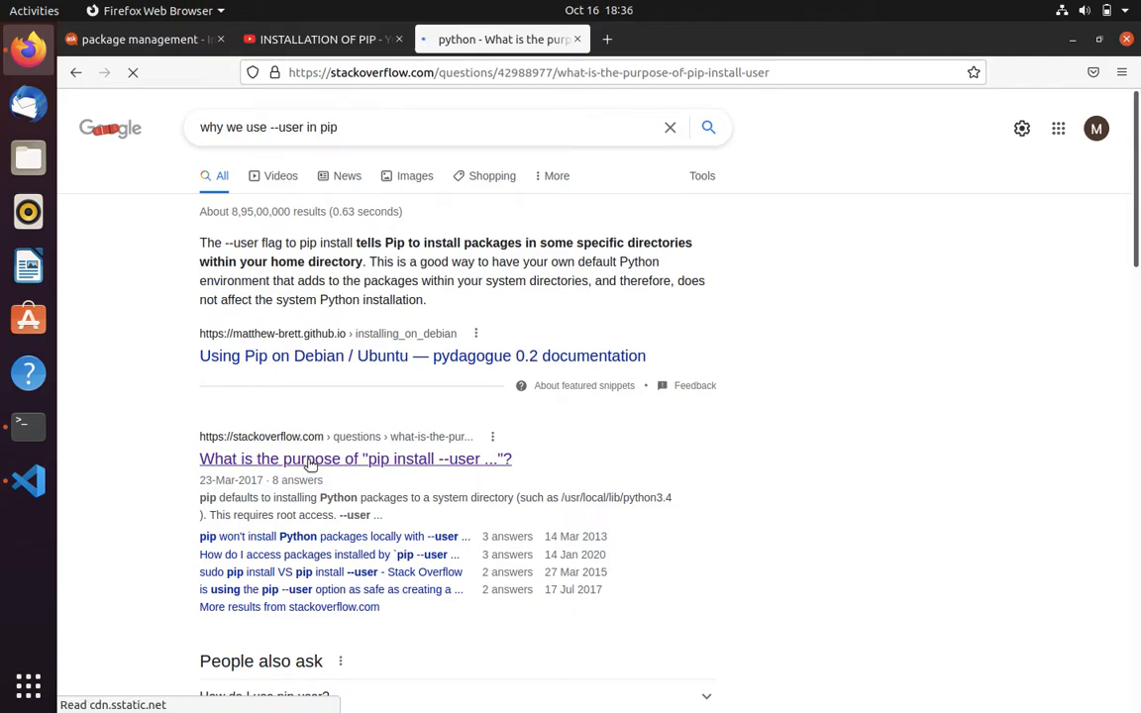
scroll("down", 3)
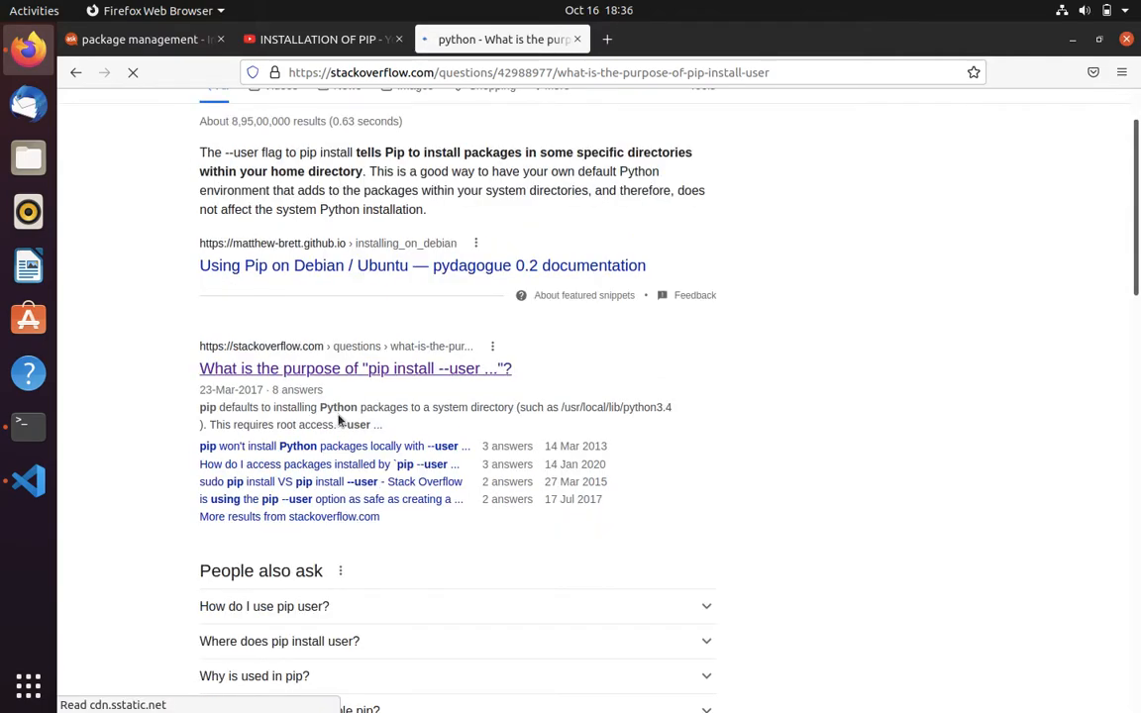
left_click(356, 367)
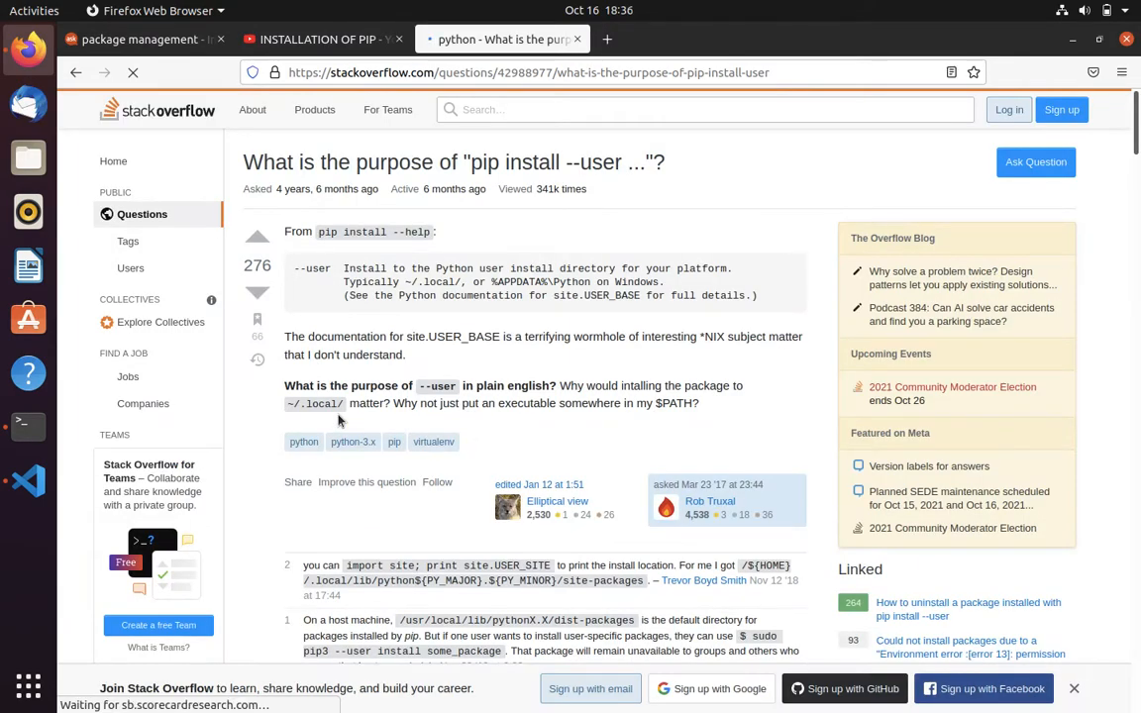
scroll("down", 3)
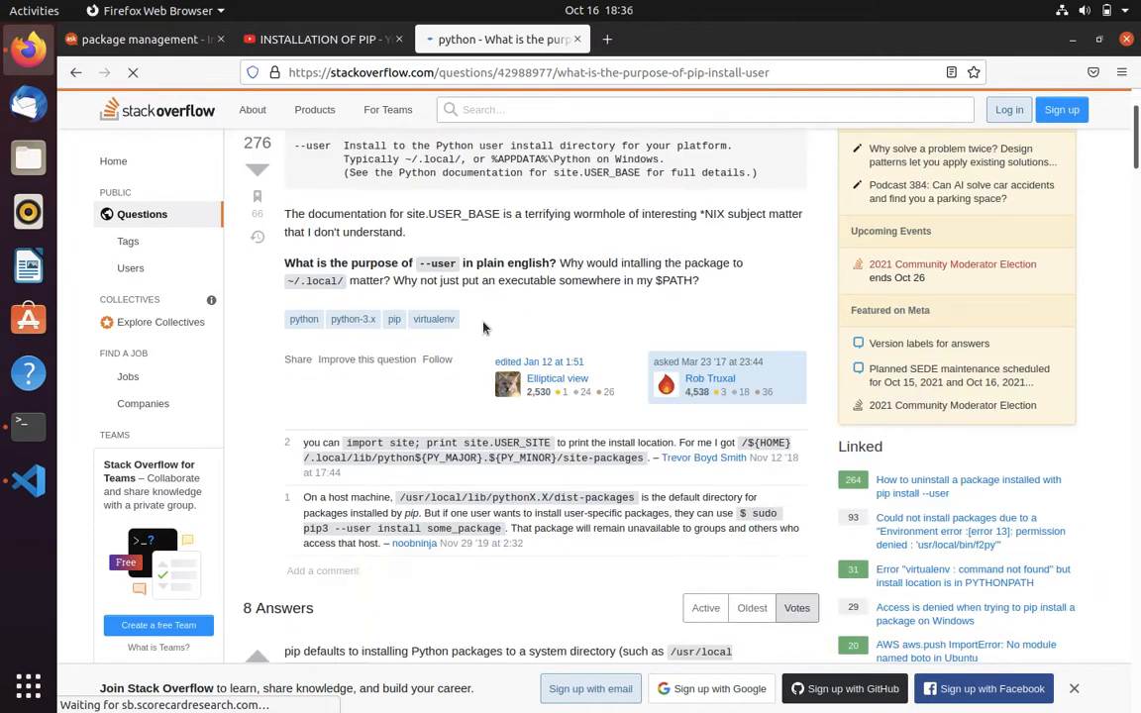
scroll("down", 3)
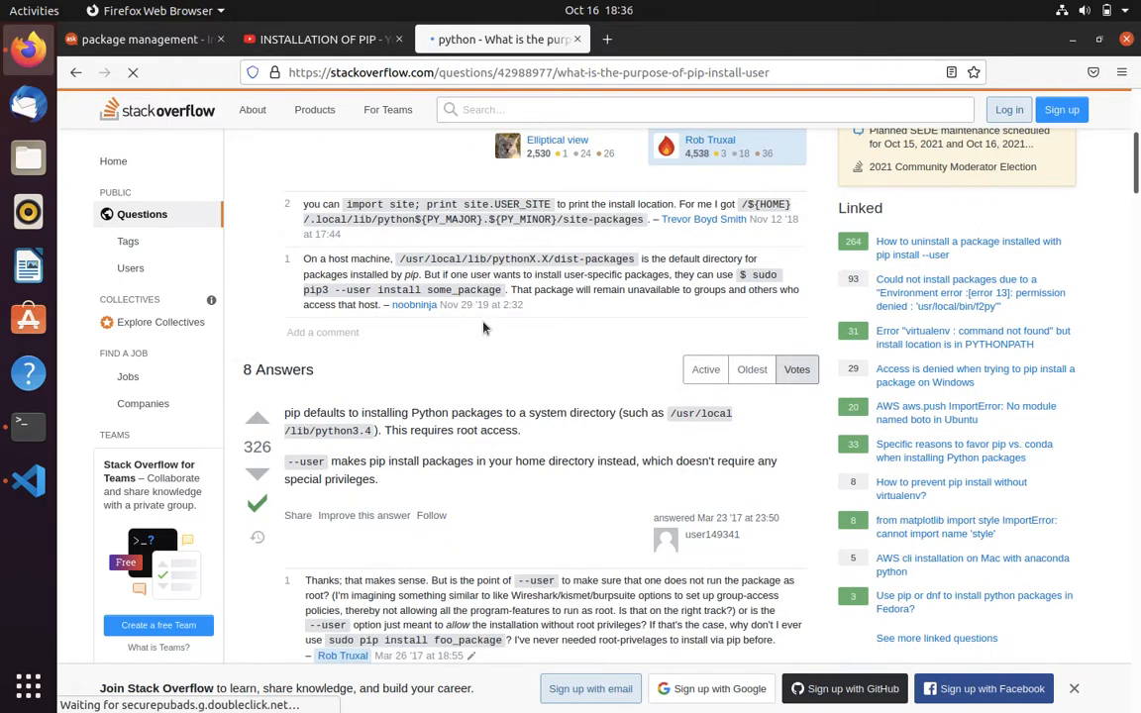
mouse_move(315, 471)
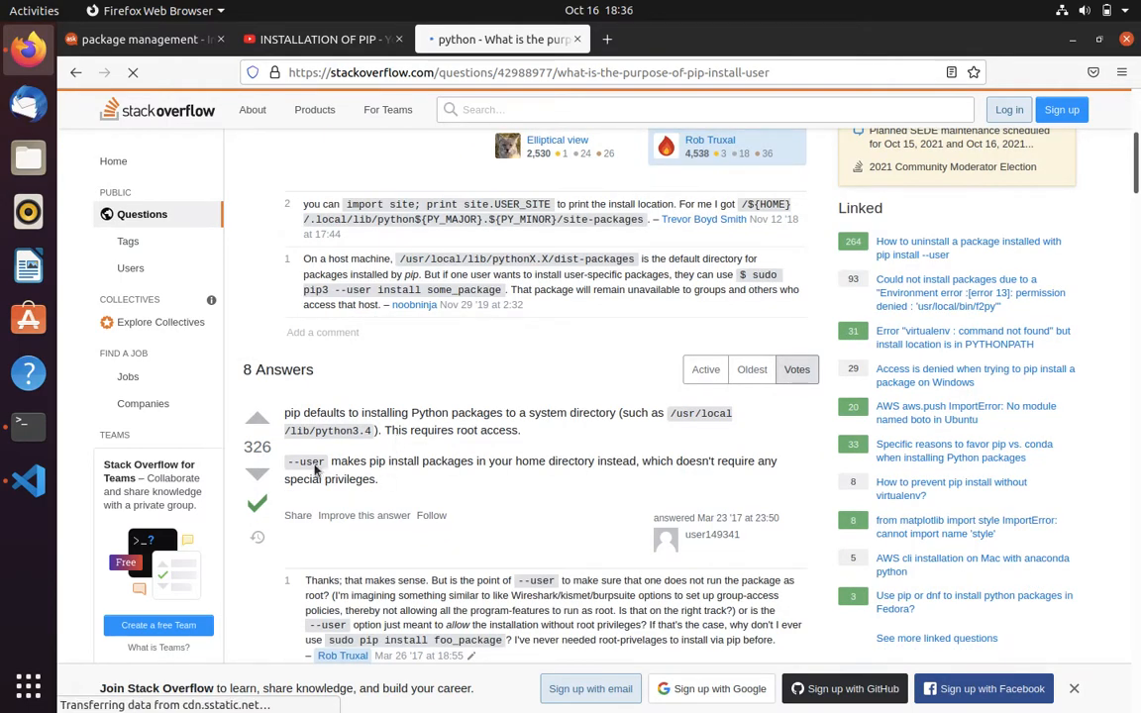
left_click_drag(285, 460, 379, 479)
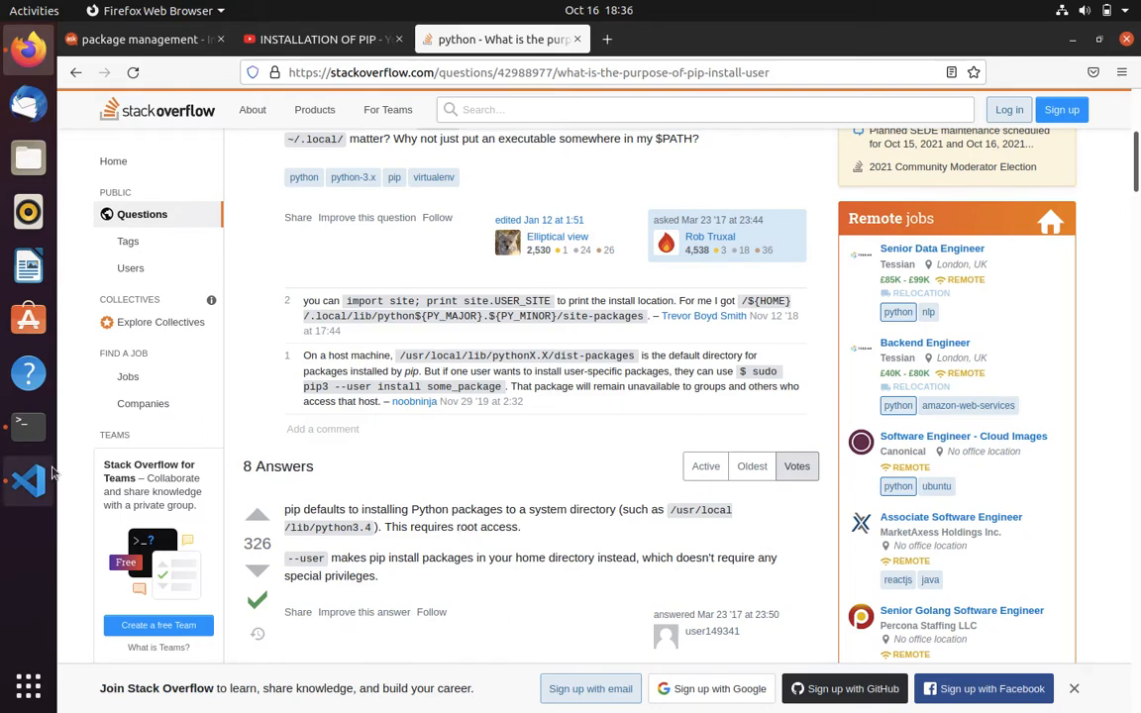
Run pip install --upgrade --user pip in the VS Code terminal.
left_click(28, 480)
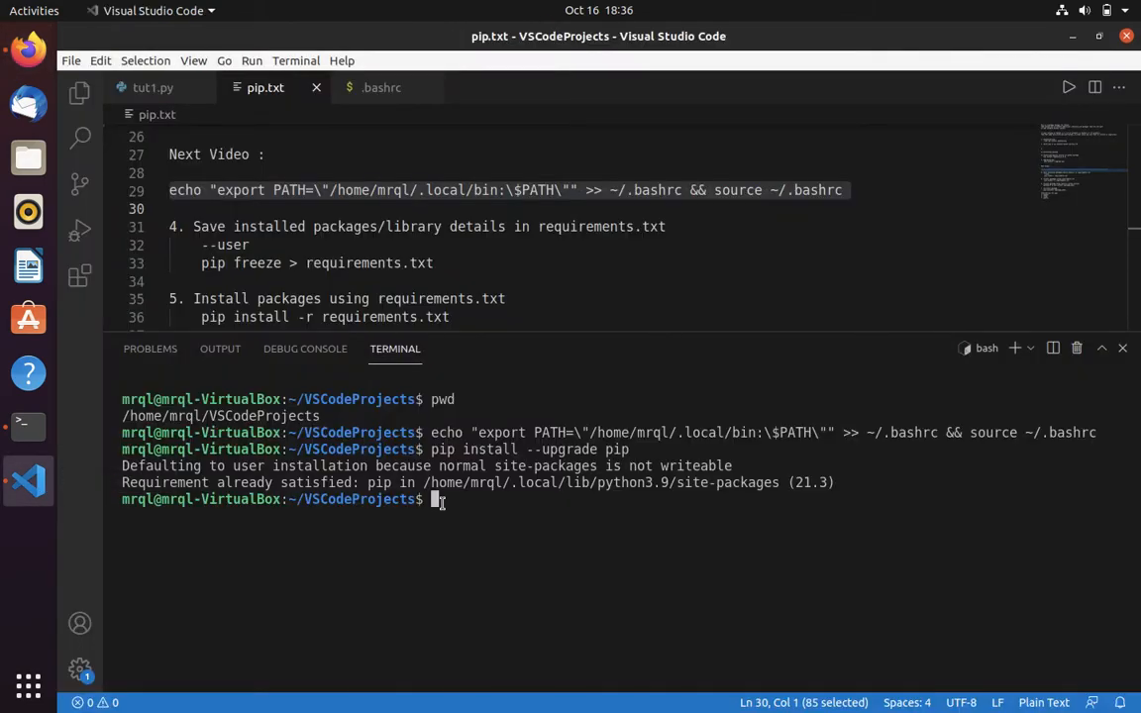
type("pip")
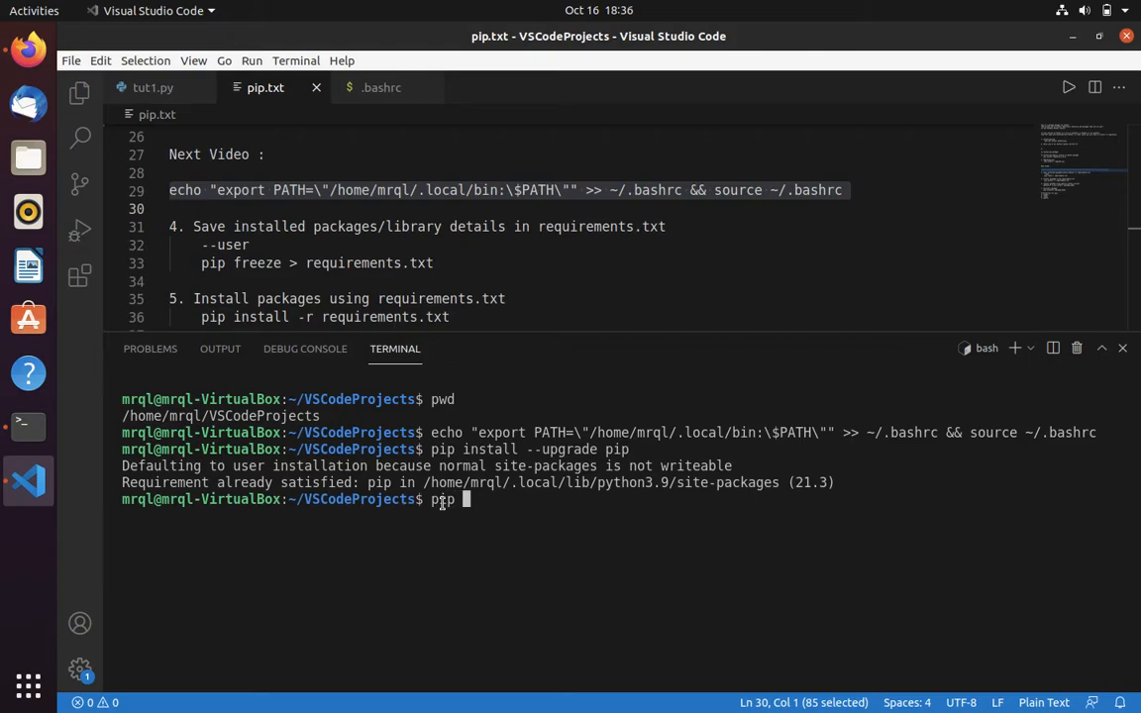
type("install")
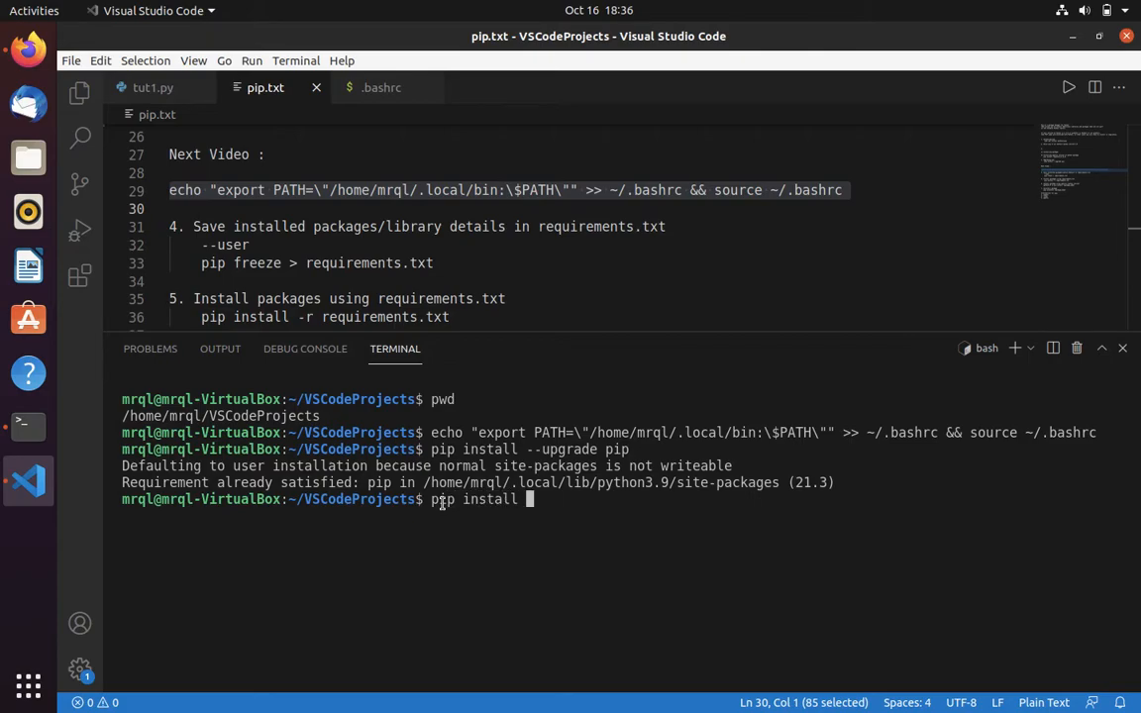
type("--upgrade")
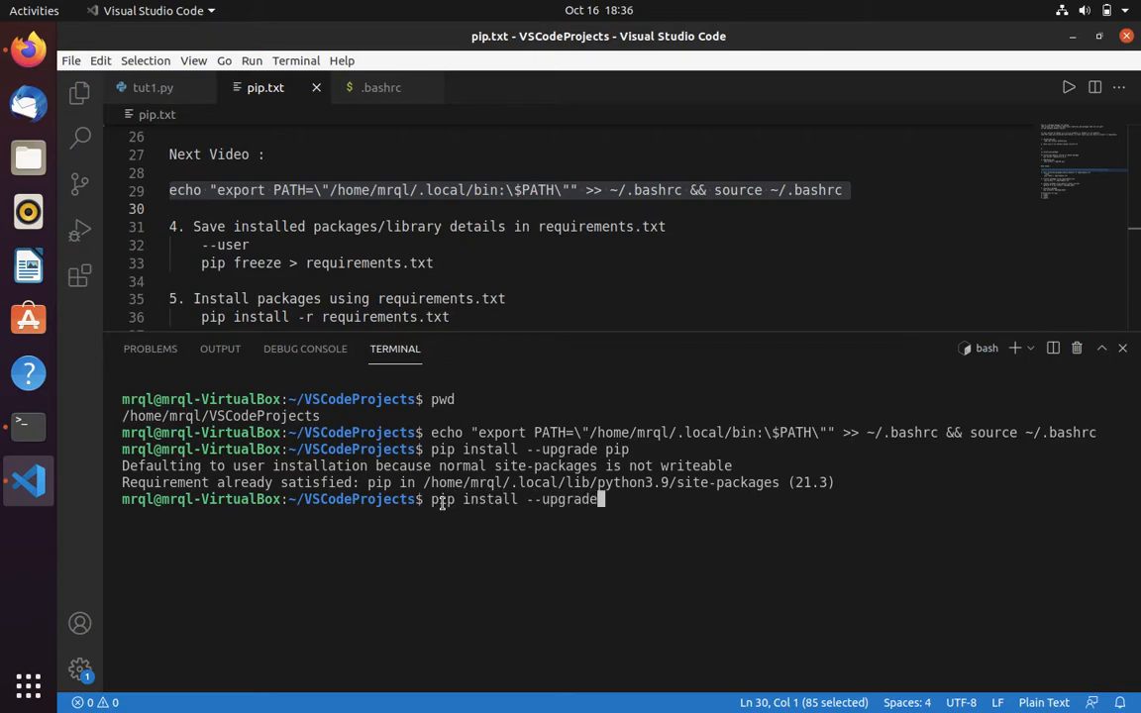
type("--user pip")
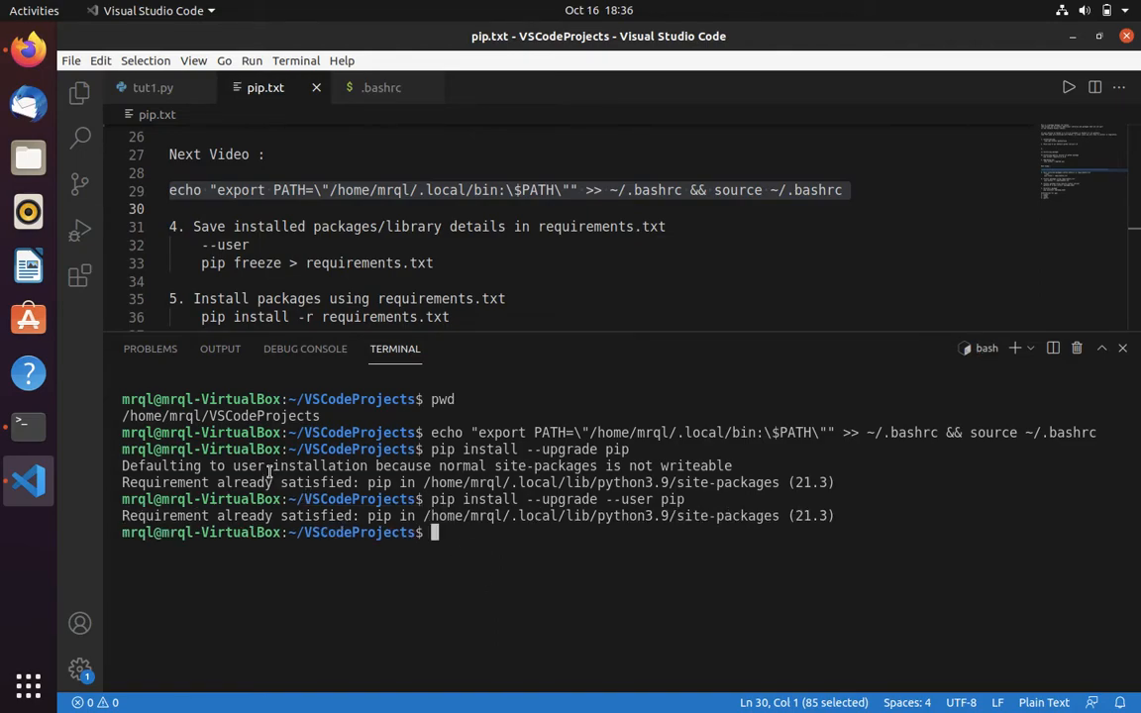
mouse_move(374, 473)
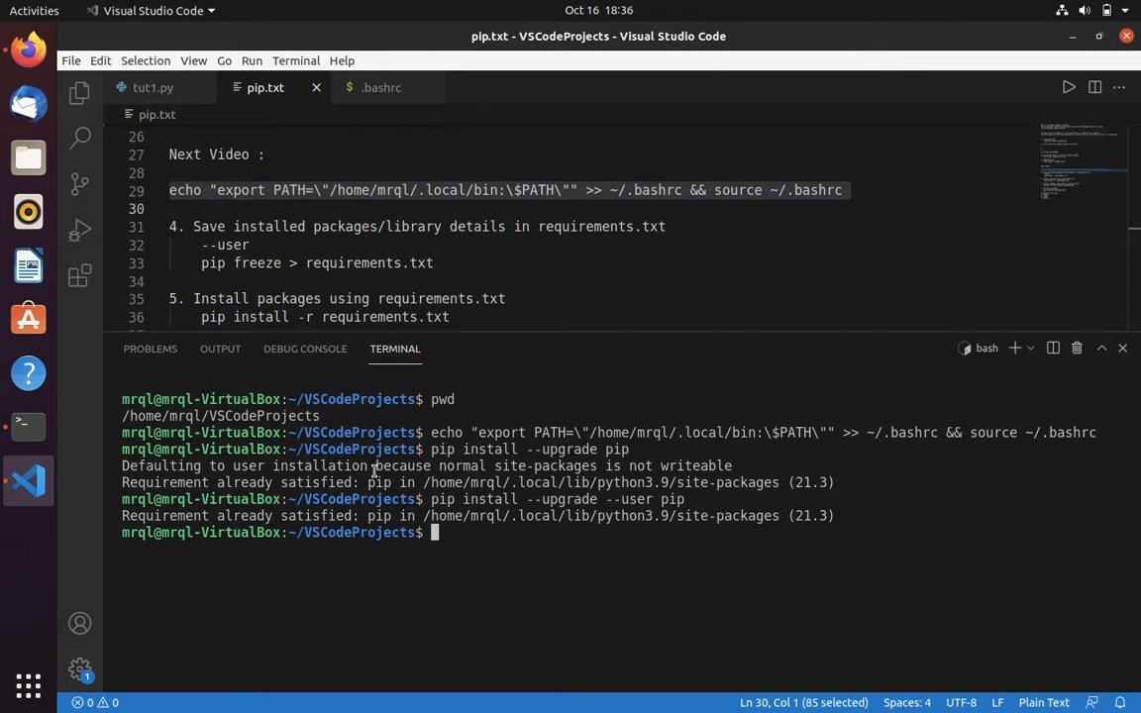
mouse_move(518, 205)
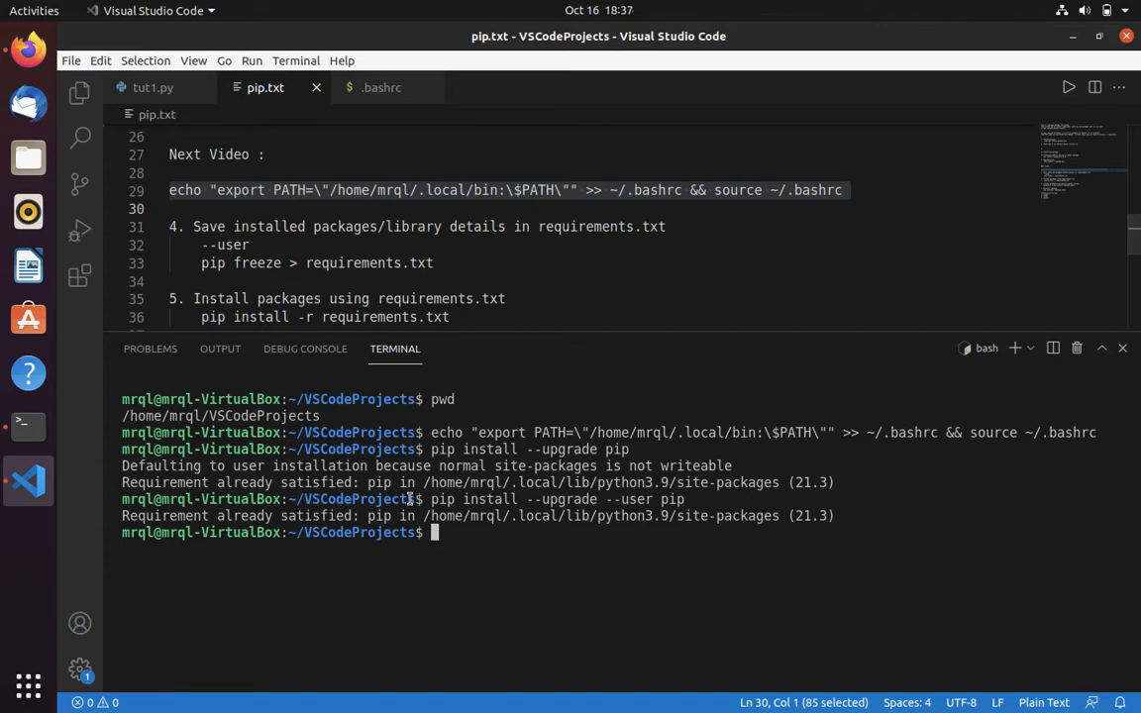
Run pip freeze and scroll its full output, then run pip freeze --user.
type("pip freeze")
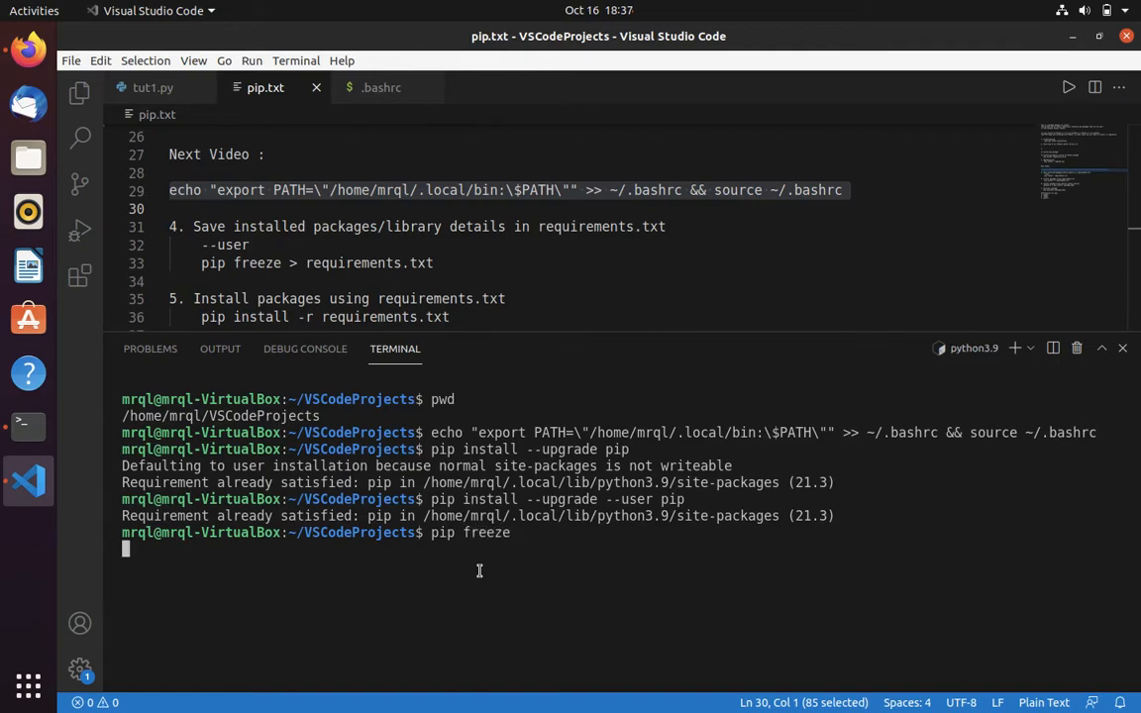
key("Return")
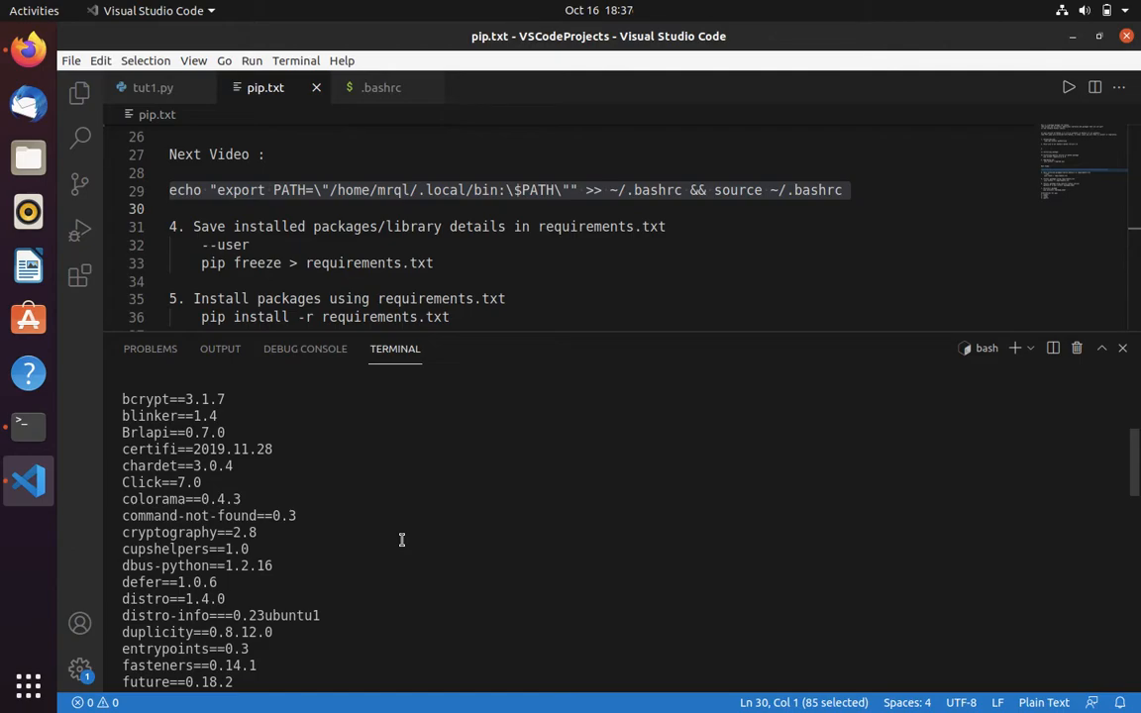
scroll("down", 3)
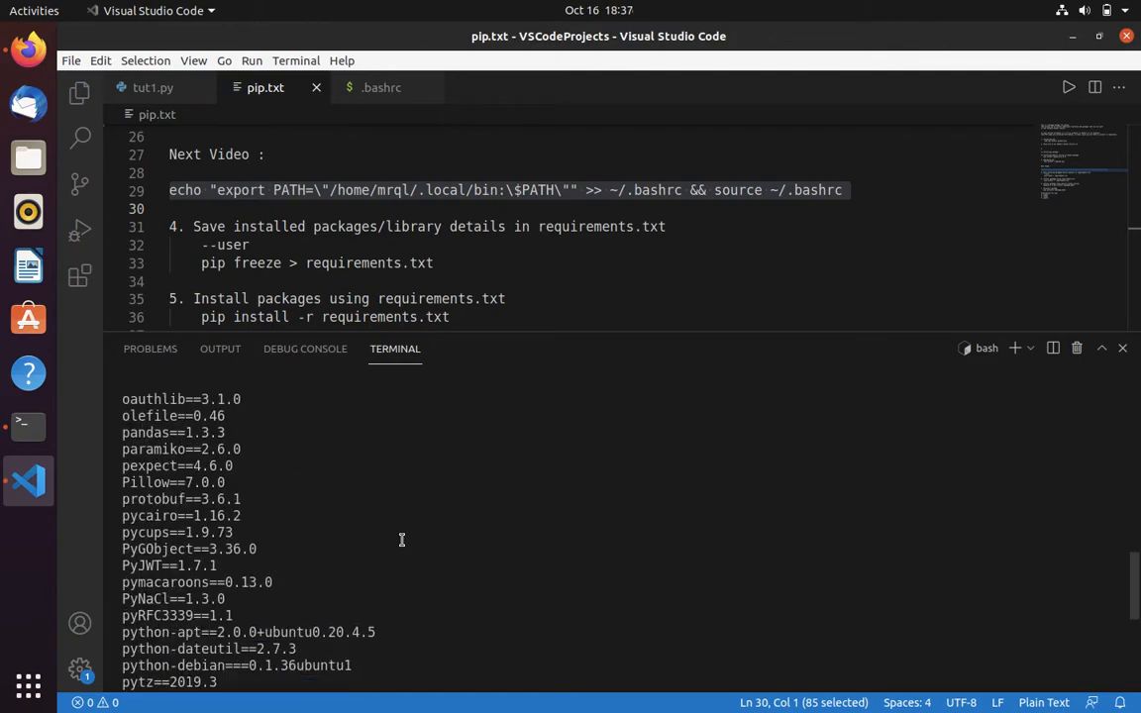
scroll("down", 3)
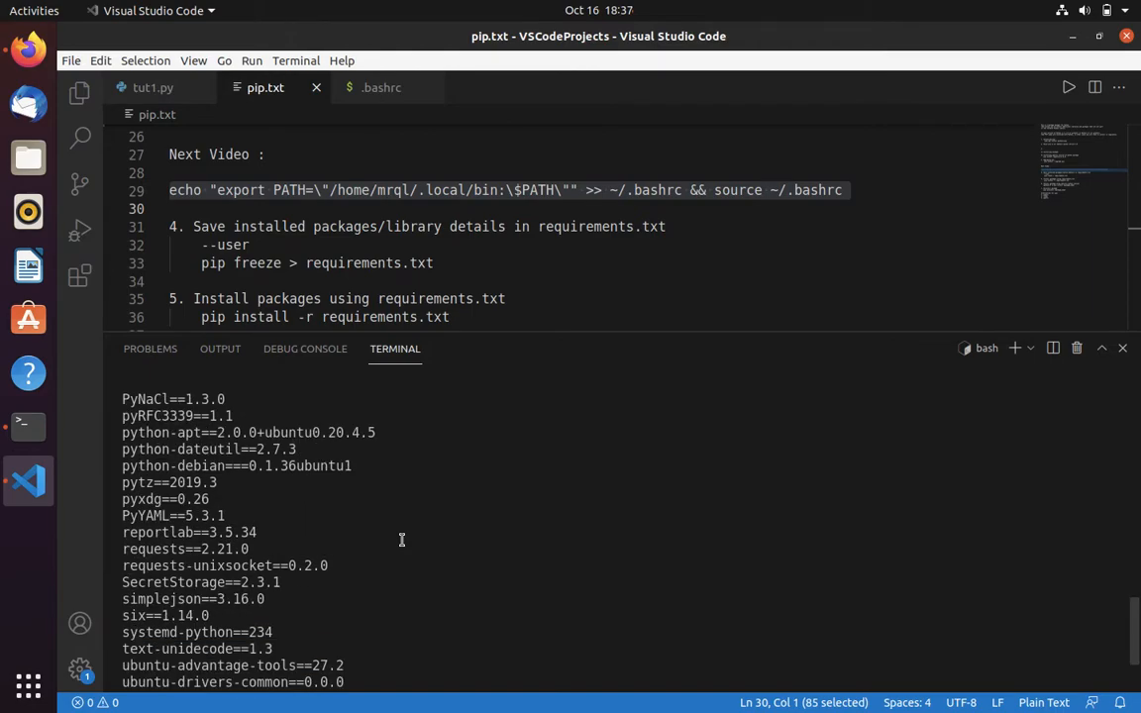
scroll("down", 3)
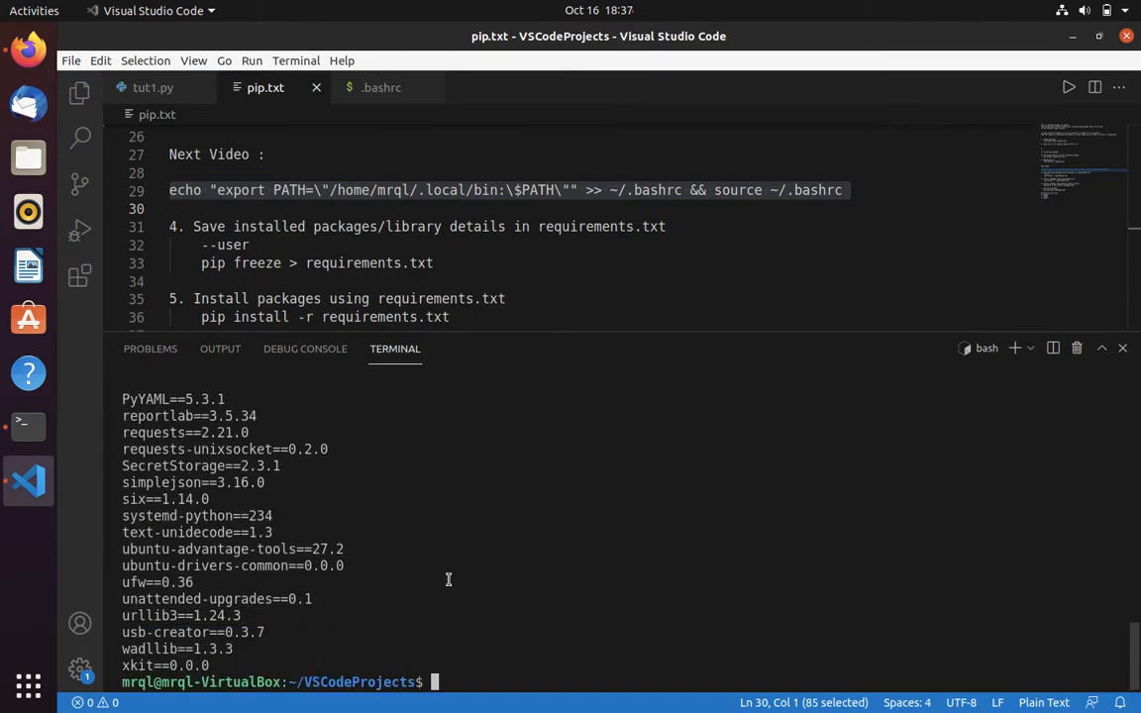
type("pip fr")
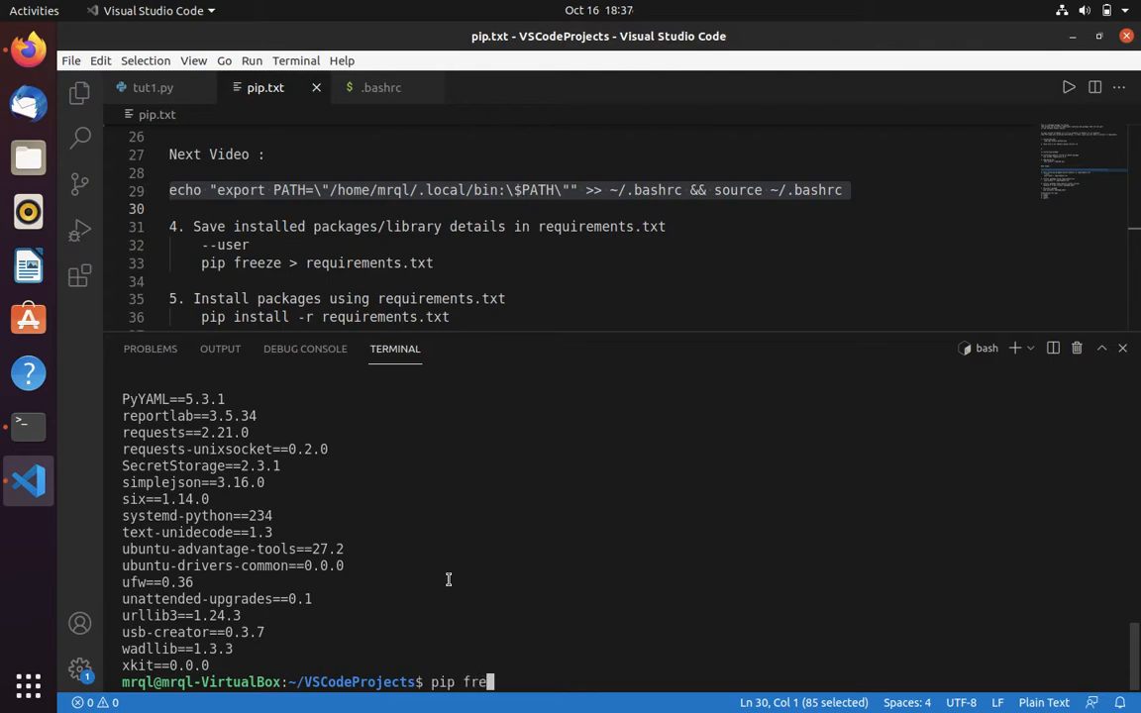
type("eze --user")
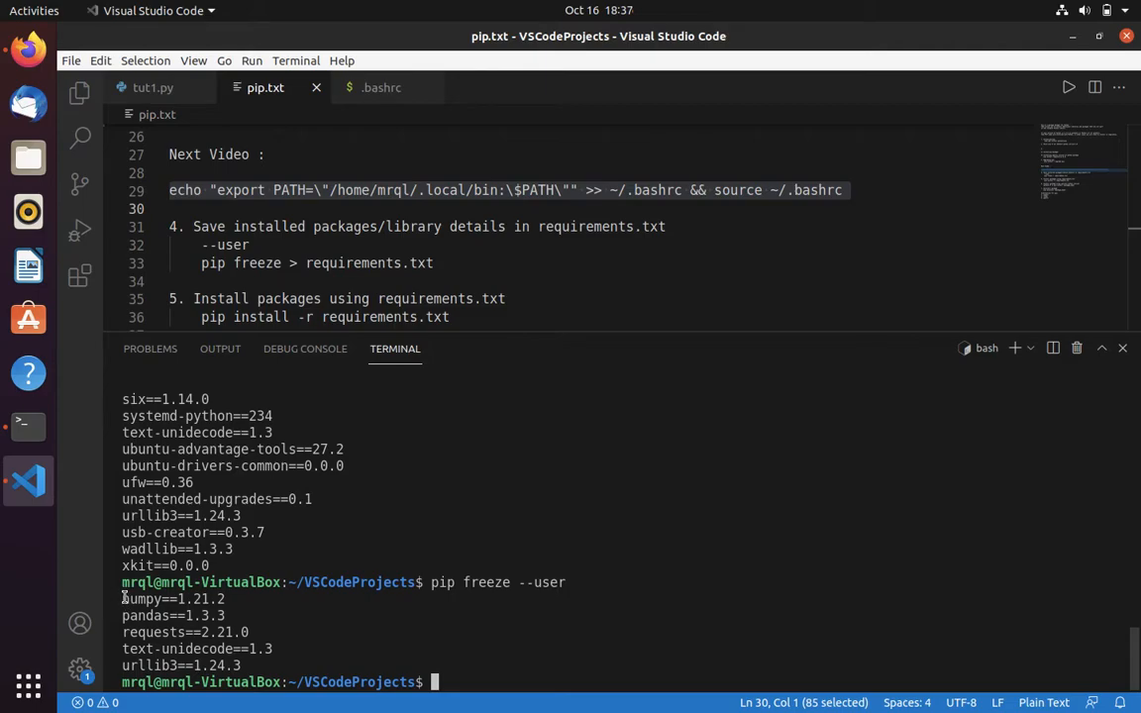
mouse_move(535, 318)
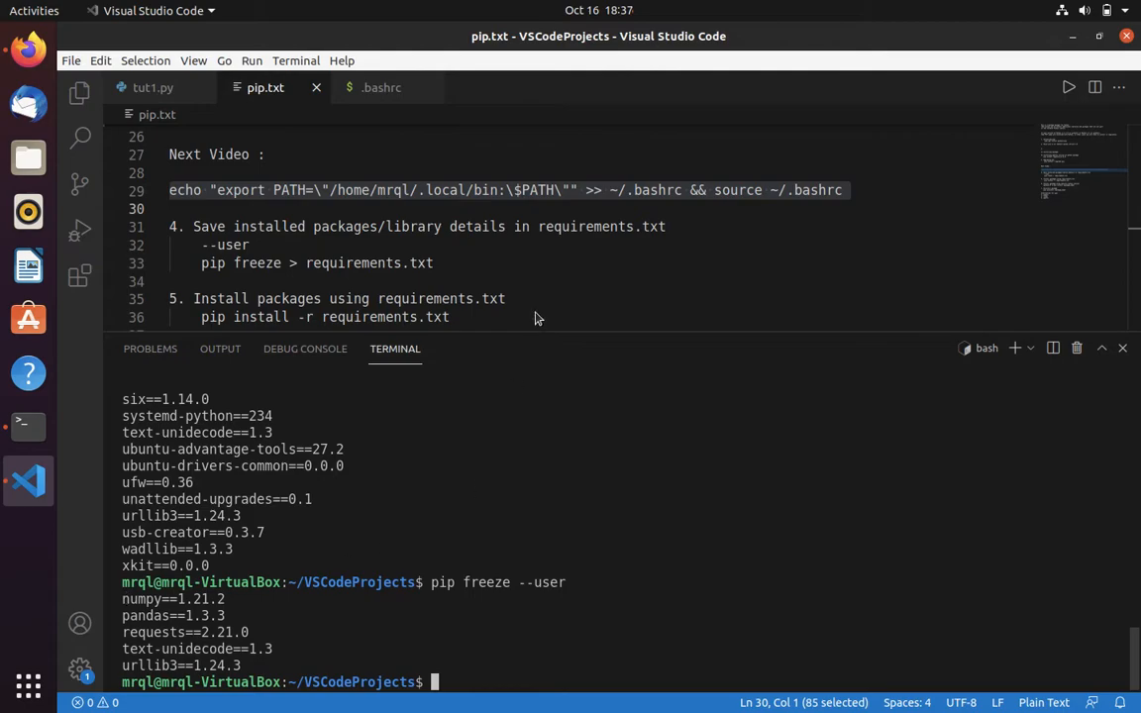
Run pip freeze --user > requirements.txt and view the new file in the Explorer.
type("pip")
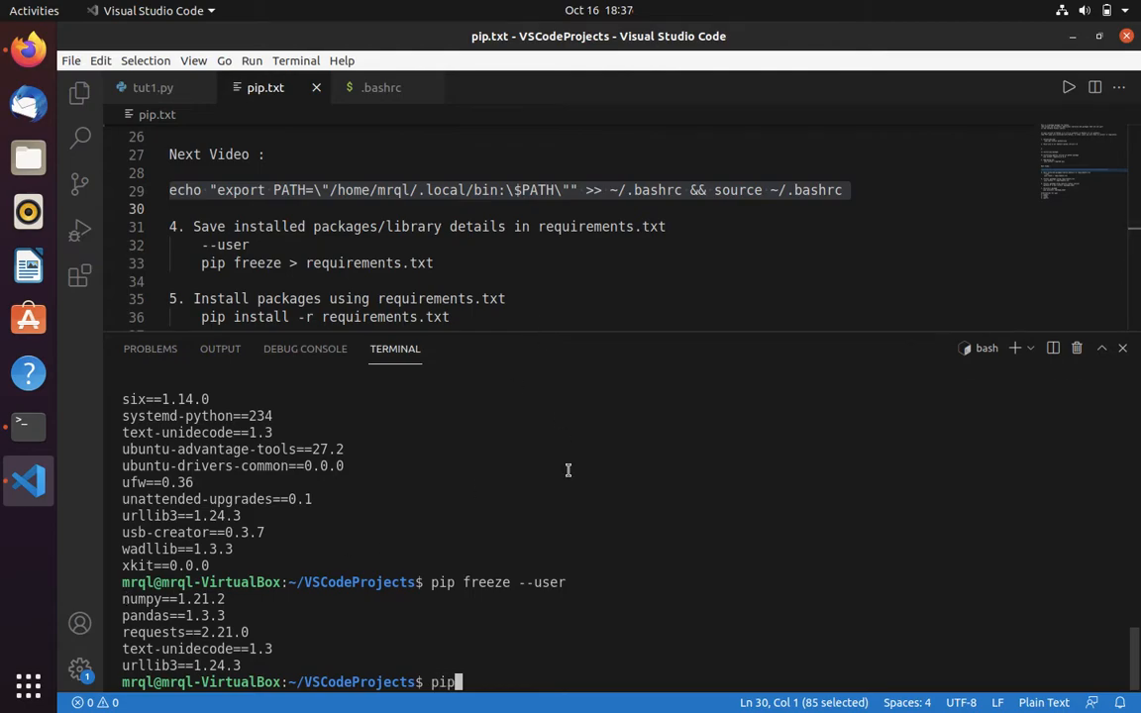
type("freeze")
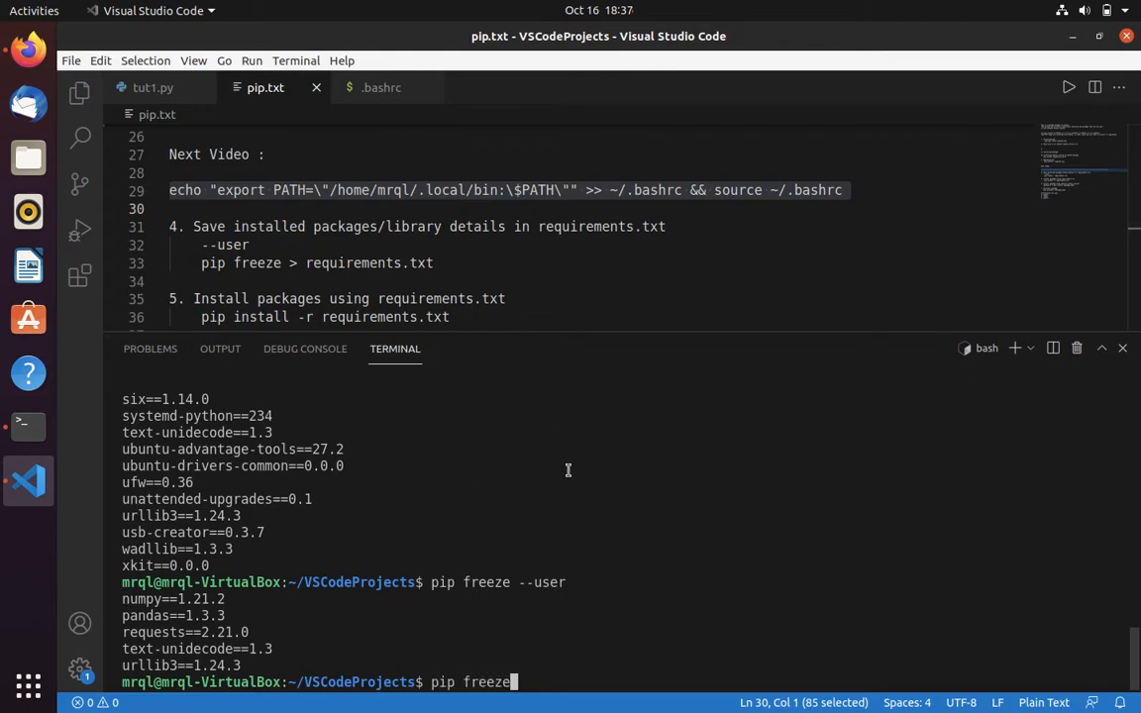
type("--user")
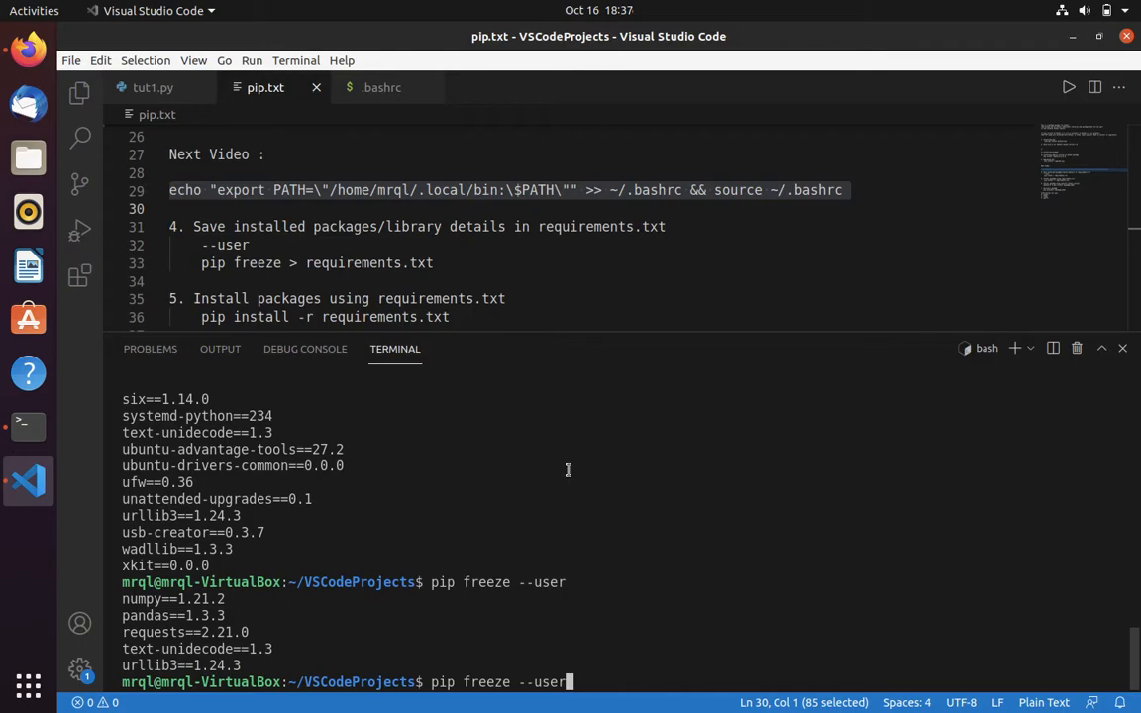
type(">")
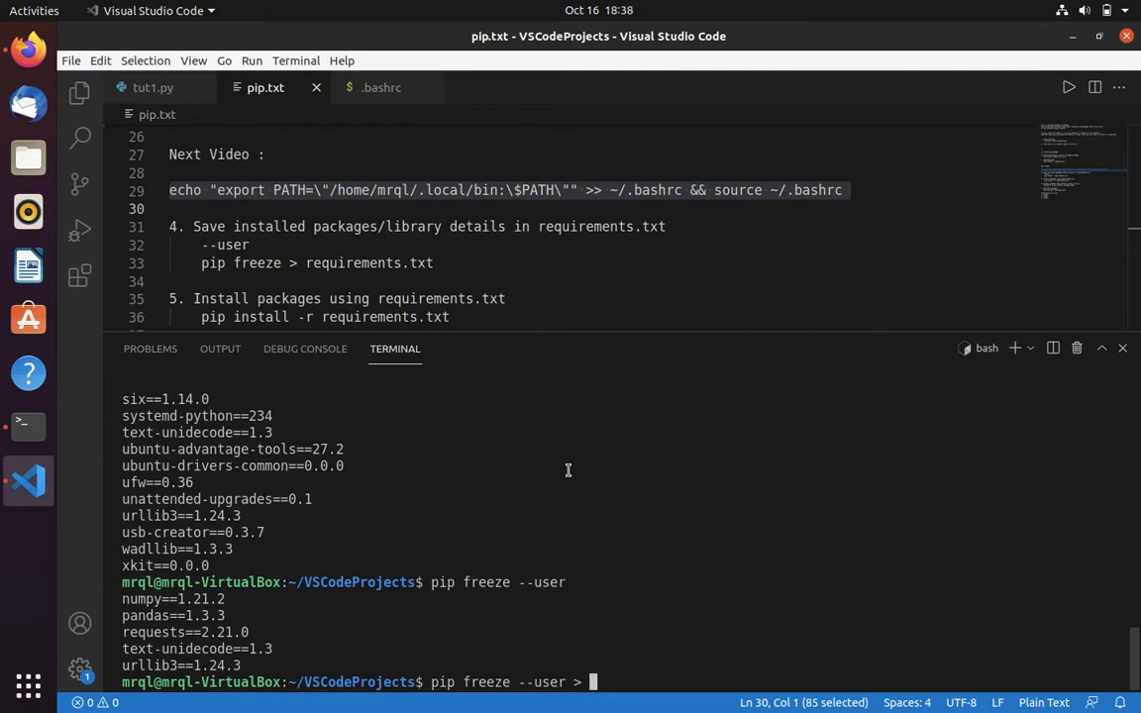
type("requiree")
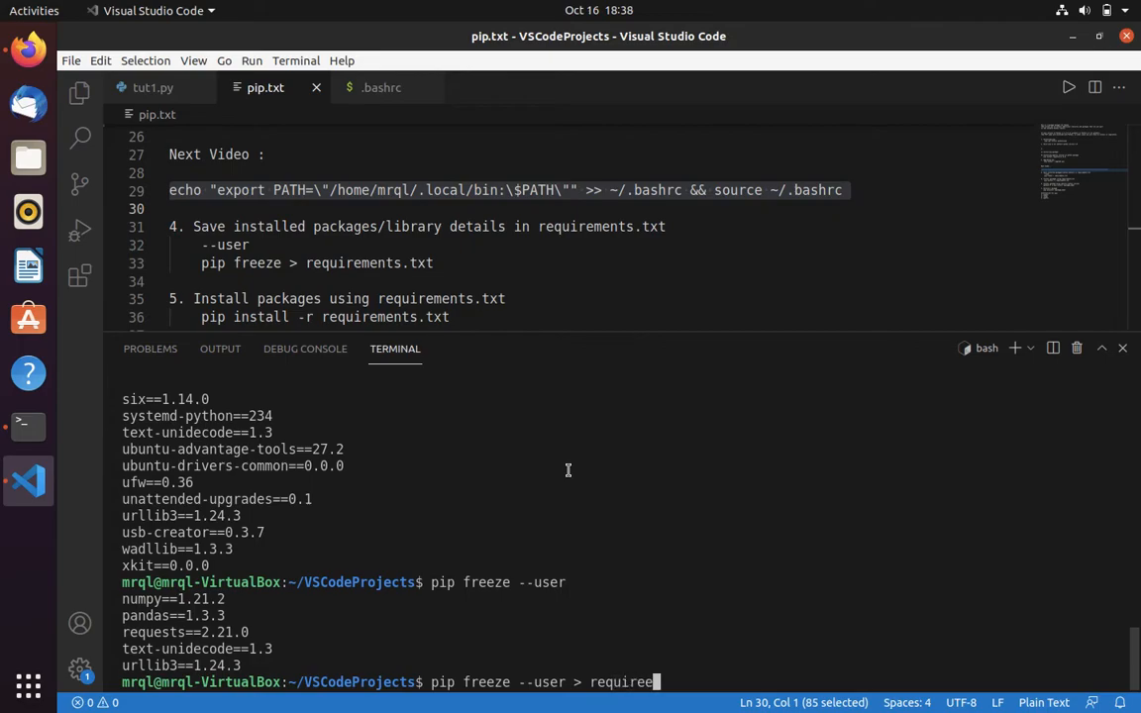
type("ments.txt")
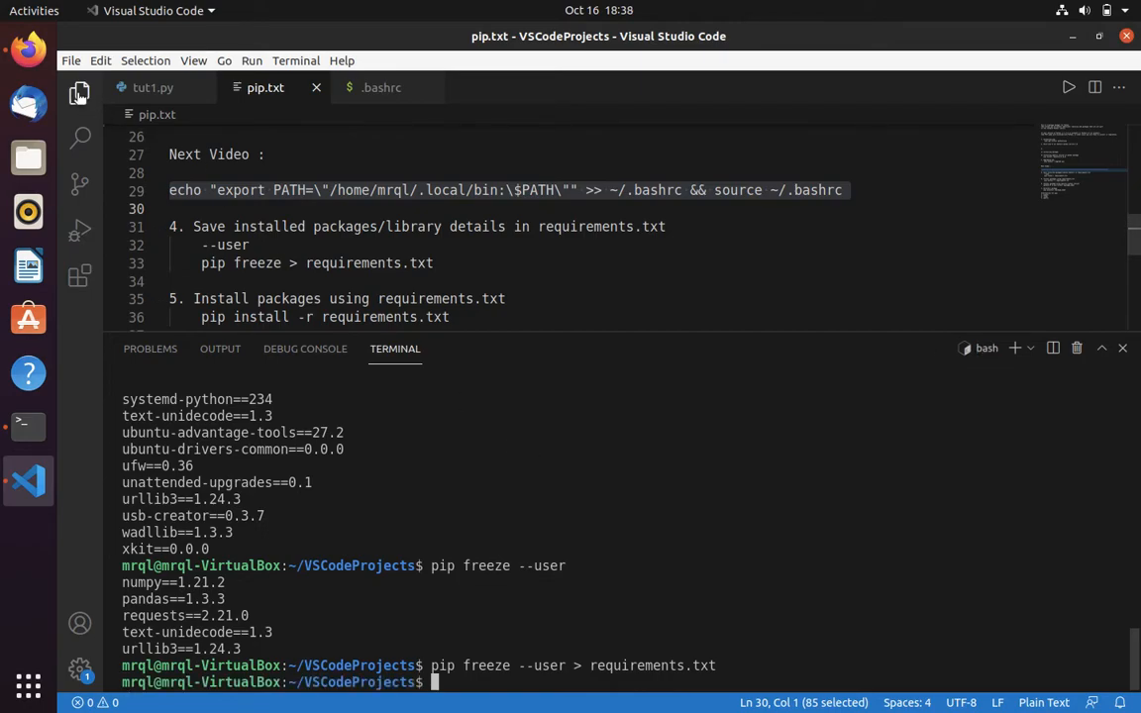
left_click(80, 92)
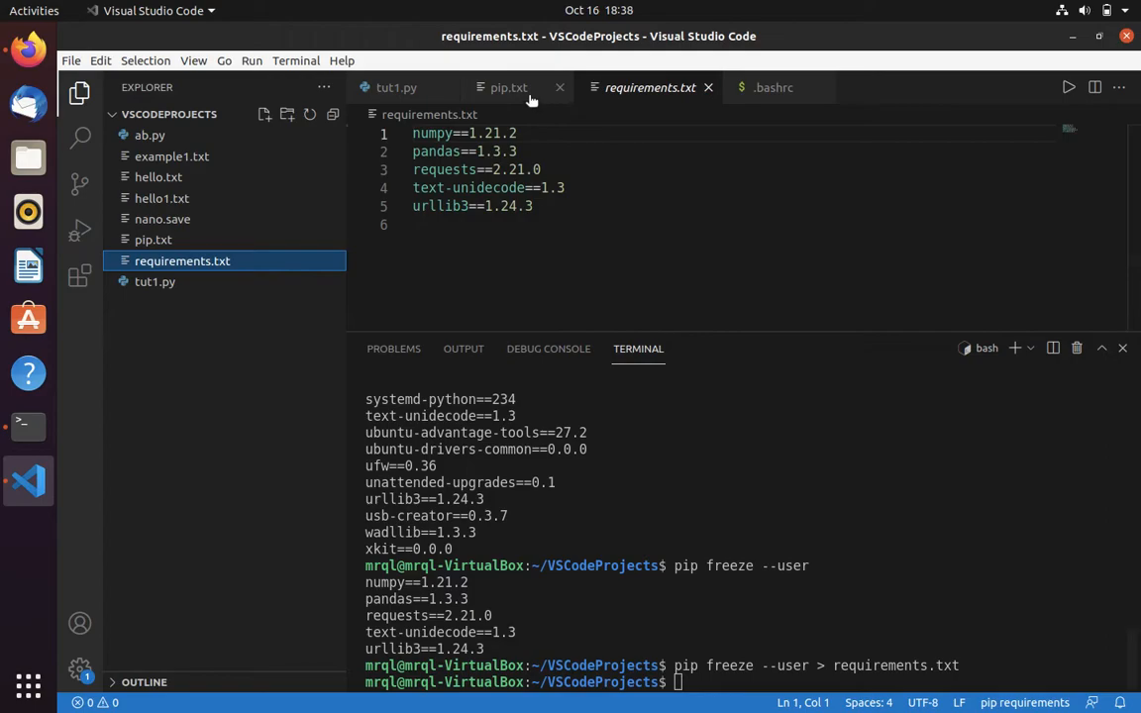
left_click(508, 87)
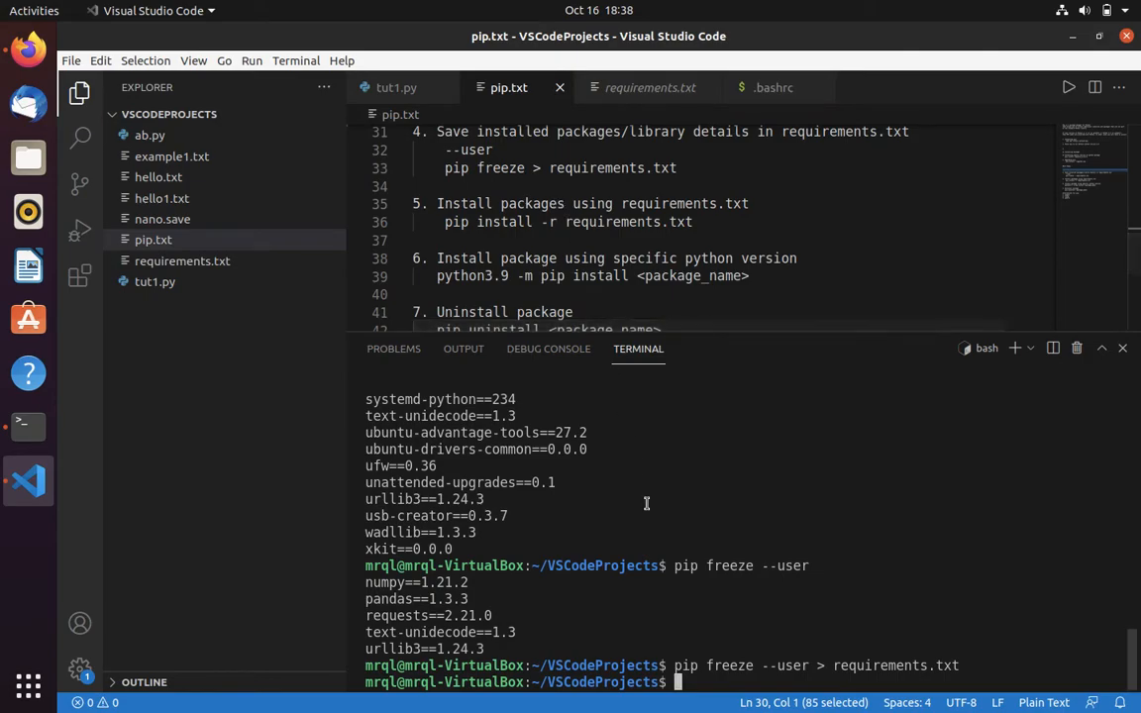
Run pip install -r requirements.txt and scroll through the already-satisfied output.
type("pip install -r r")
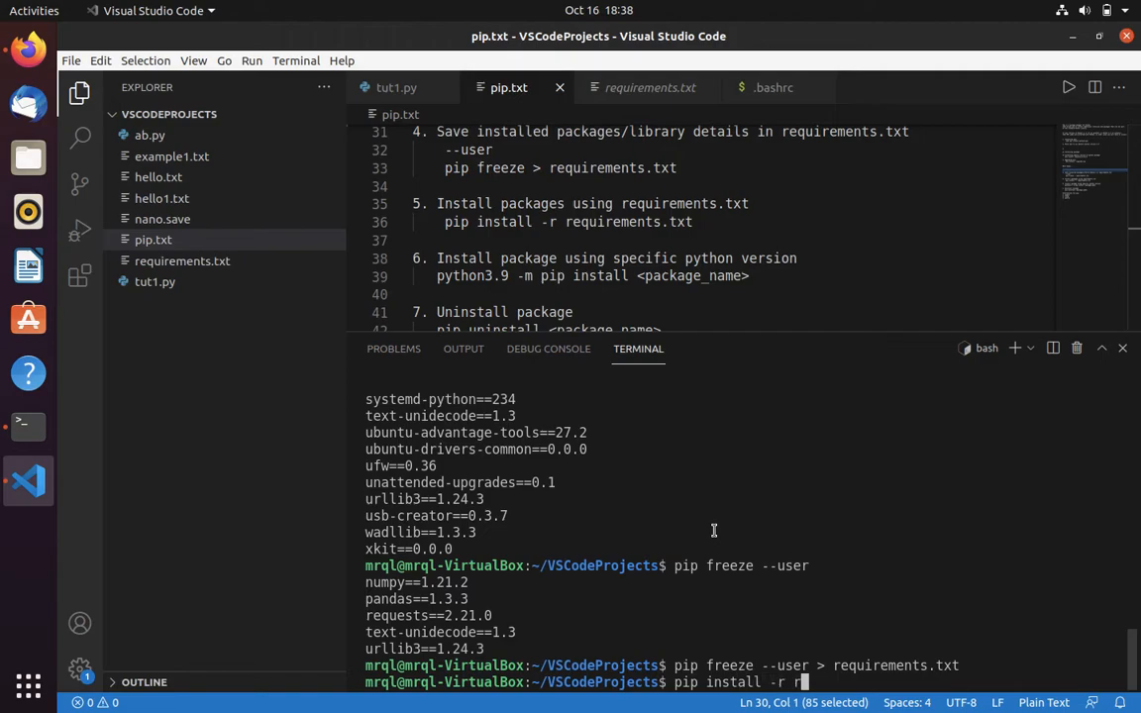
type("equiremen")
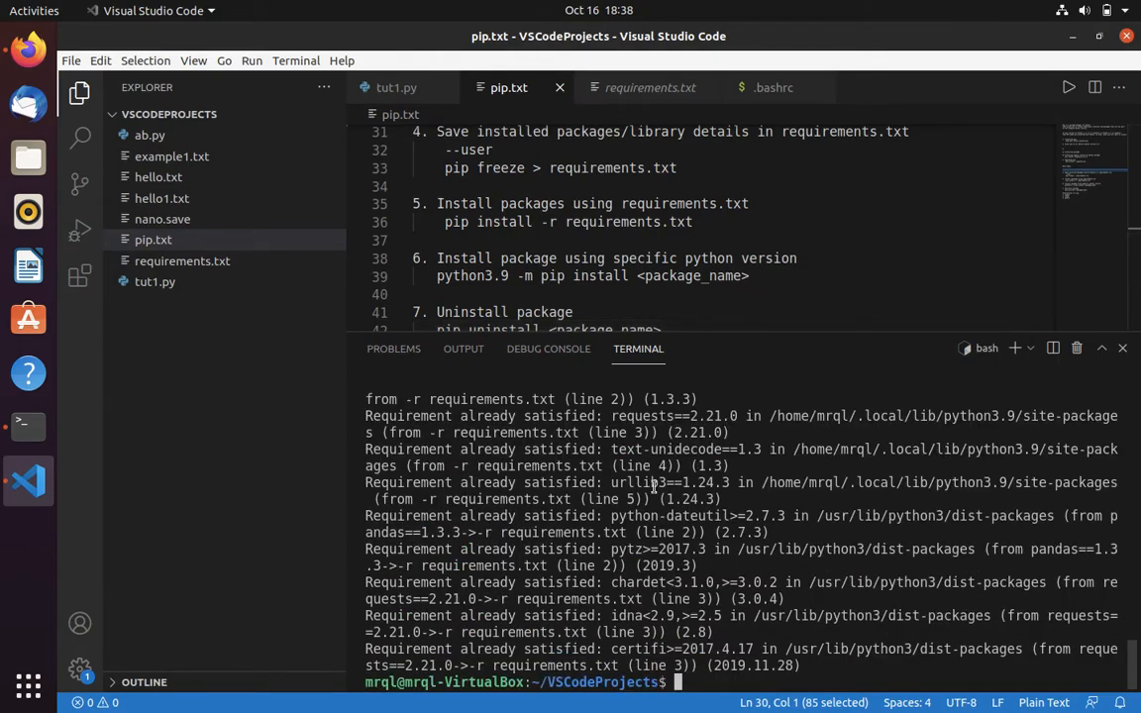
mouse_move(548, 562)
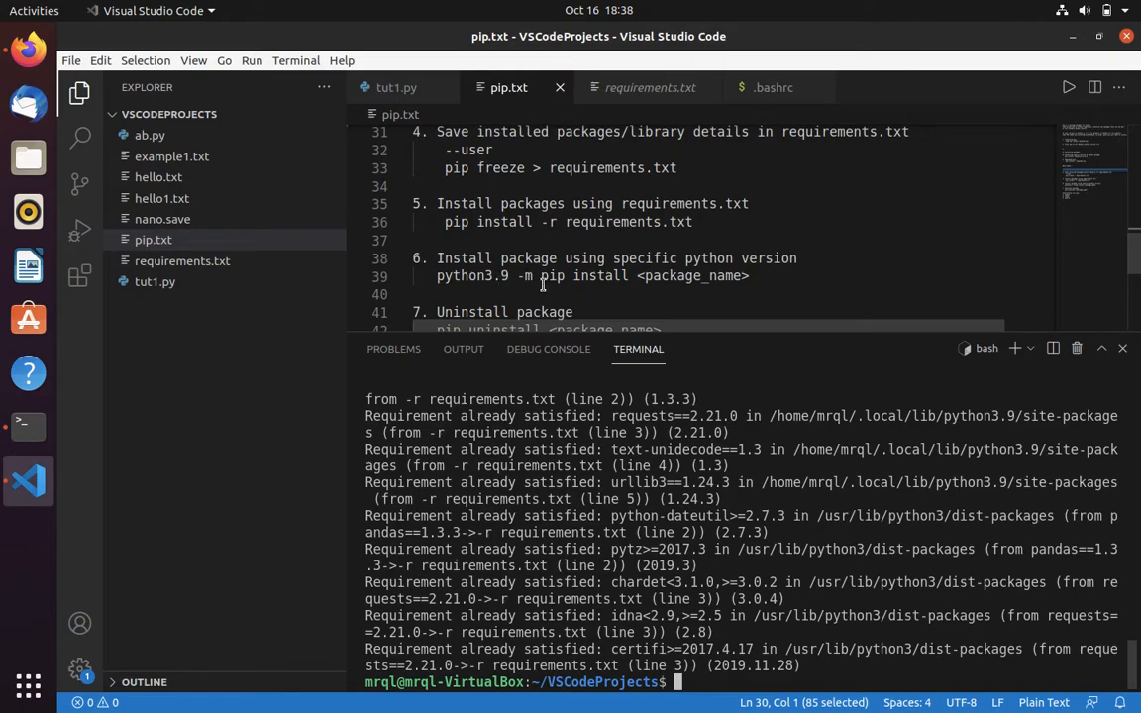
mouse_move(542, 285)
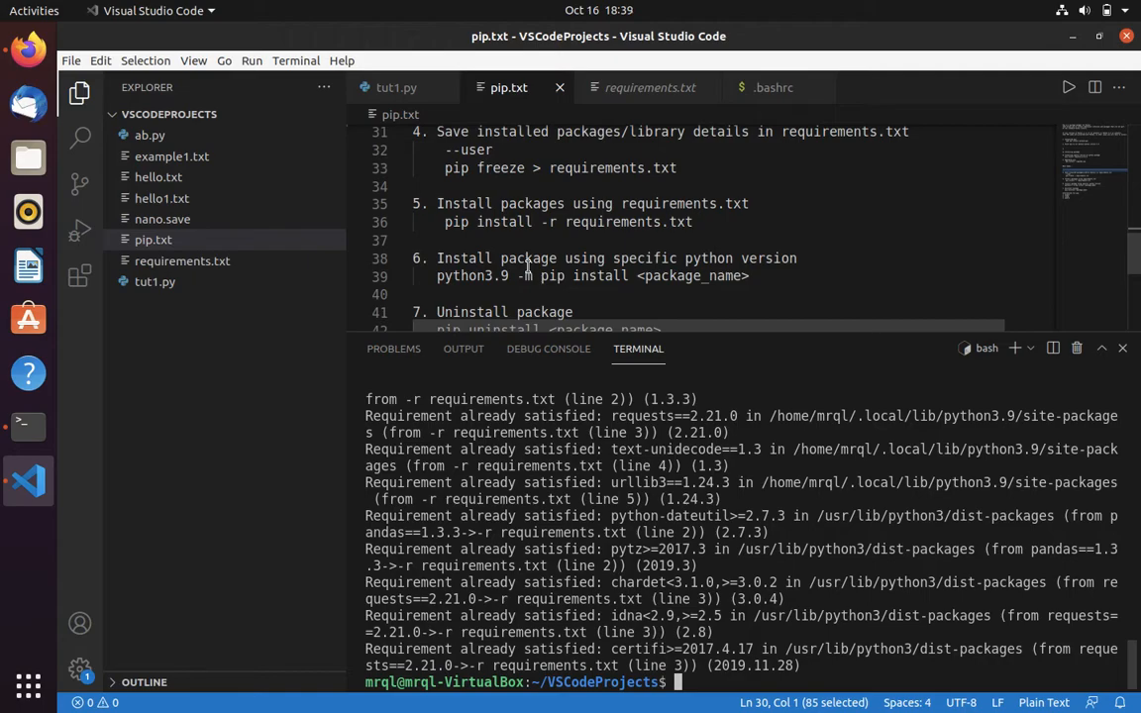
scroll("down", 3)
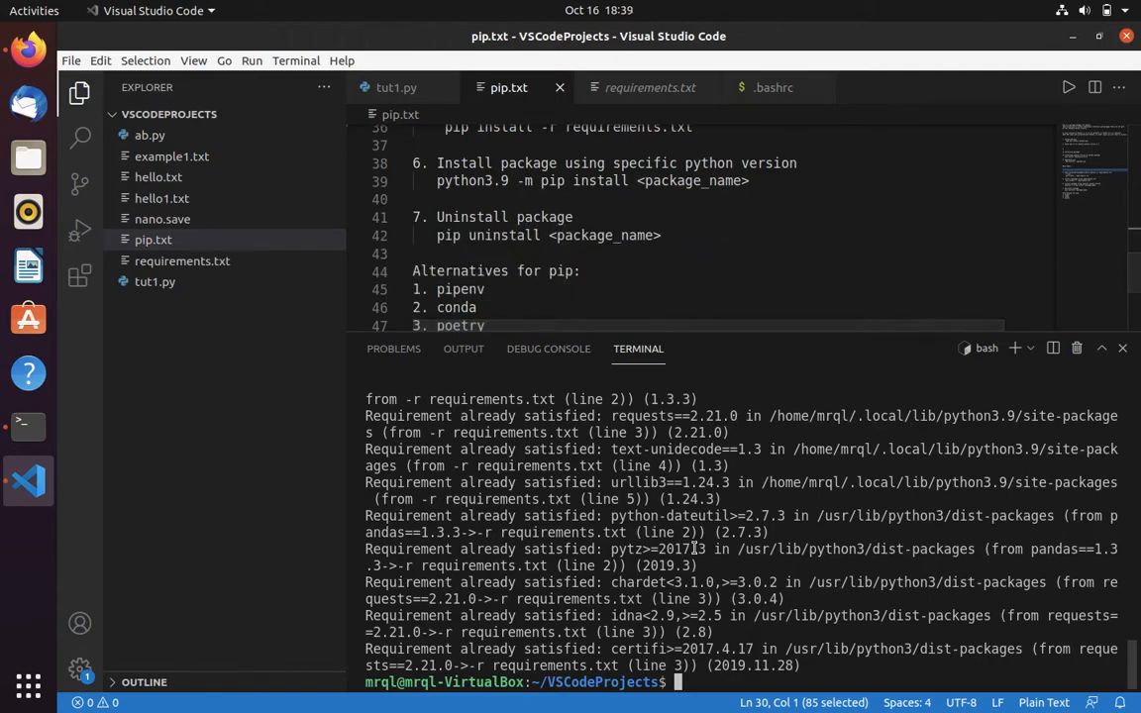
Uninstall pandas 1.3.3 with pip uninstall, confirming with y.
type("pip uni")
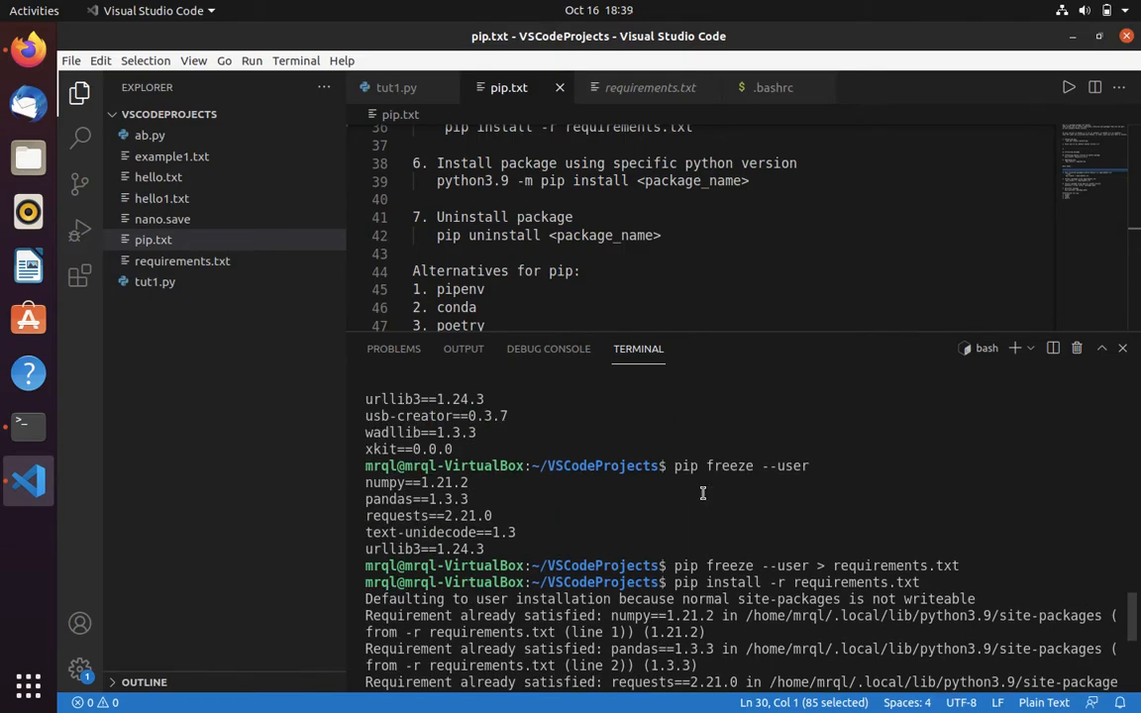
mouse_move(379, 477)
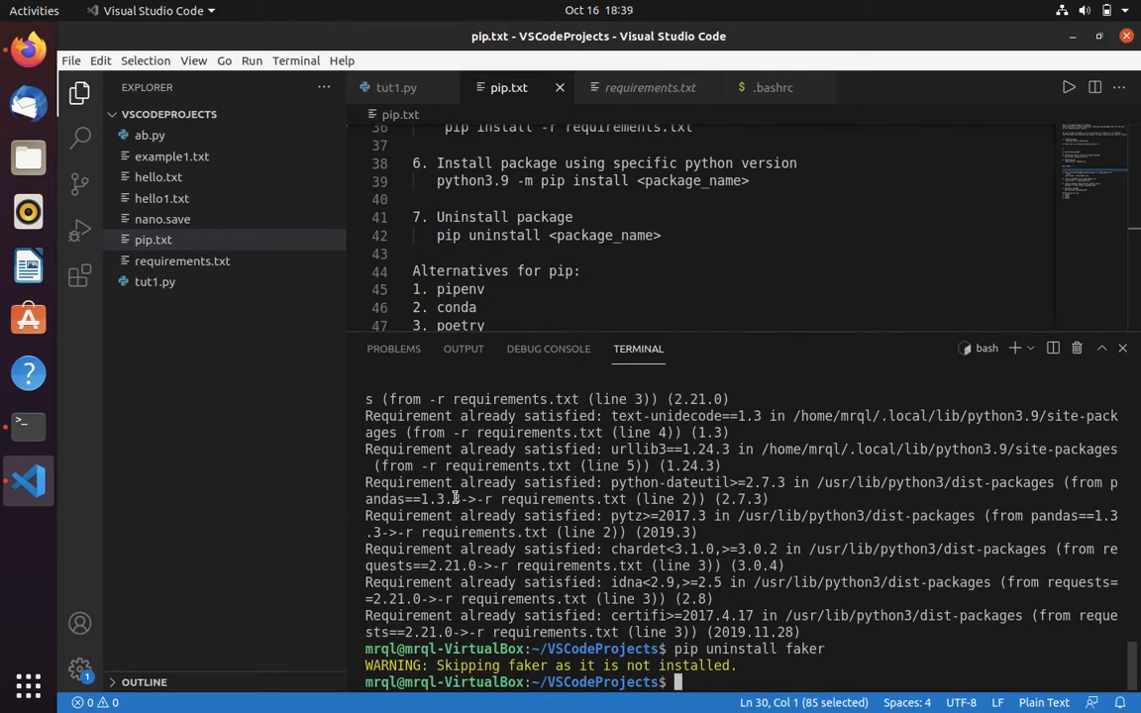
type("pip uninstall pandas")
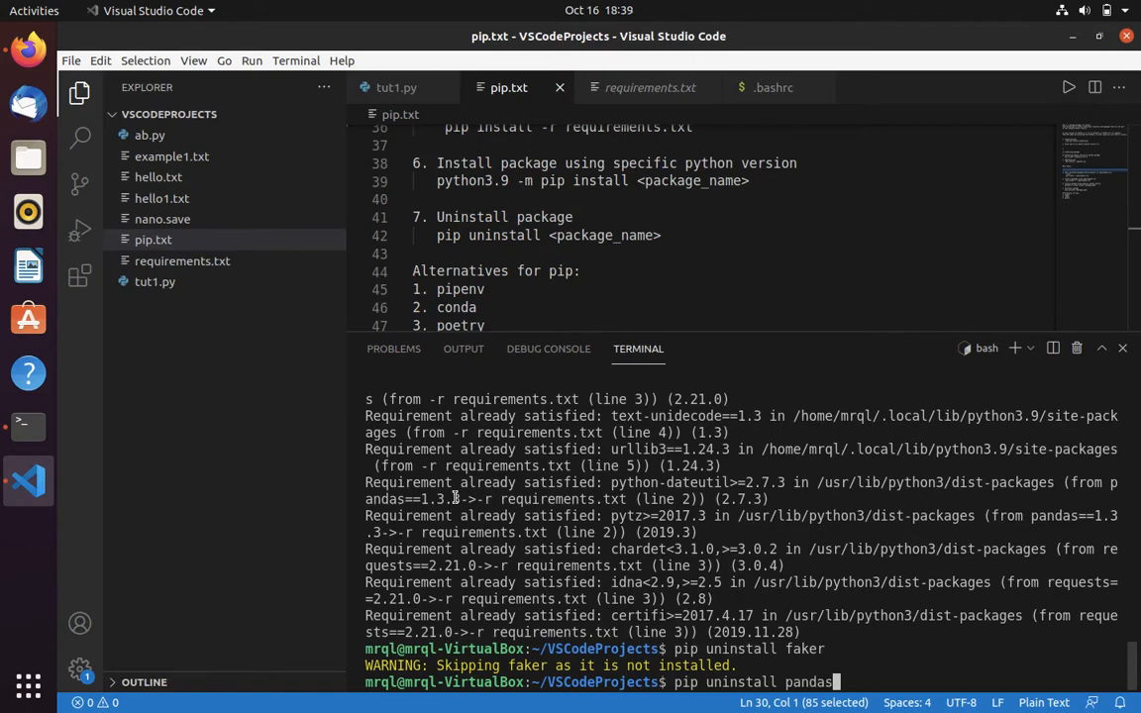
key("Return")
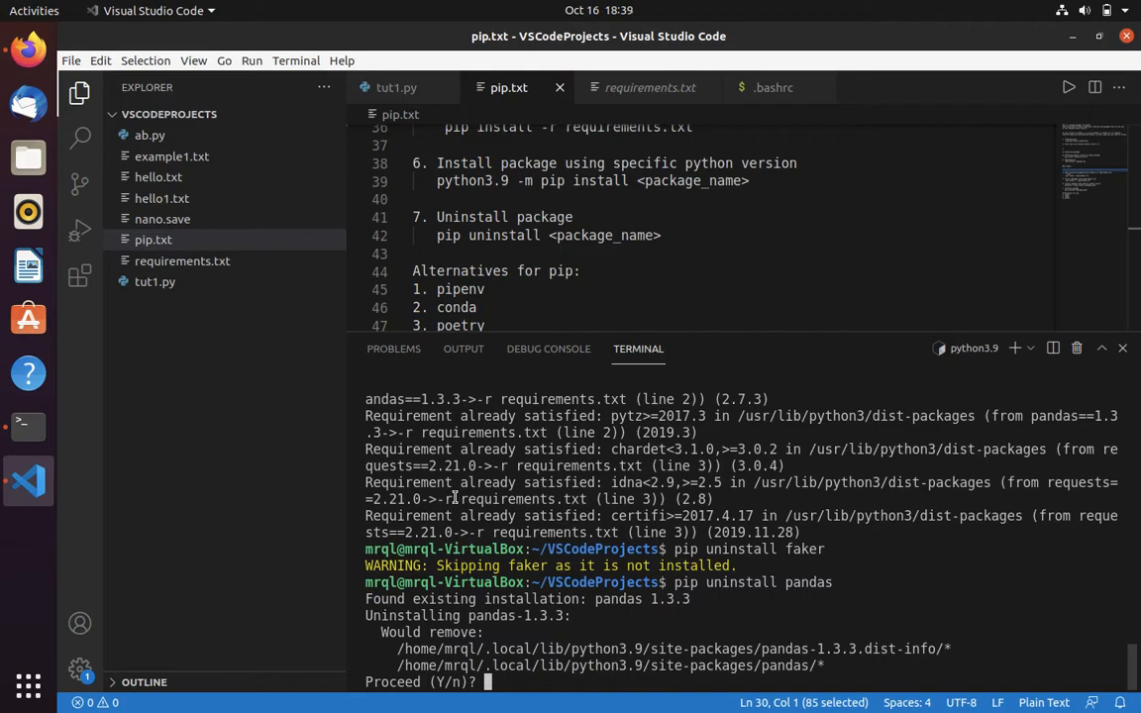
type("y")
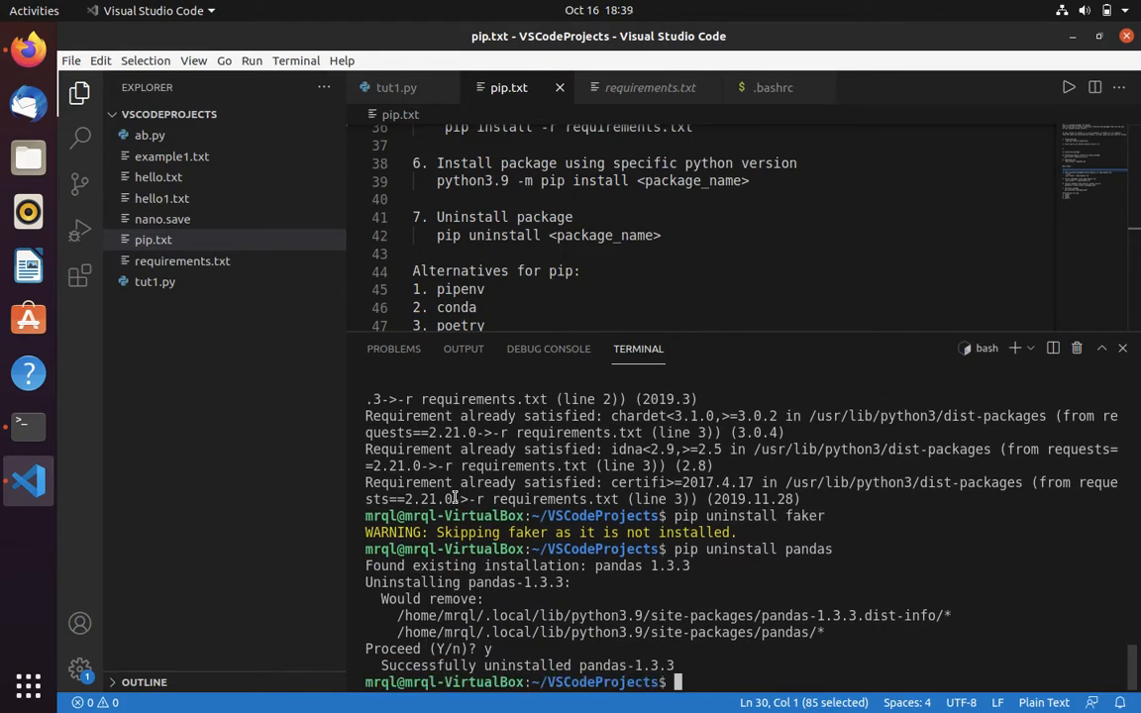
Run pip freeze --user, listing only numpy, requests, text-unidecode and urllib3.
type("pip")
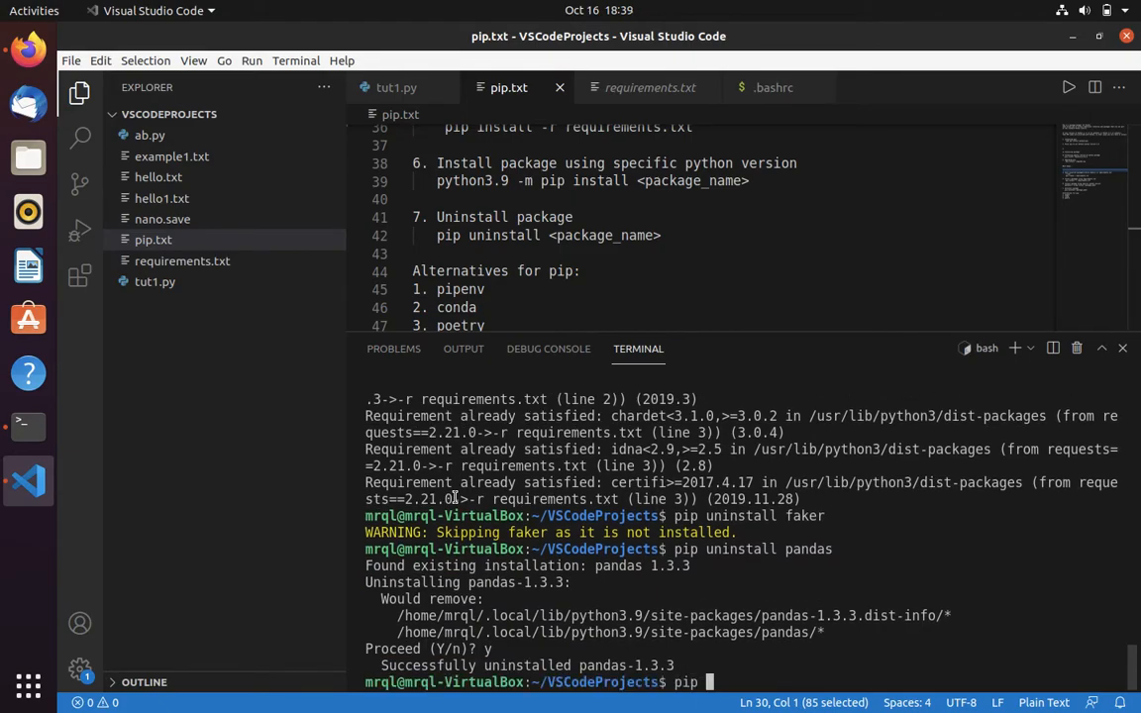
type("freeze")
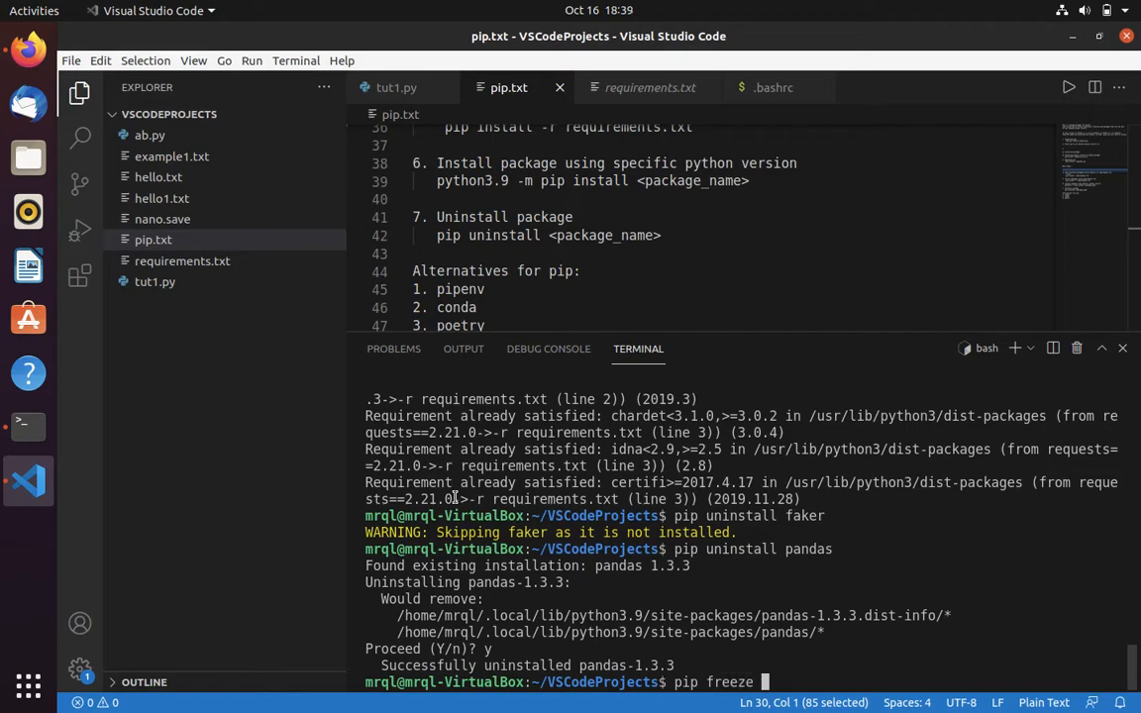
type("--user")
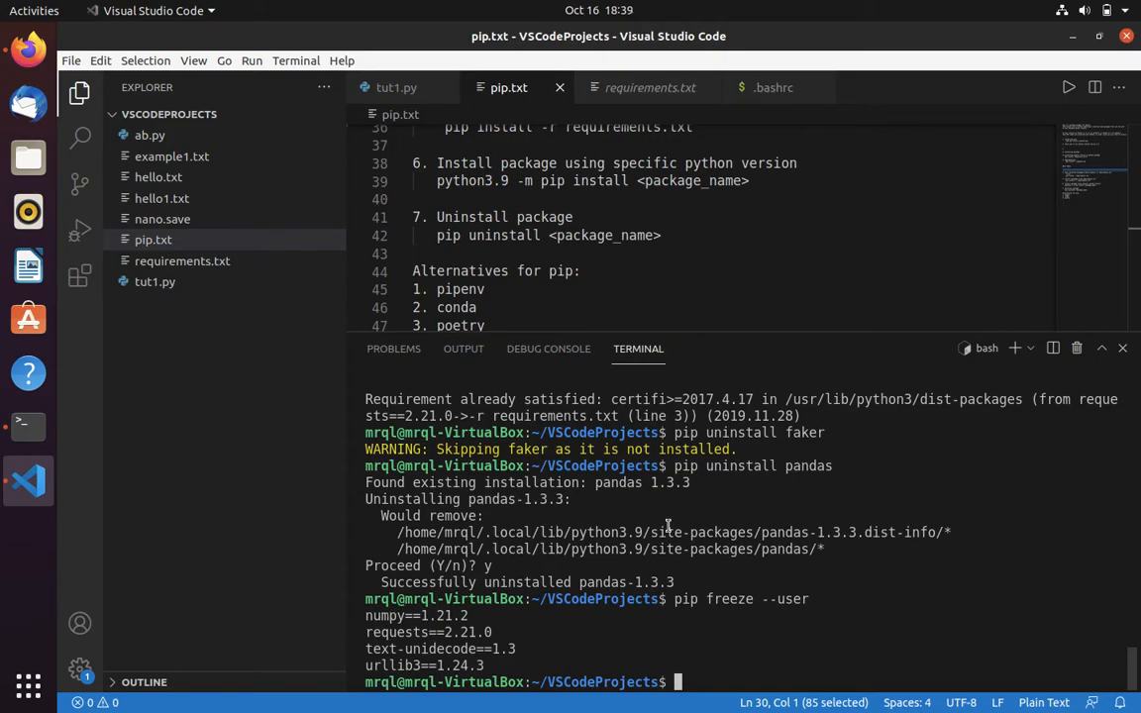
Reinstall the packages from requirements.txt with pip install -r.
type("pip")
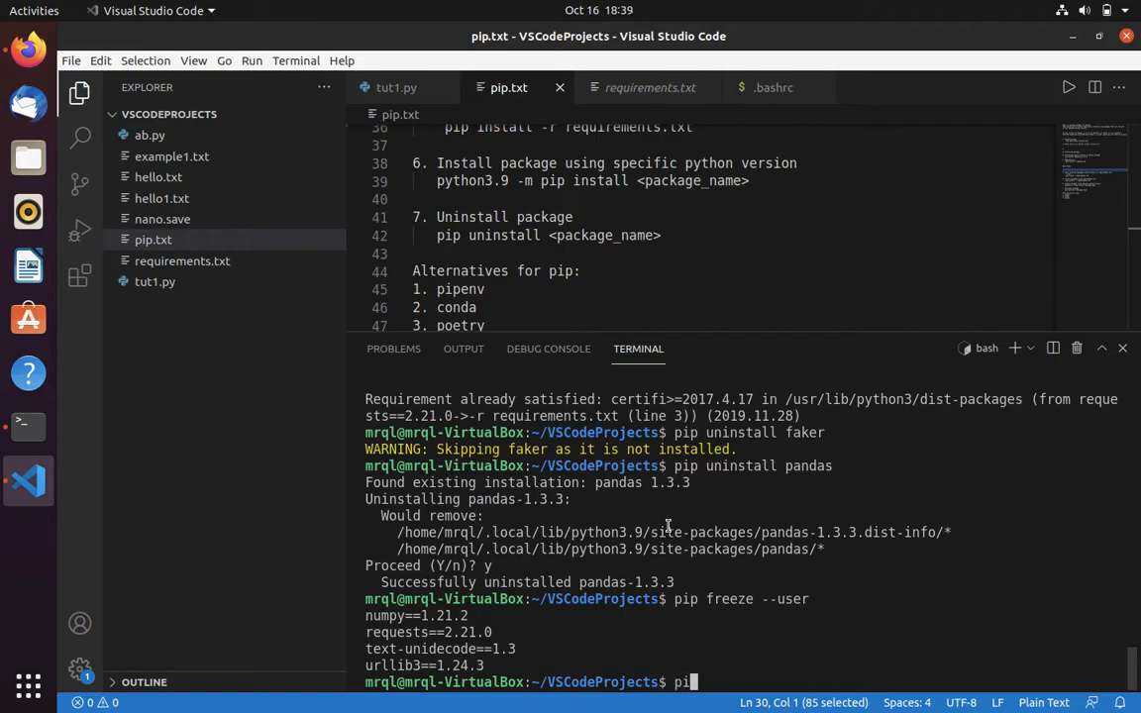
type("nstall -")
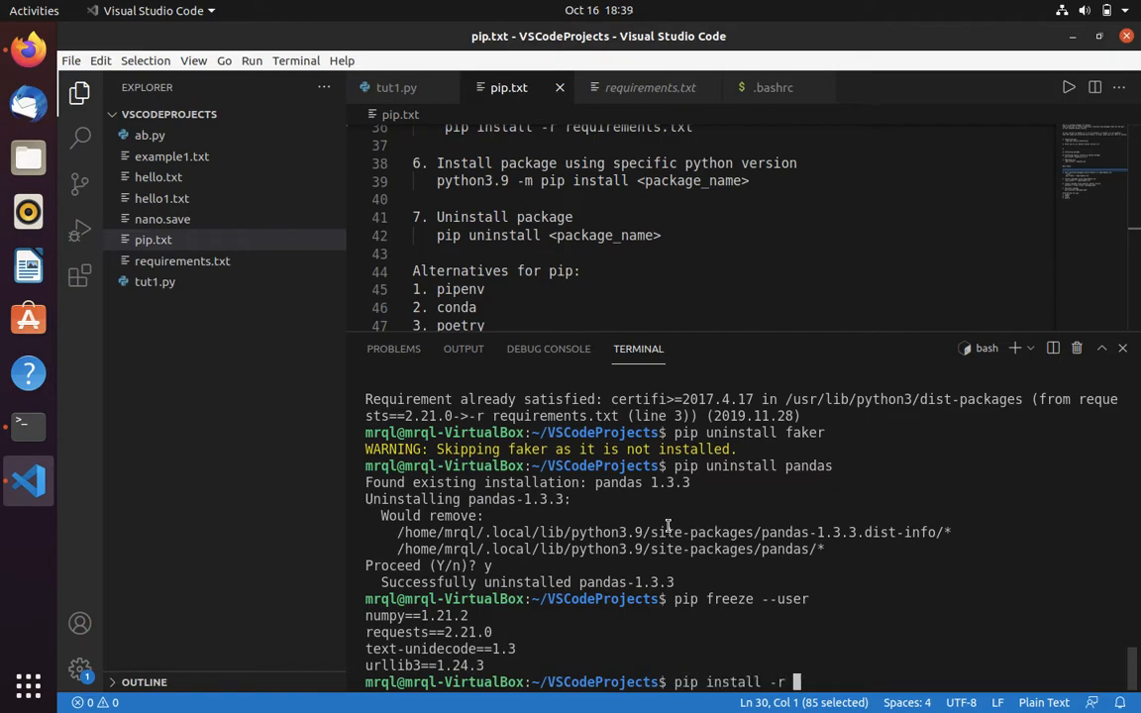
type("re")
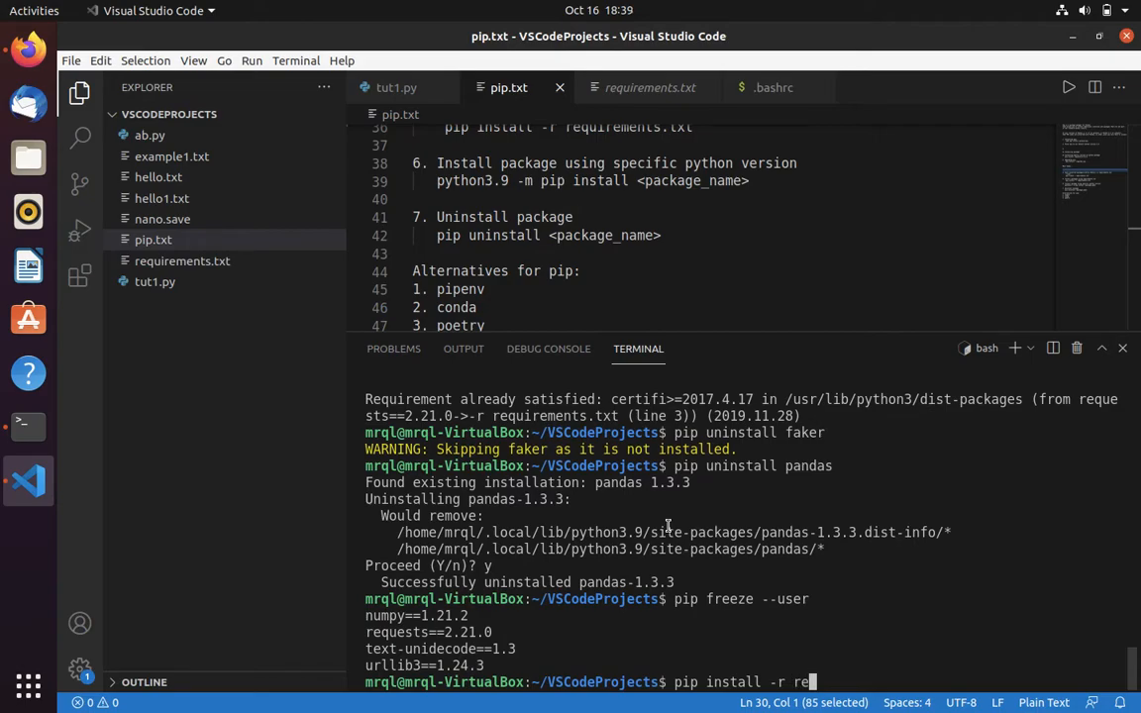
type("quirements.txt")
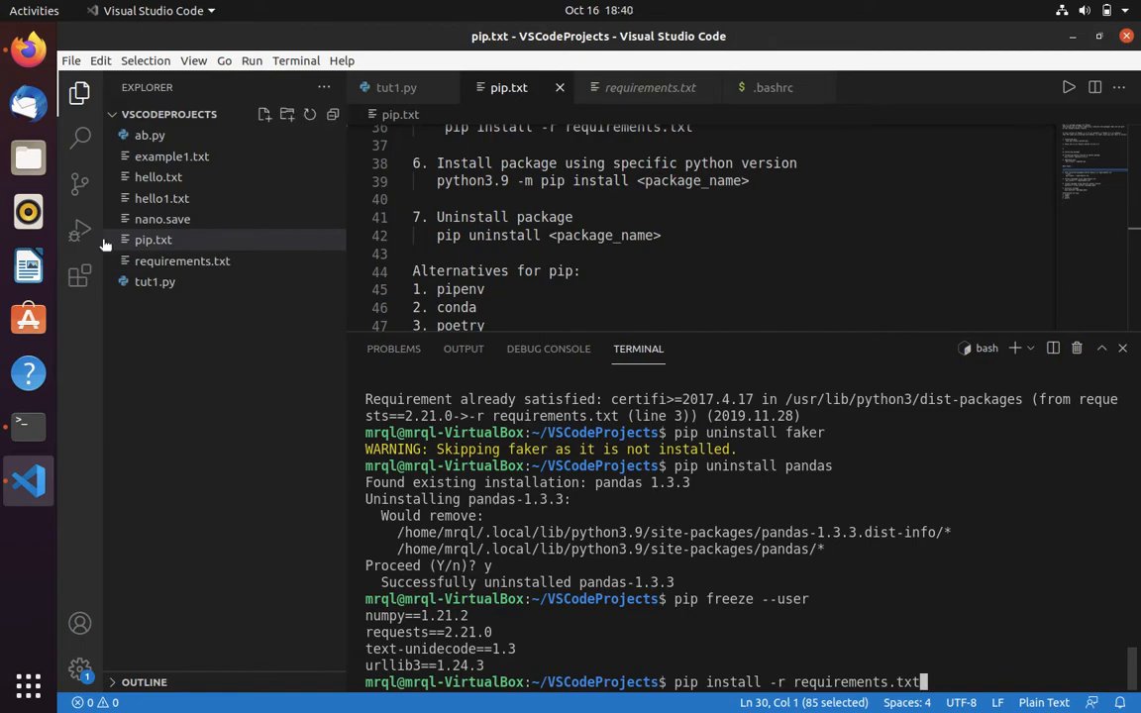
left_click(183, 260)
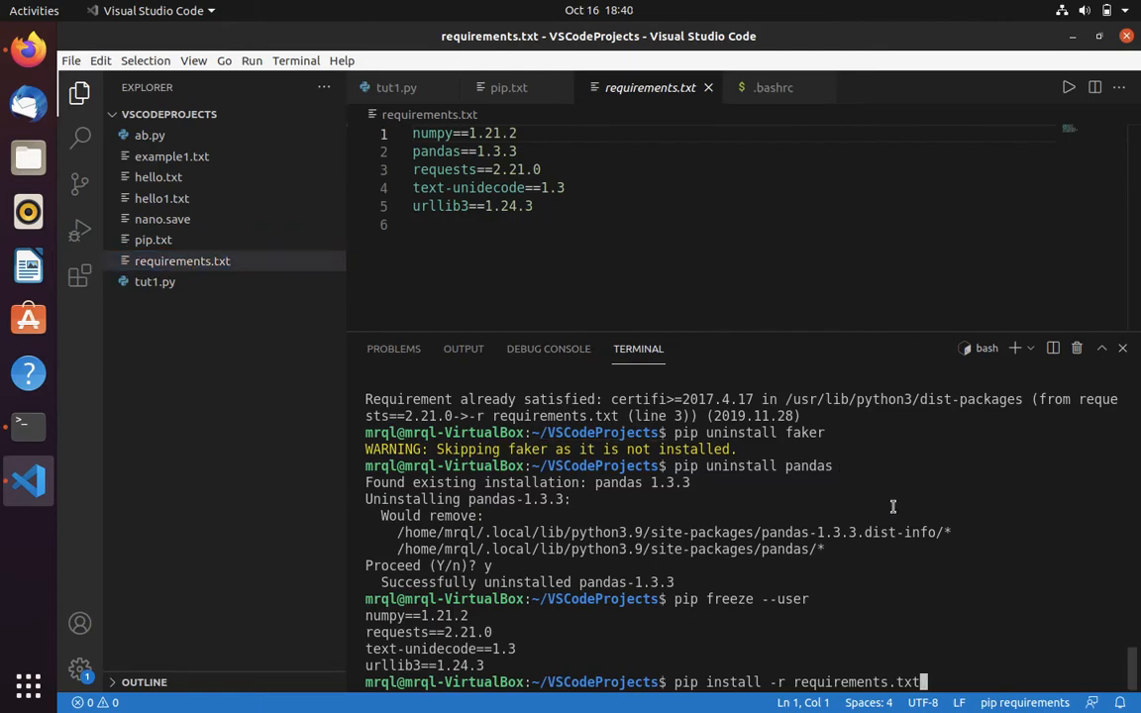
key("Return")
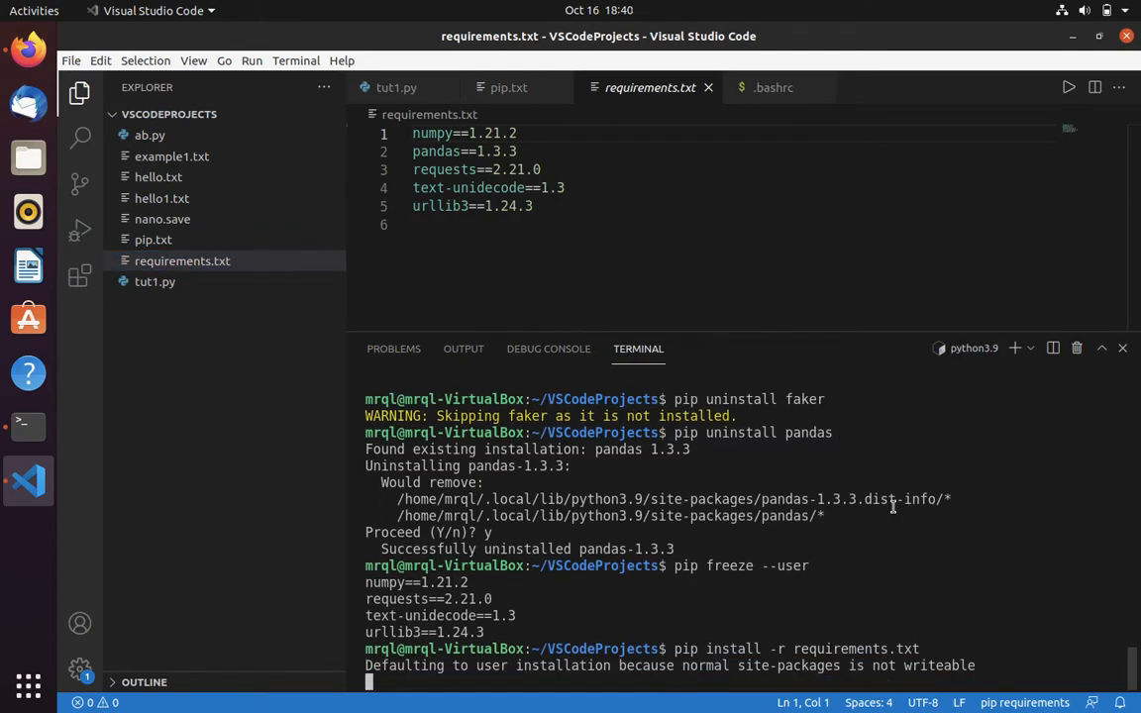
scroll("down", 3)
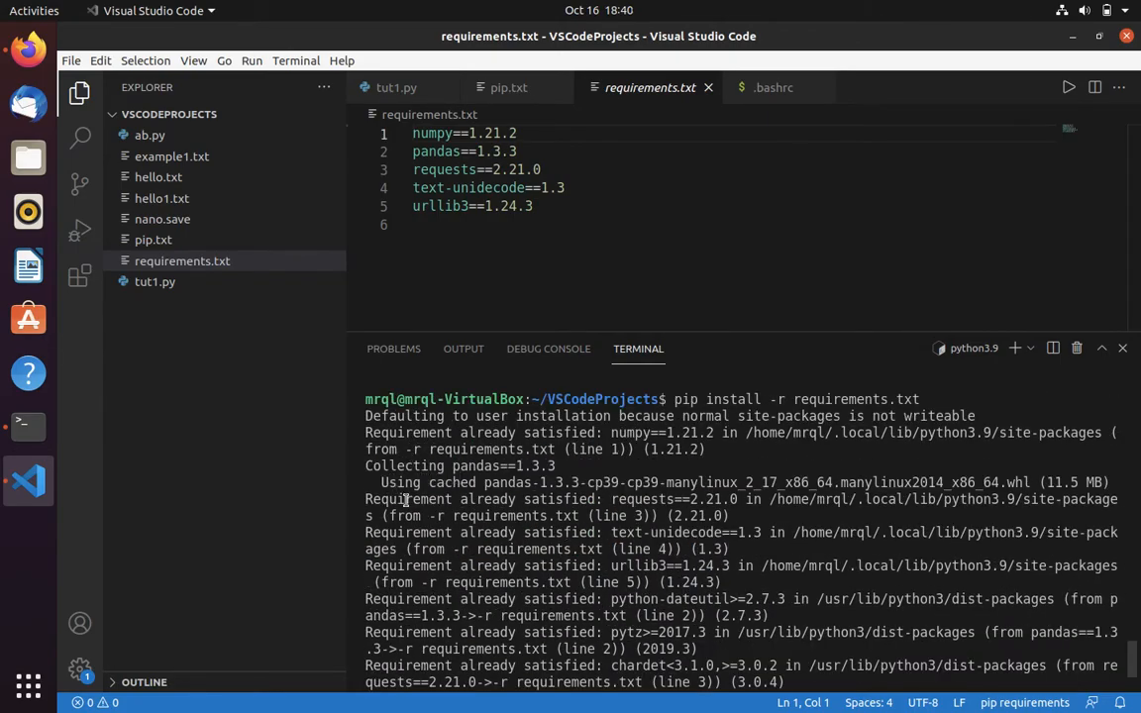
mouse_move(441, 491)
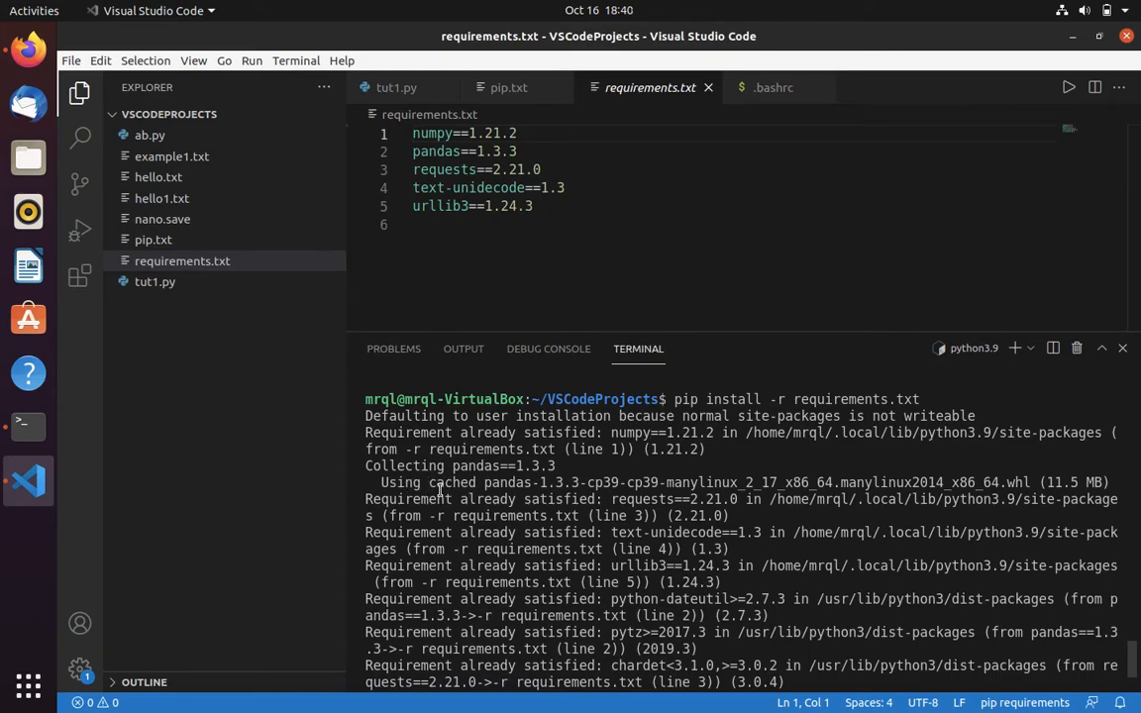
mouse_move(523, 496)
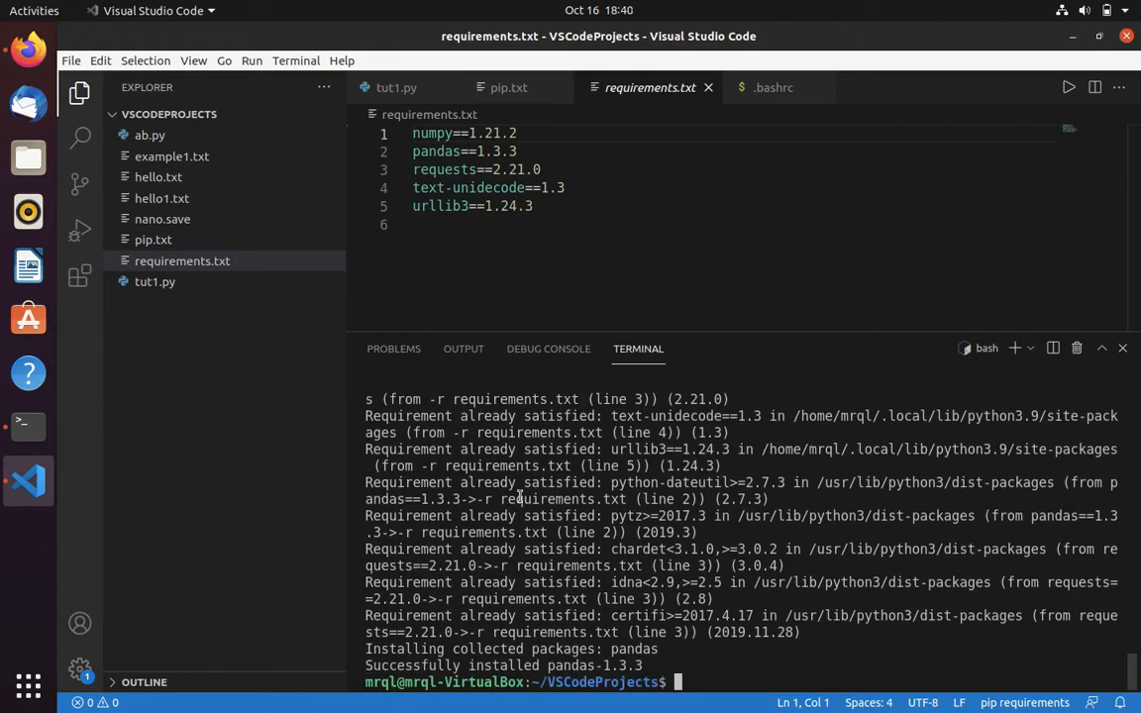
List user packages with pip freeze, confirming pandas is back, and return to pip.txt.
type("pip freeze --user")
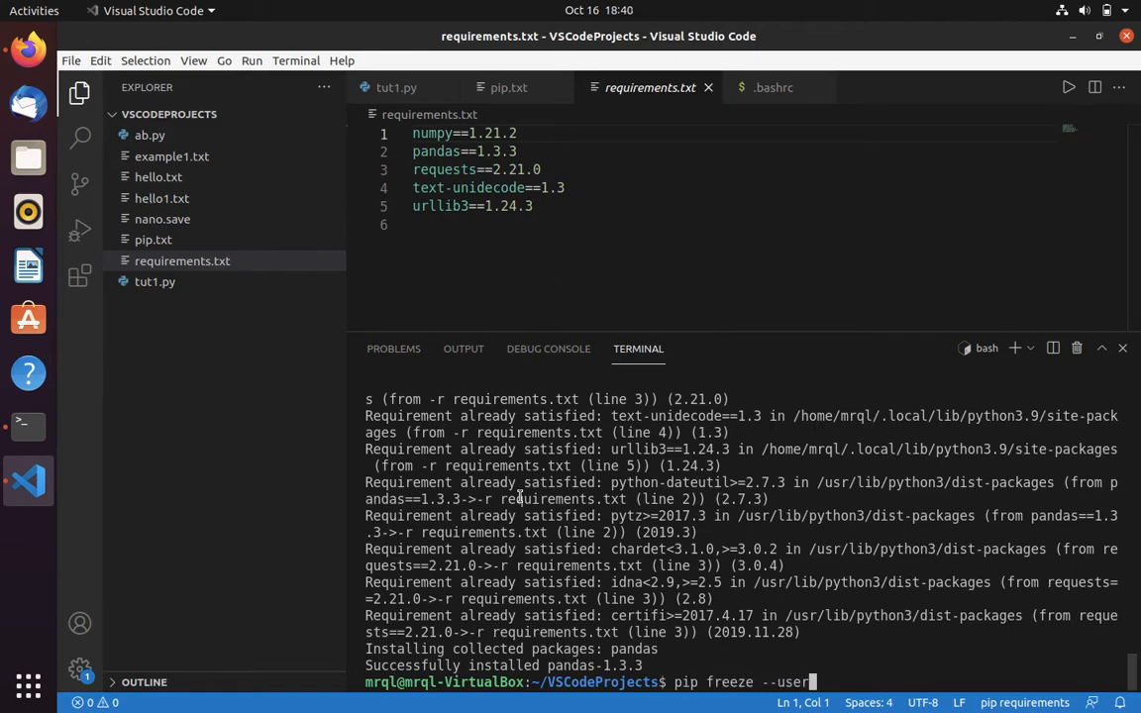
key("Return")
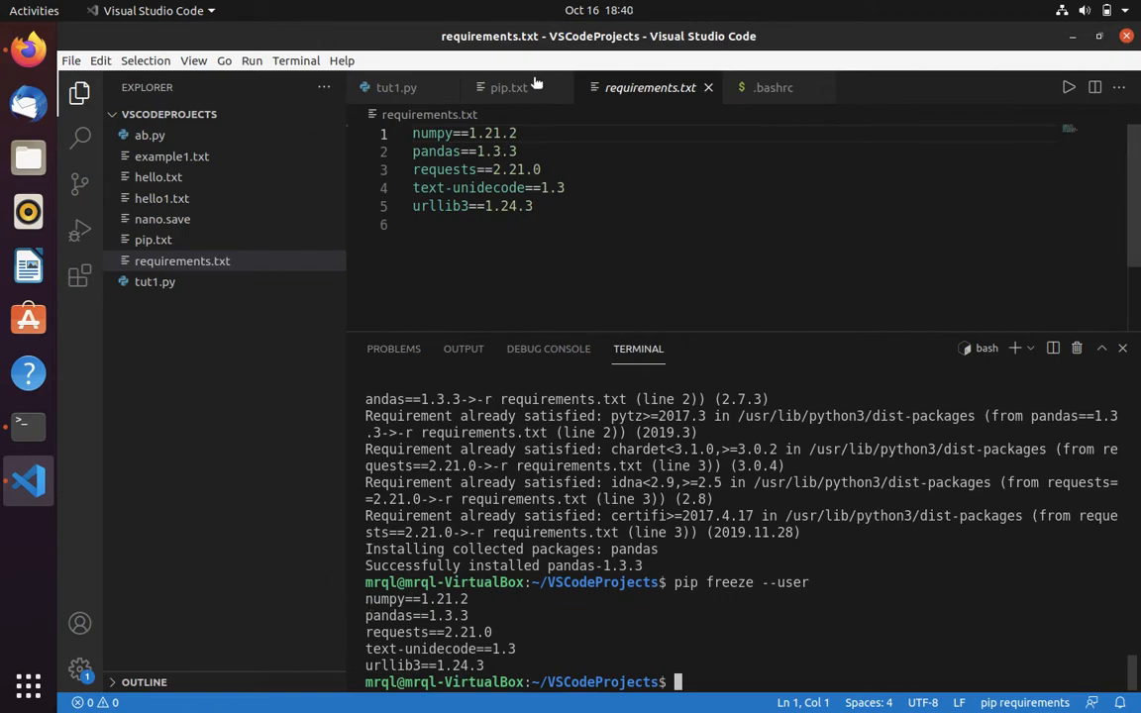
left_click(508, 87)
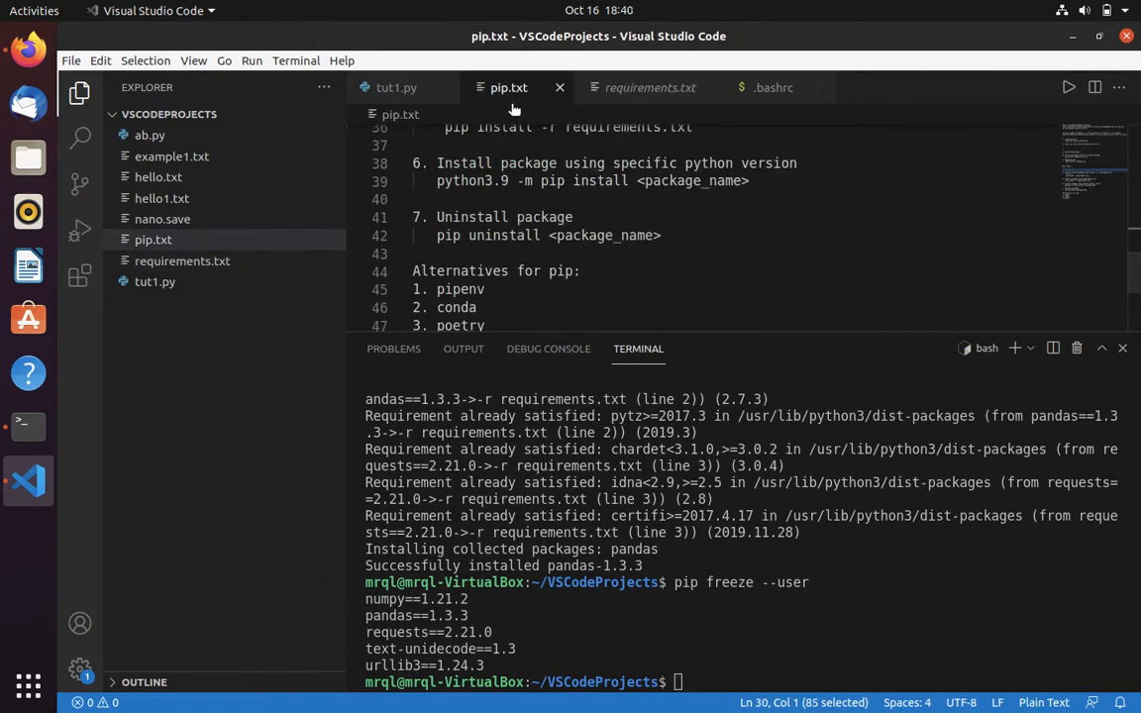